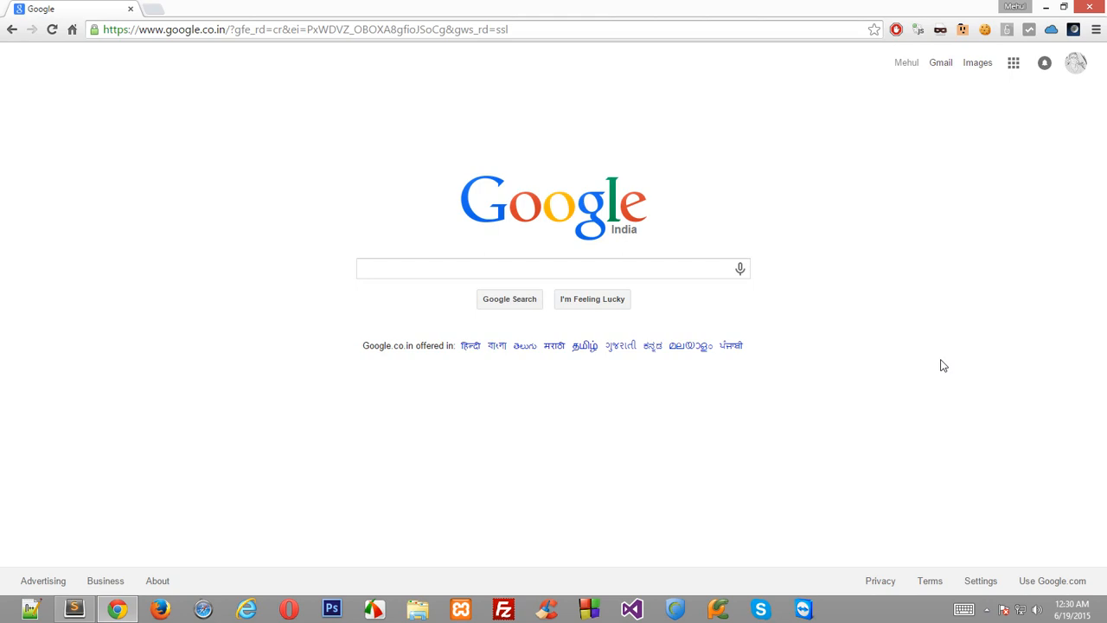
pyautogui.moveTo(377, 609)
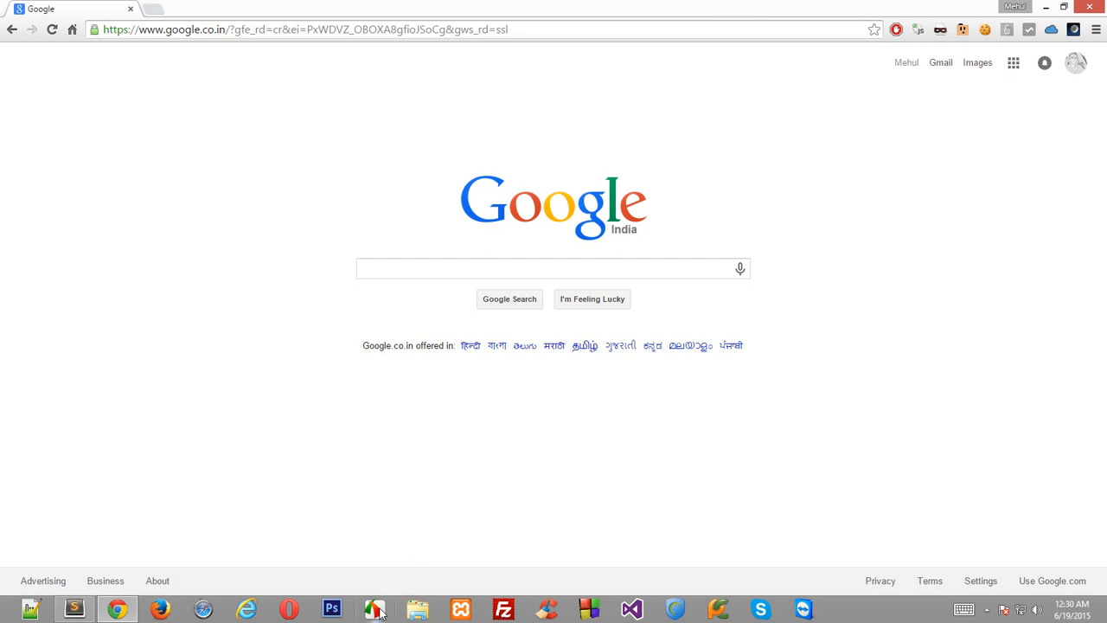
pyautogui.moveTo(423, 514)
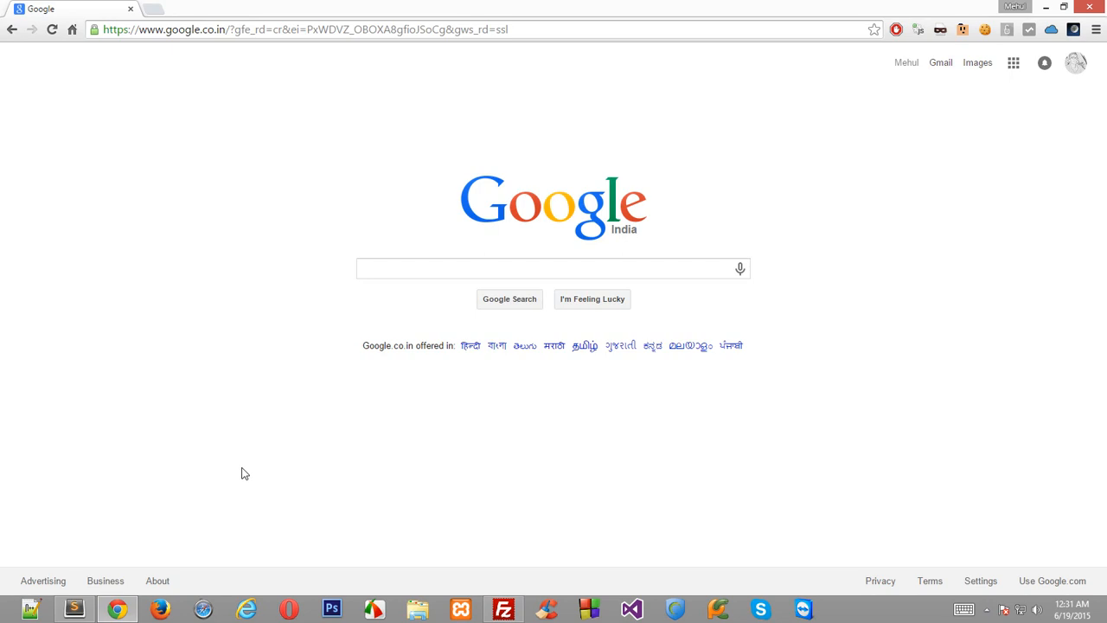
pyautogui.moveTo(256, 478)
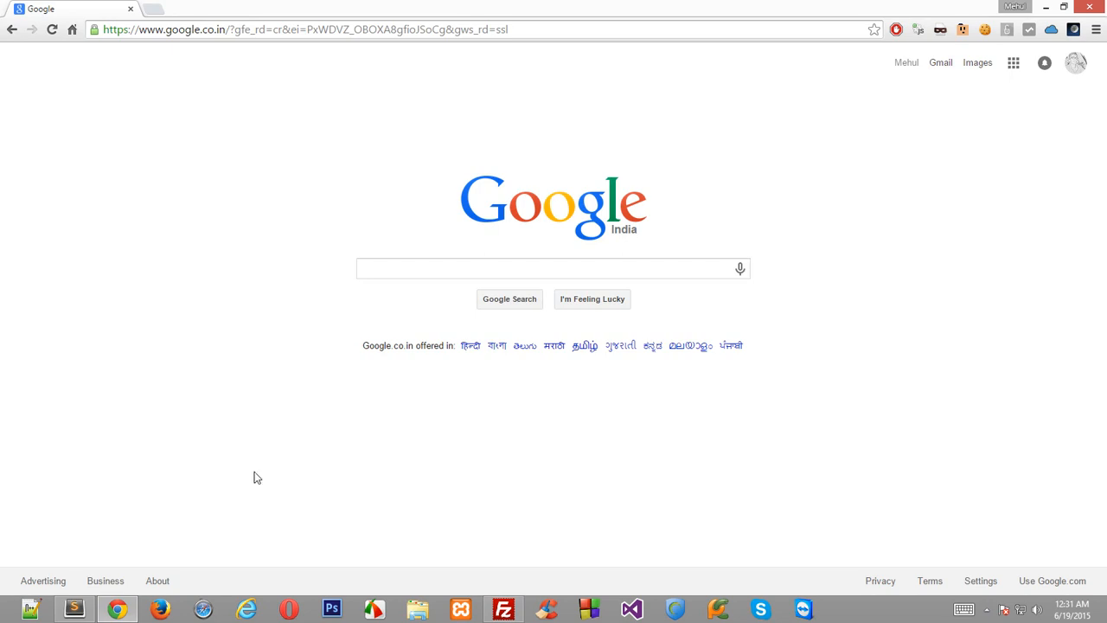
# Step: Launch FileZilla, dismiss the new-version notice and connect to the saved MPT site from Site Manager
pyautogui.click(503, 608)
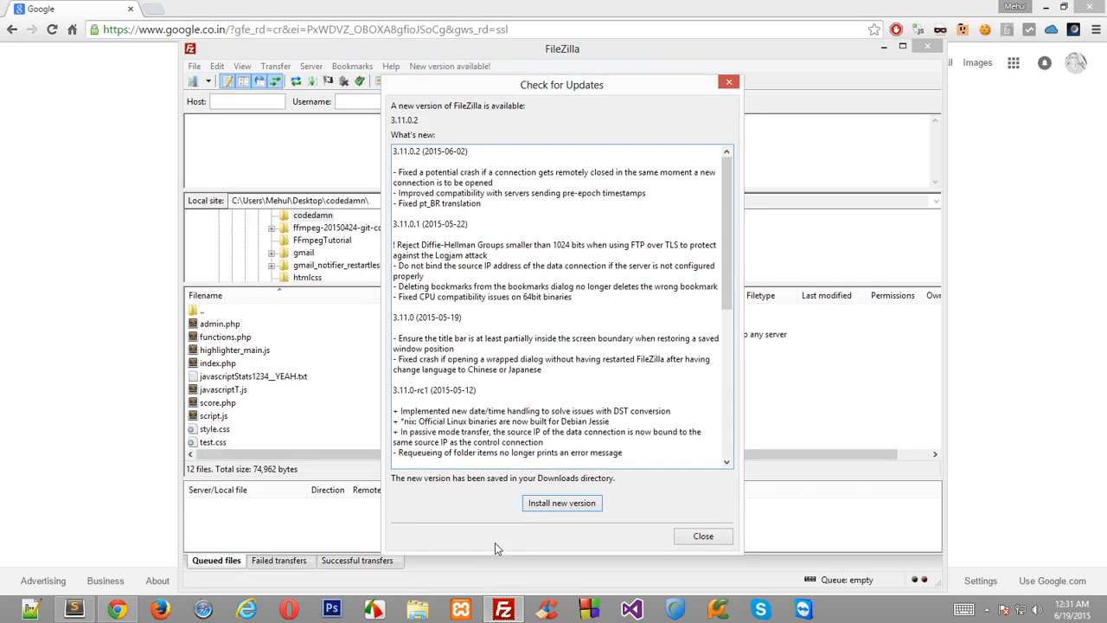
pyautogui.click(702, 537)
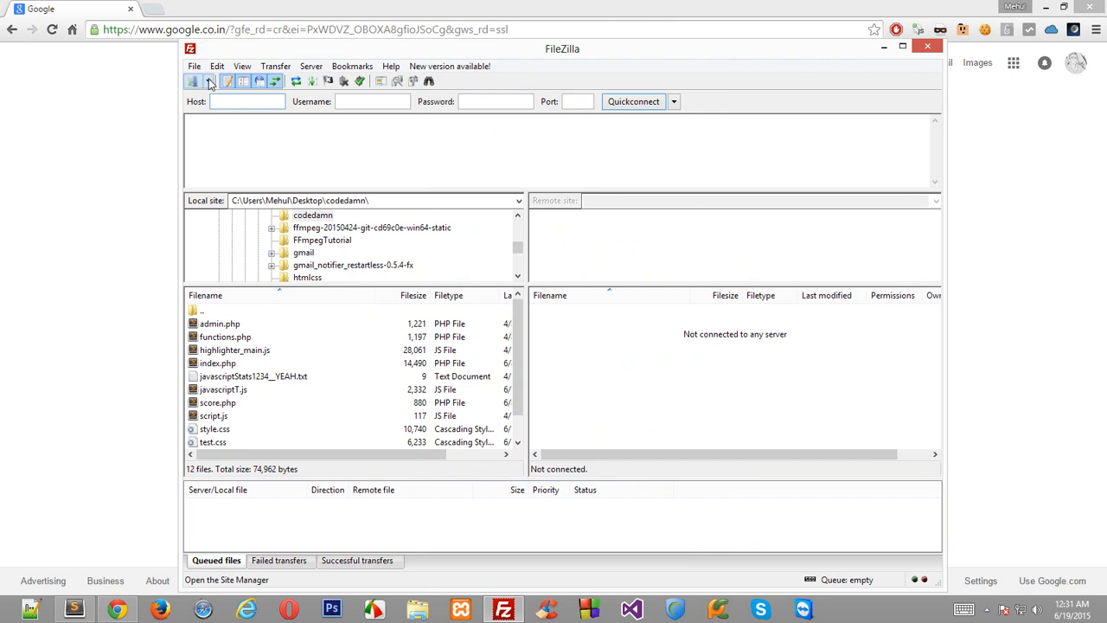
pyautogui.click(208, 81)
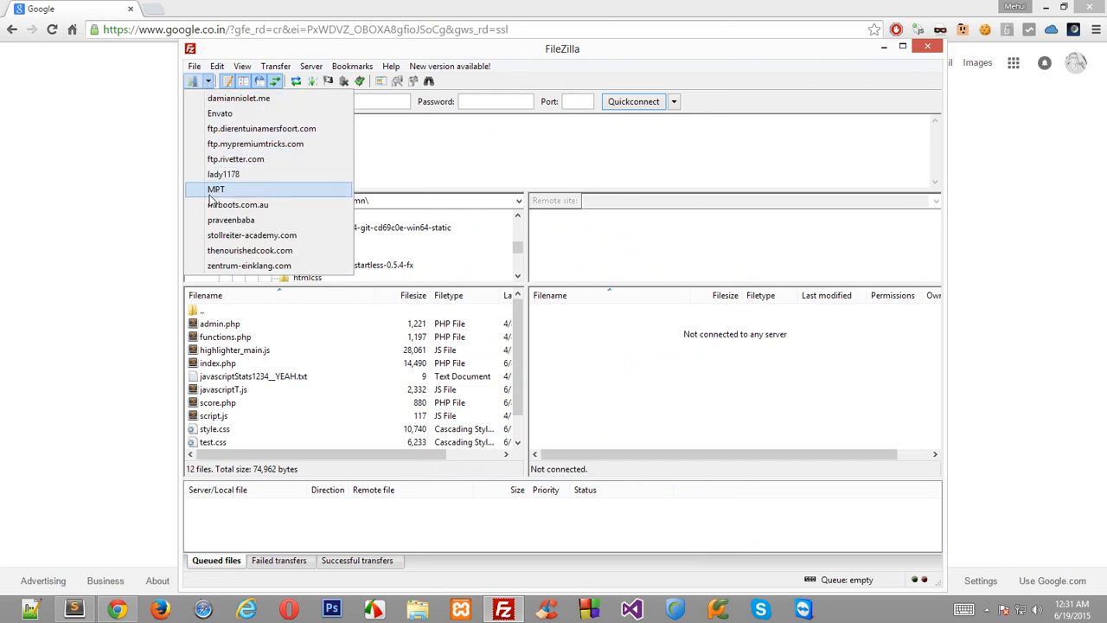
pyautogui.click(215, 189)
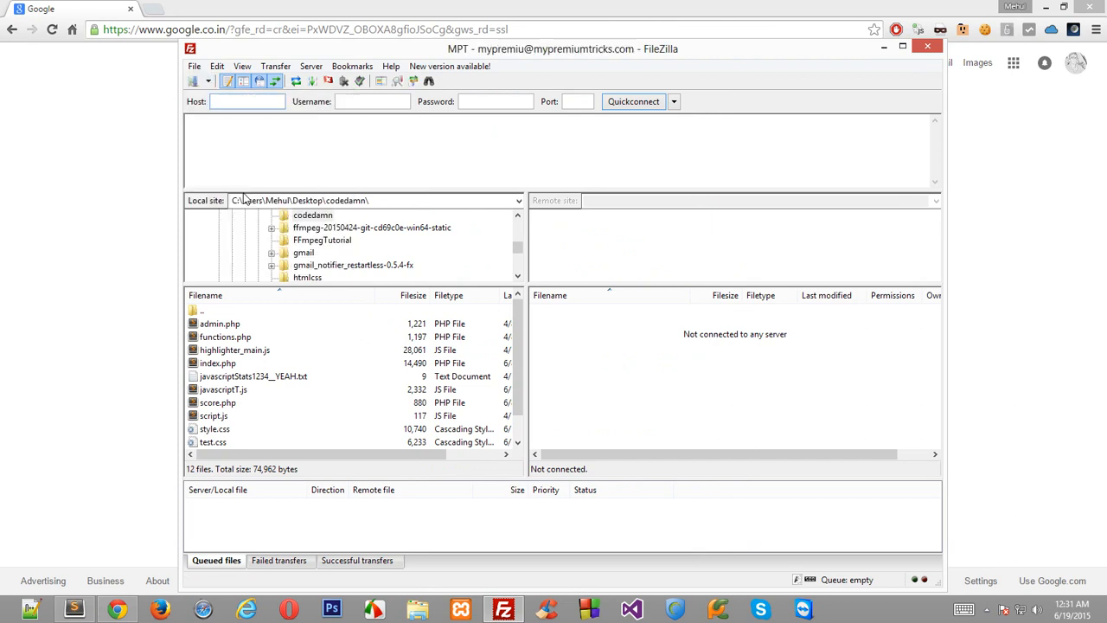
pyautogui.click(633, 101)
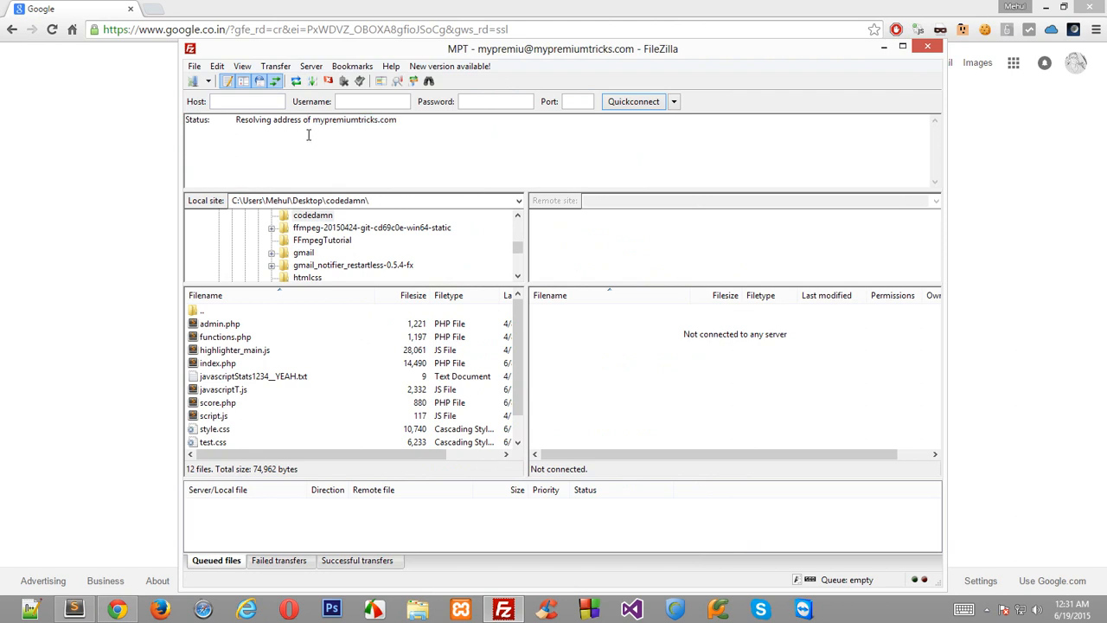
pyautogui.moveTo(111, 191)
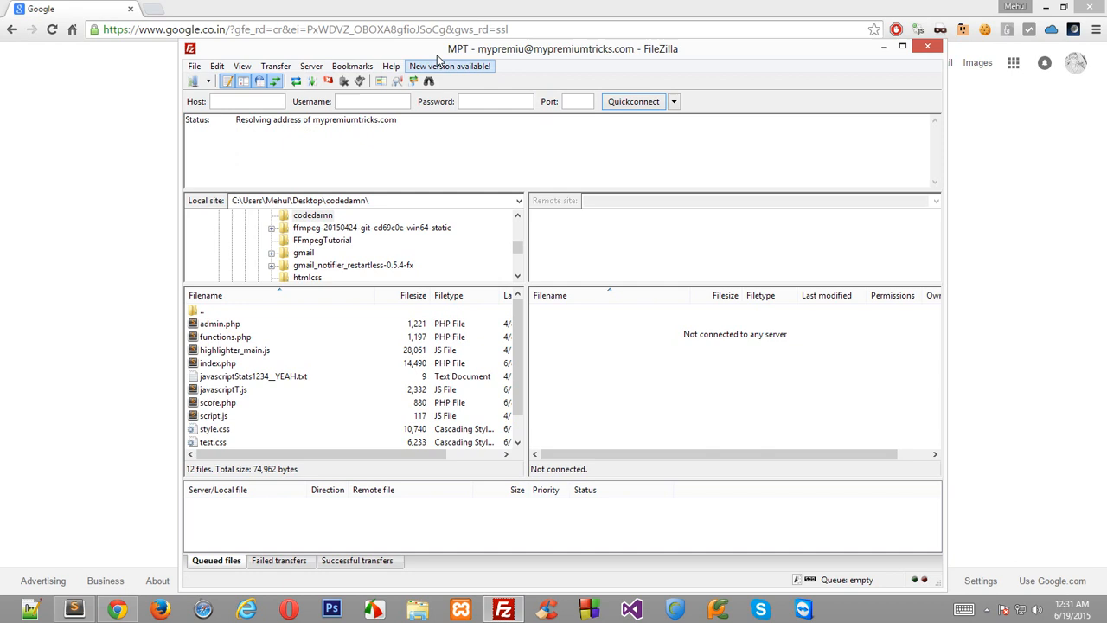
pyautogui.moveTo(562, 49); pyautogui.dragTo(562, 27)
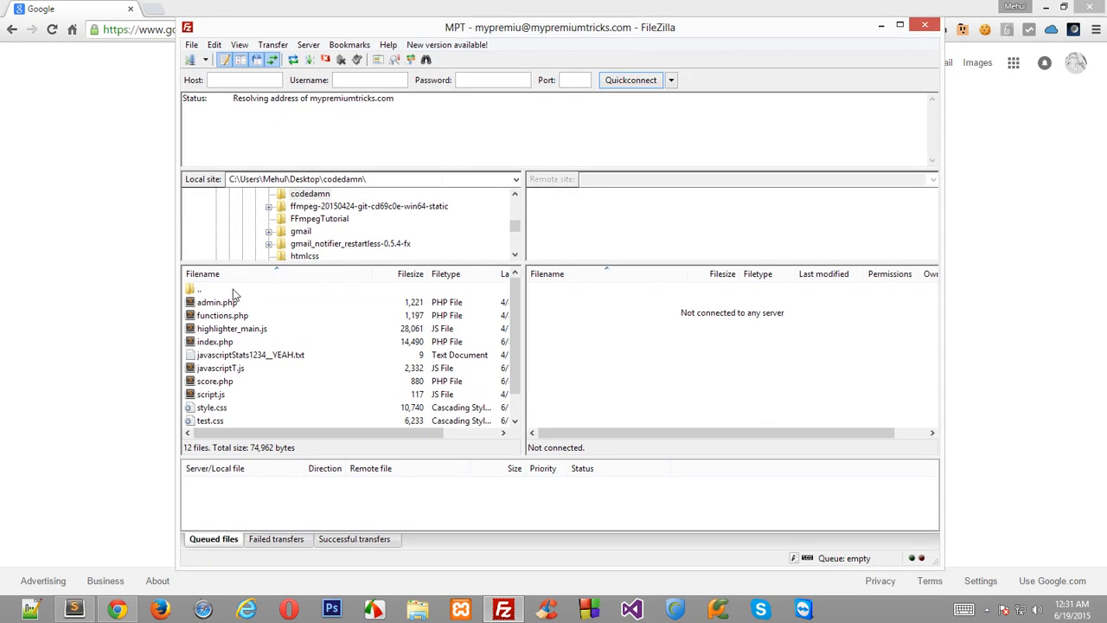
# Step: Create a new local folder named 'backup' on the Desktop and enter it
pyautogui.rightClick(211, 329)
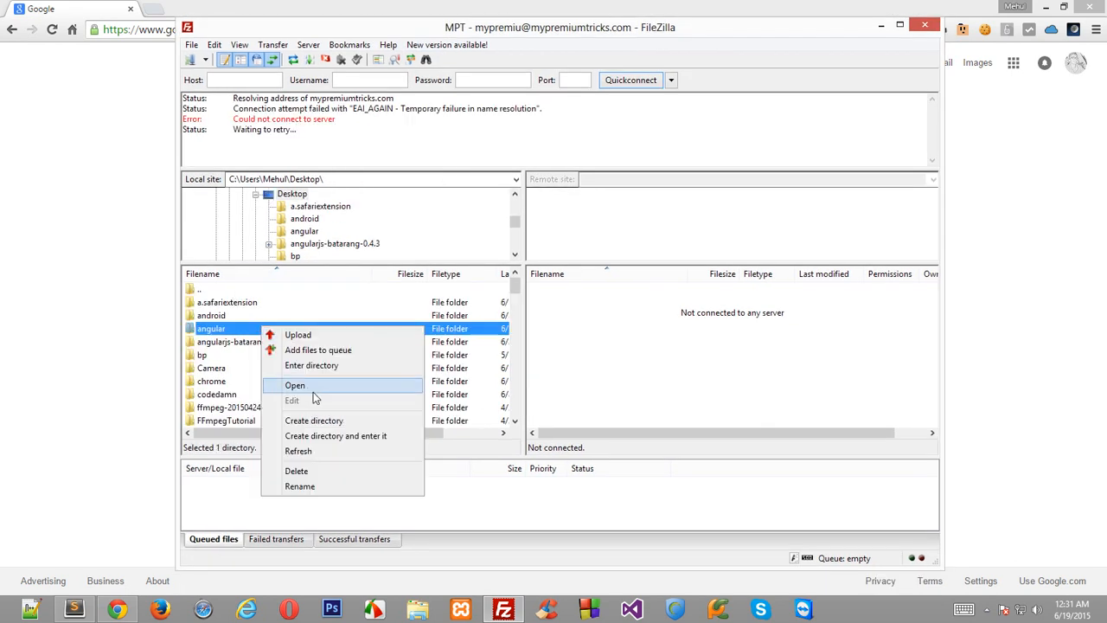
pyautogui.click(313, 420)
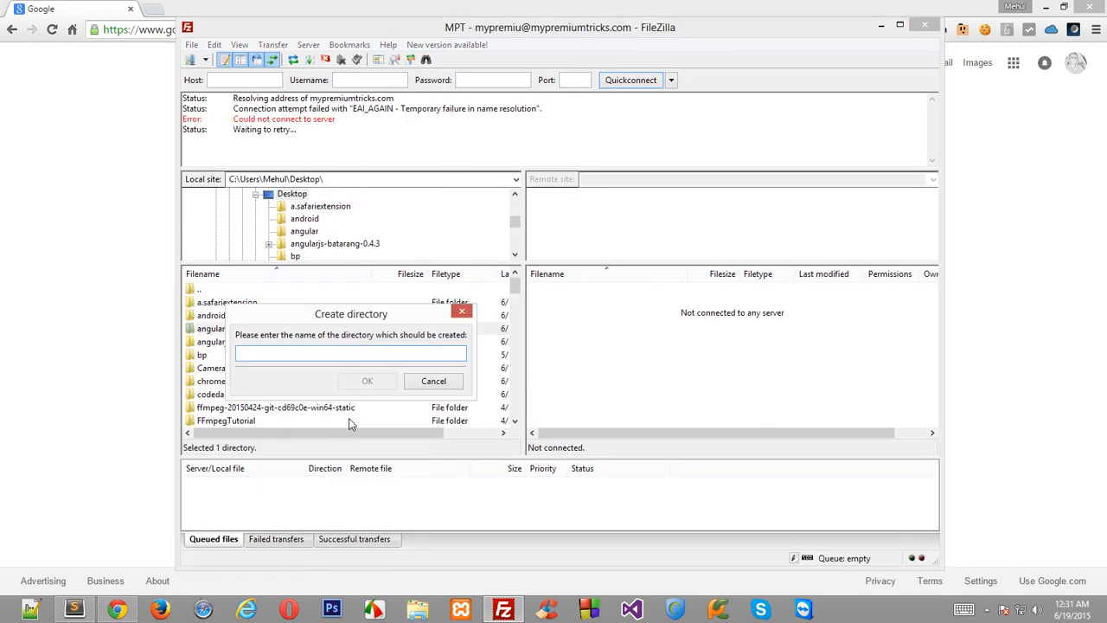
pyautogui.write('backup')
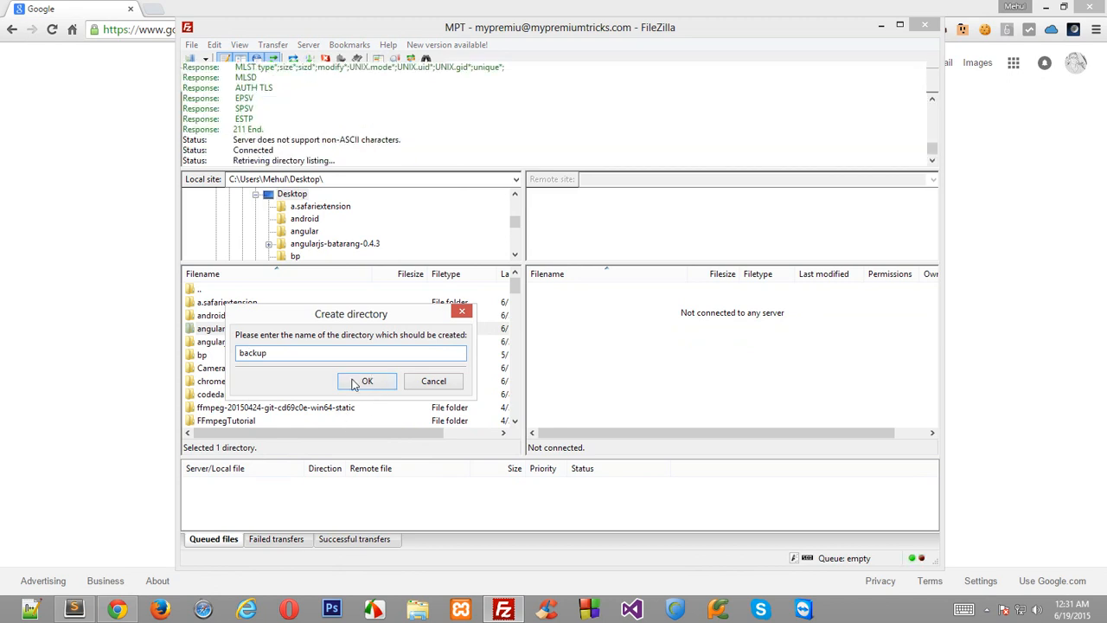
pyautogui.click(367, 381)
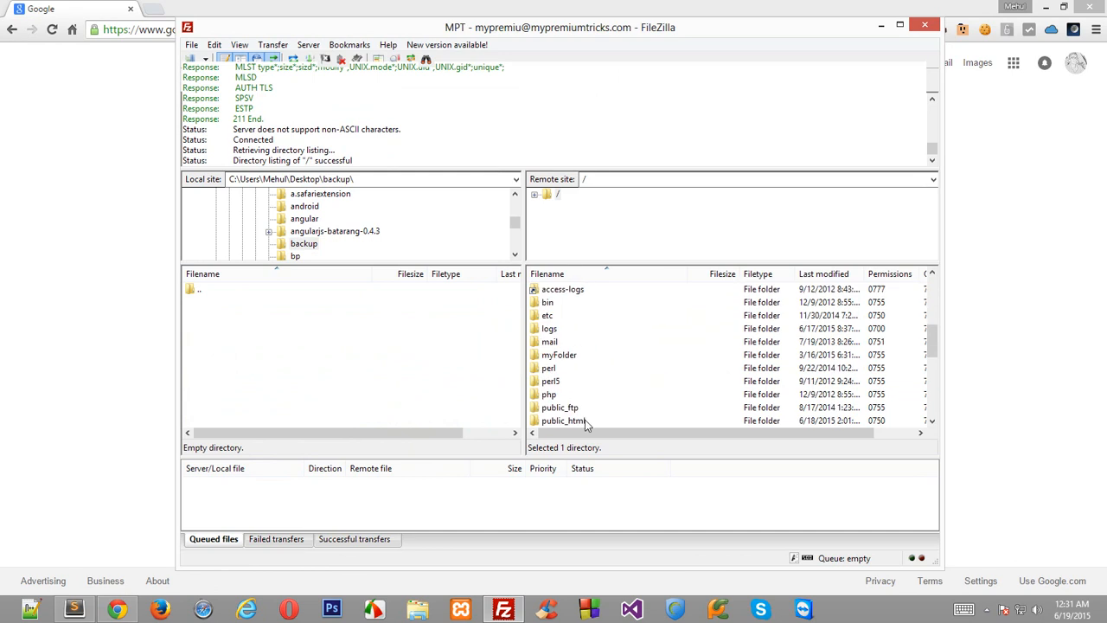
# Step: Browse the remote server into public_html/wp-content, leaving its contents deselected
pyautogui.doubleClick(564, 421)
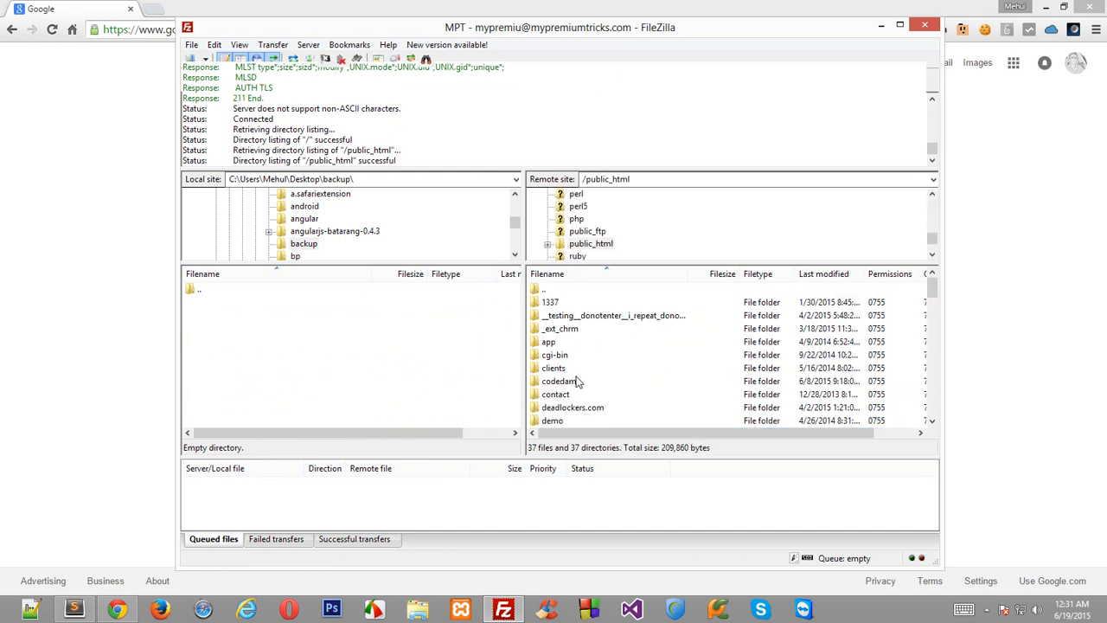
pyautogui.moveTo(583, 402)
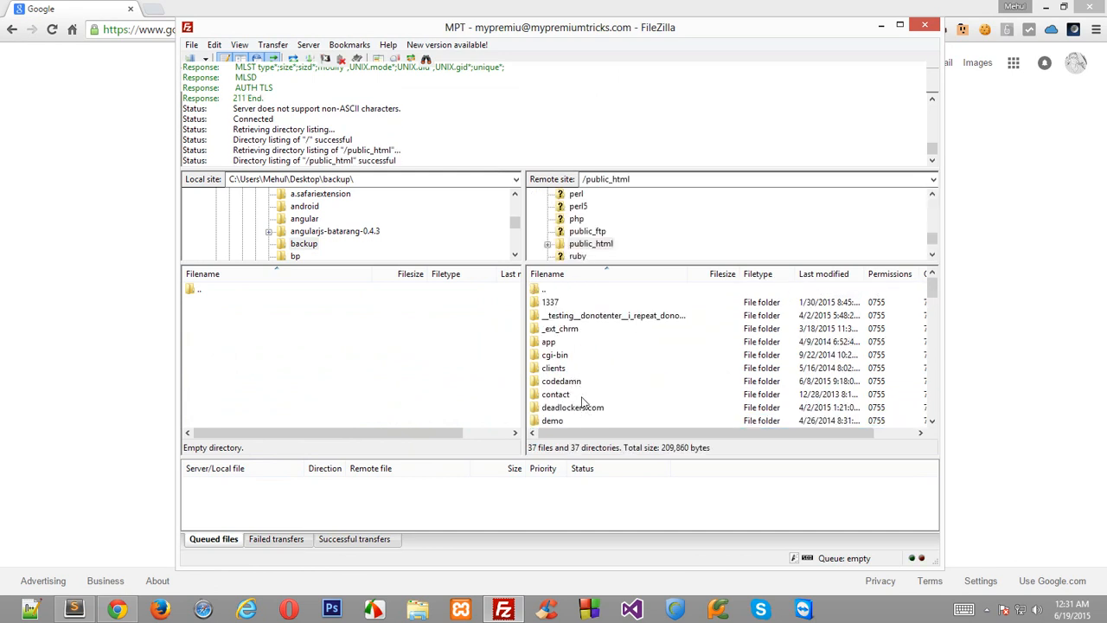
pyautogui.scroll(-3)
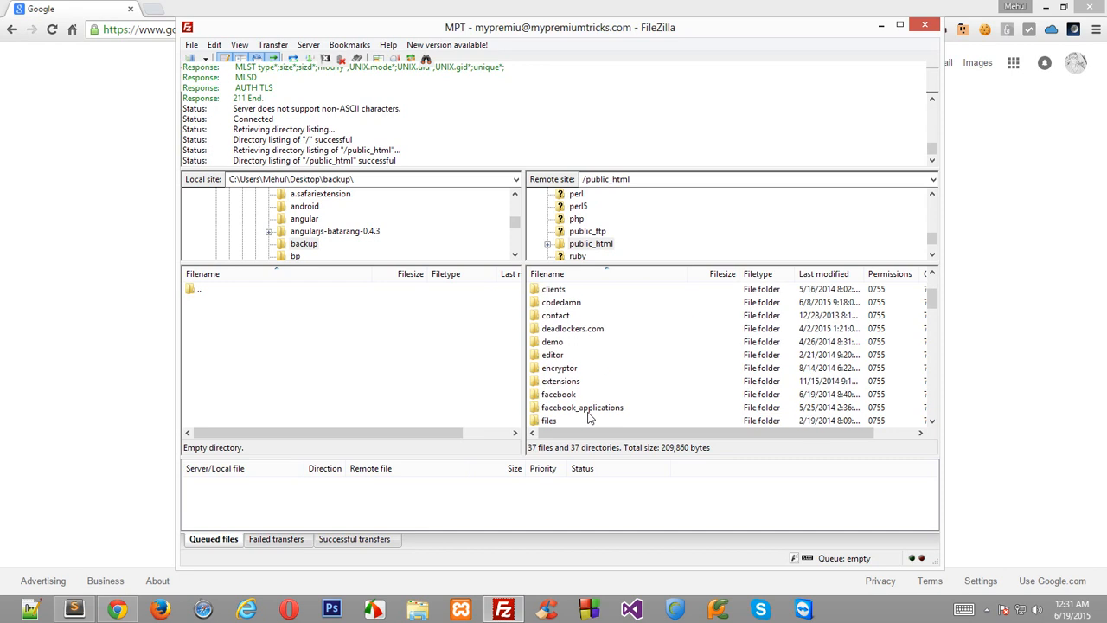
pyautogui.scroll(-3)
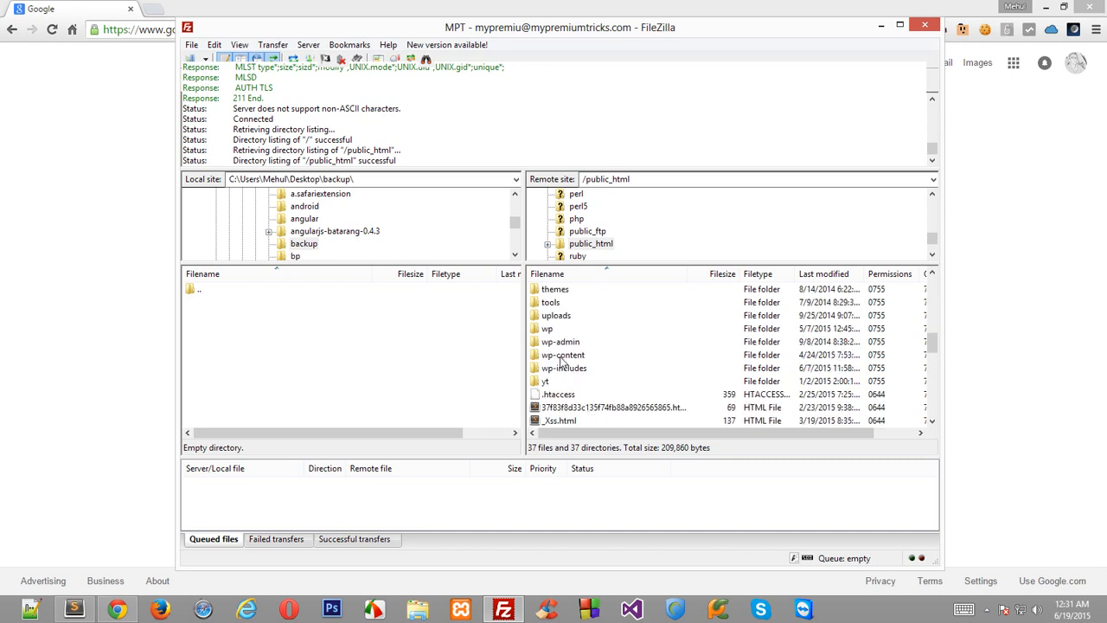
pyautogui.doubleClick(564, 354)
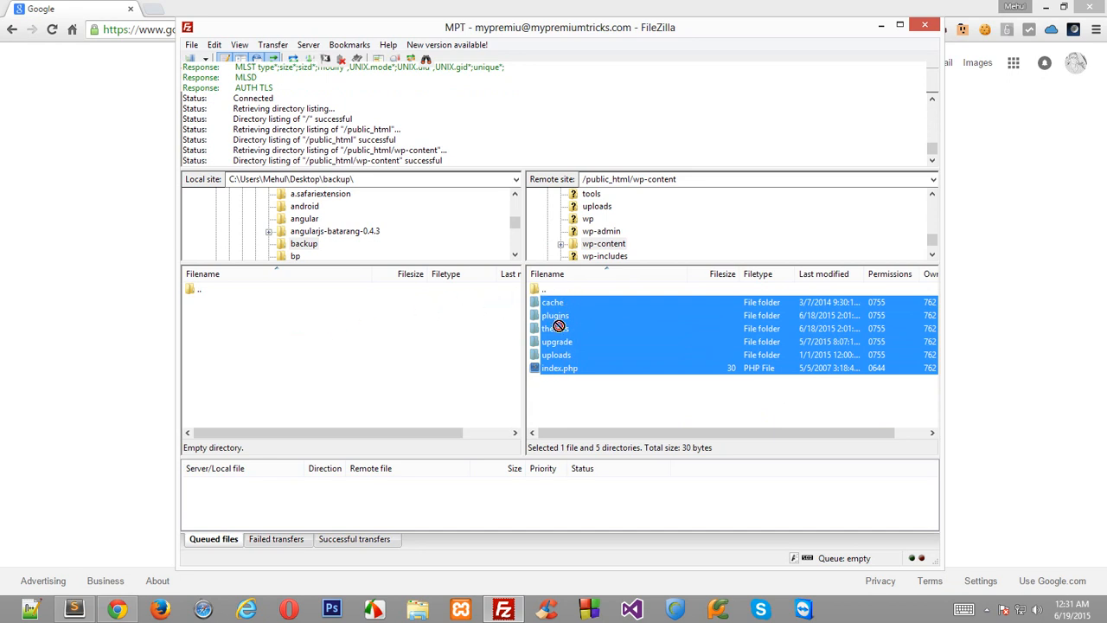
pyautogui.click(579, 406)
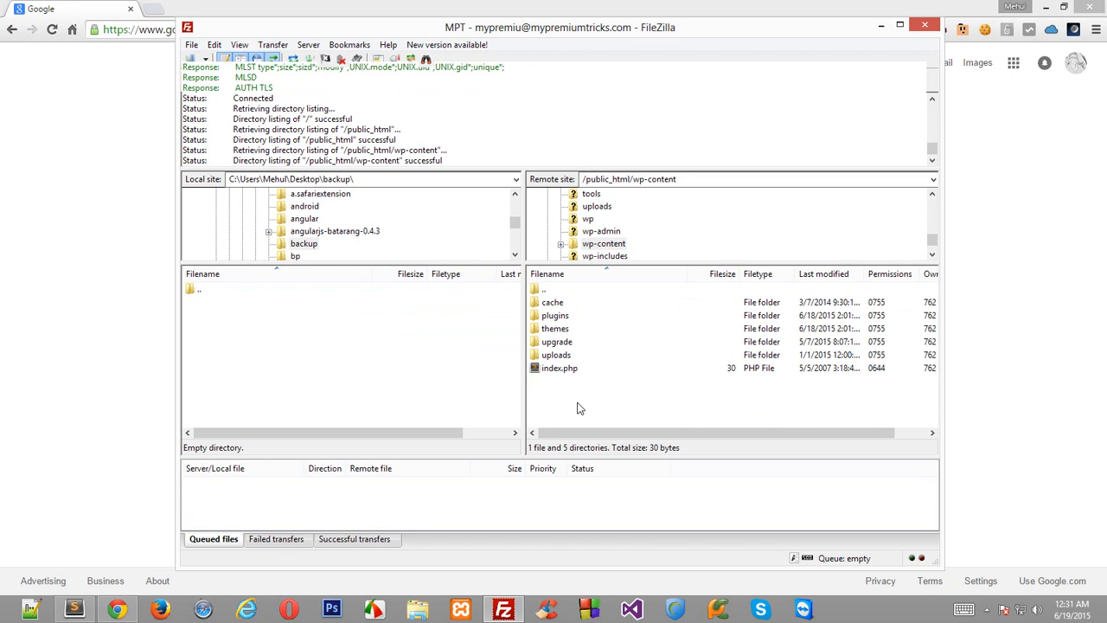
pyautogui.moveTo(574, 420)
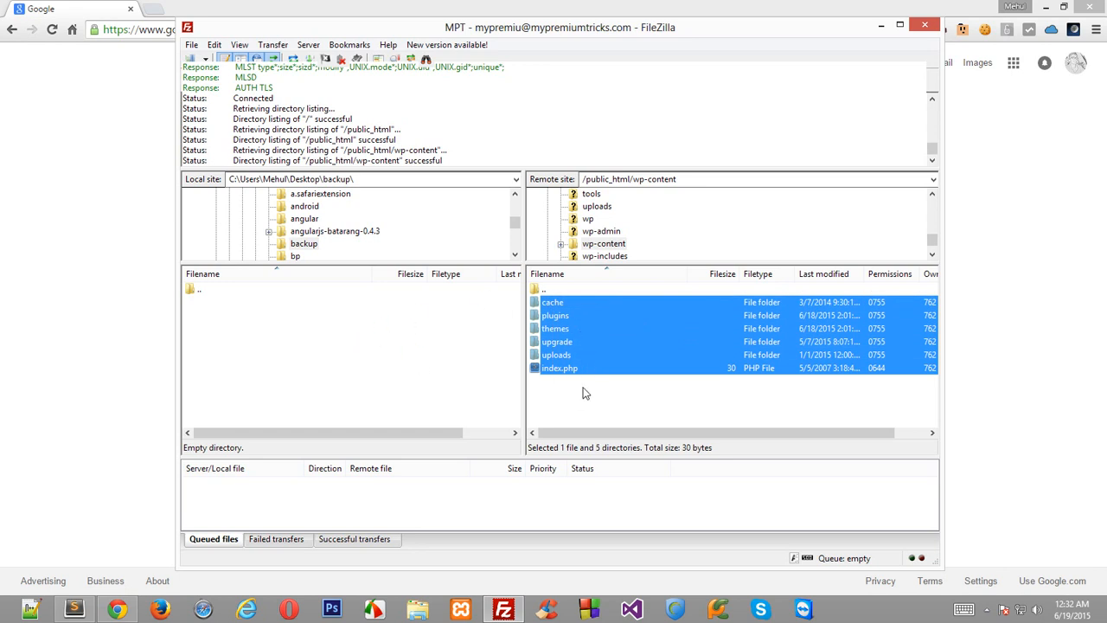
pyautogui.click(584, 394)
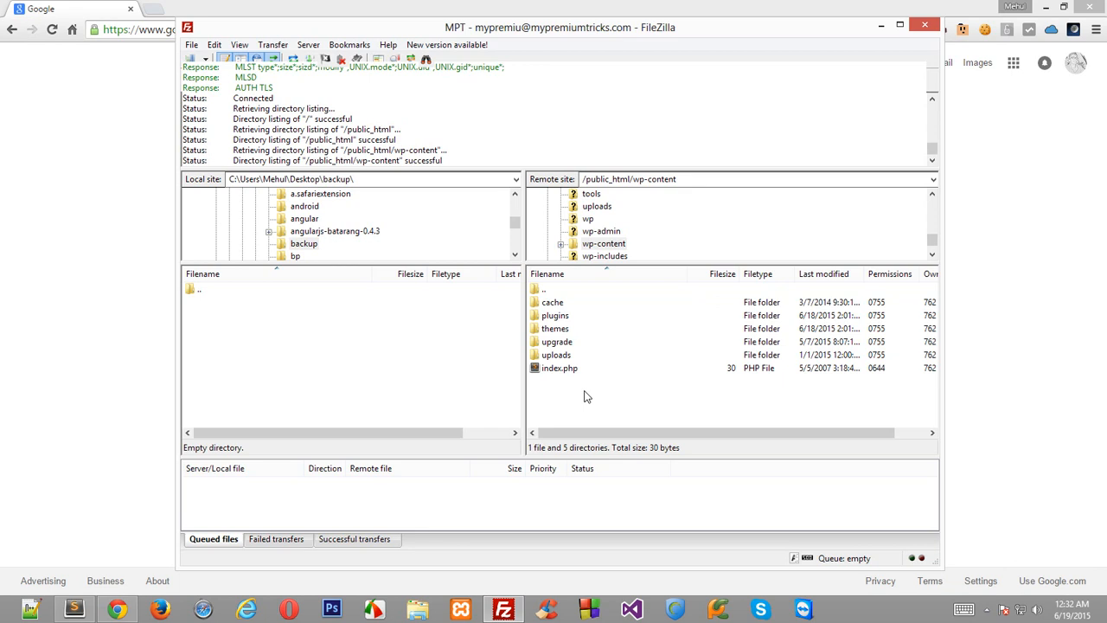
pyautogui.moveTo(86, 194)
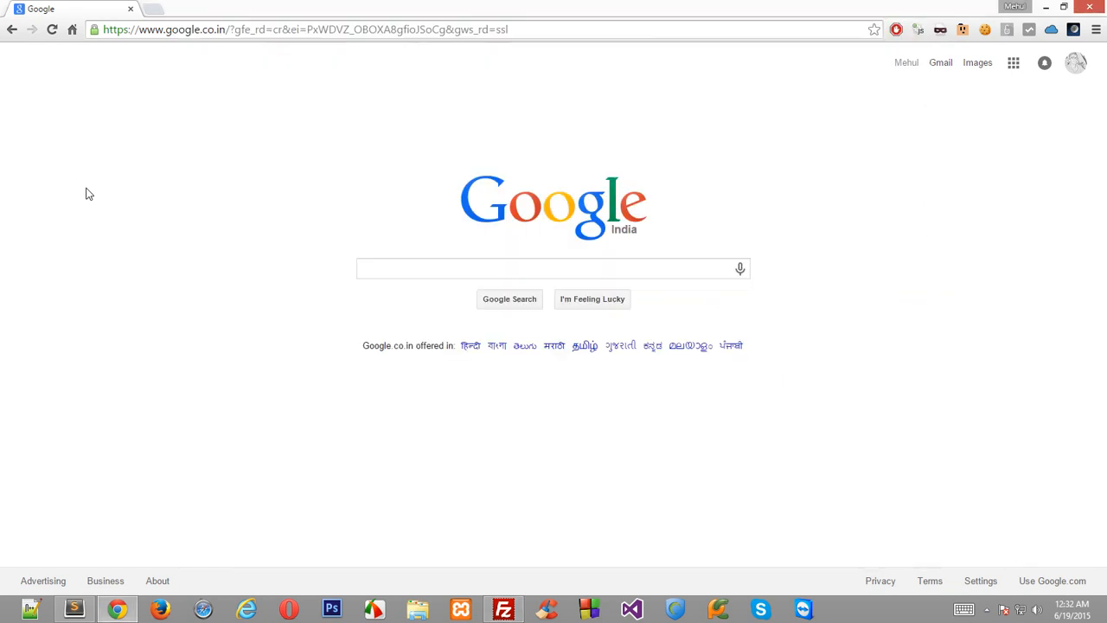
# Step: Navigate Chrome to mypremiumtricks.com/wp-admin from the address bar
pyautogui.click(303, 28)
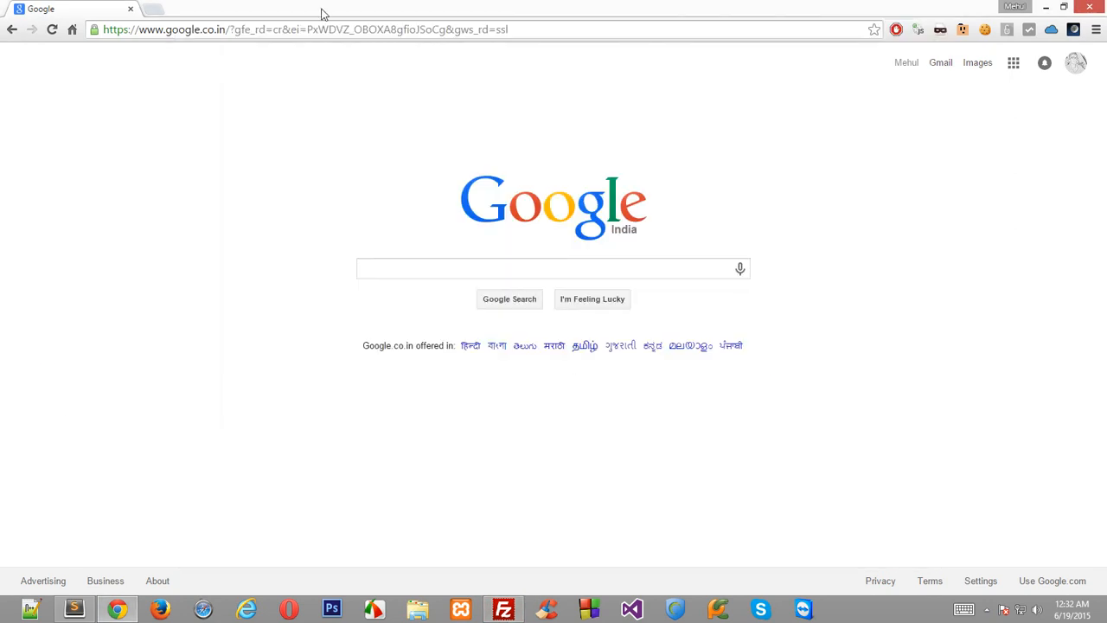
pyautogui.click(302, 30)
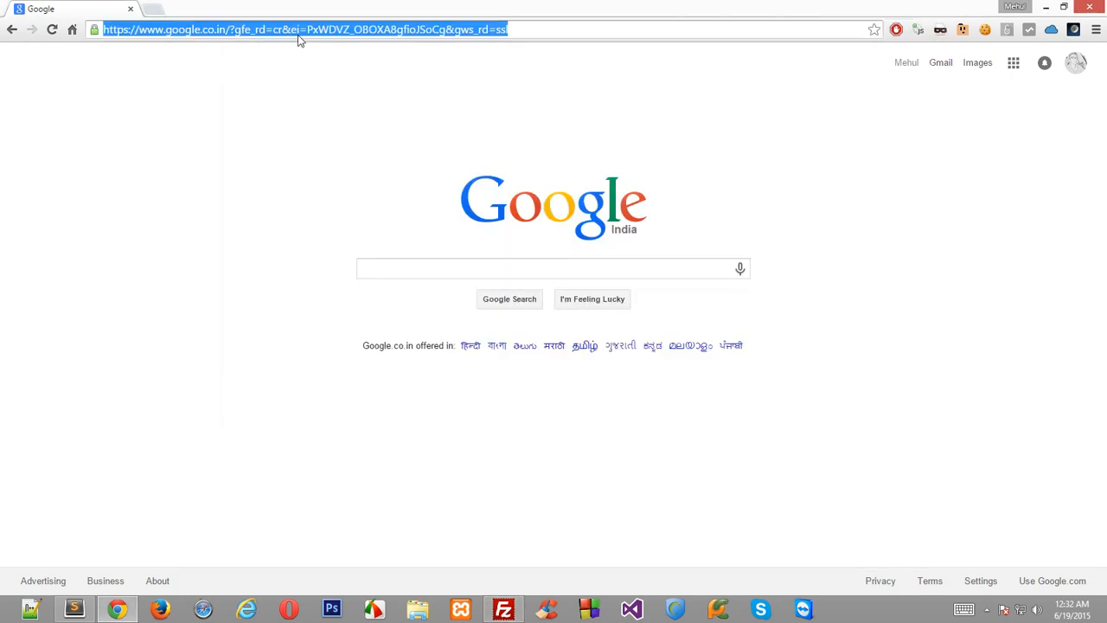
pyautogui.write('mypremiumtricks.com/wp-admin')
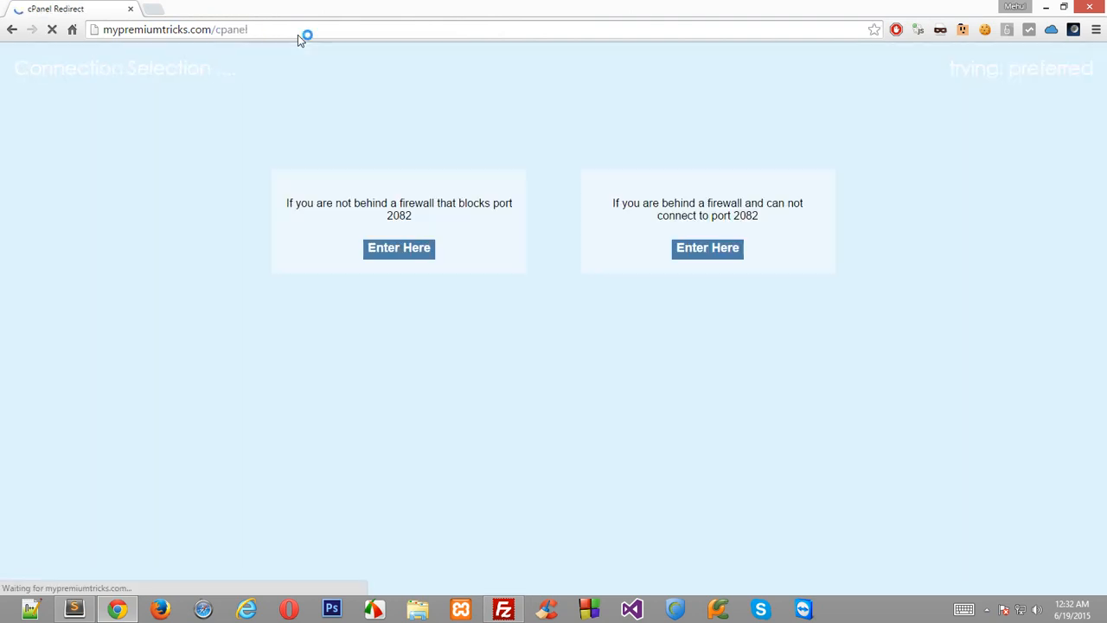
# Step: Enter cPanel over port 2082 and log in with the mypremiu hosting account
pyautogui.click(398, 249)
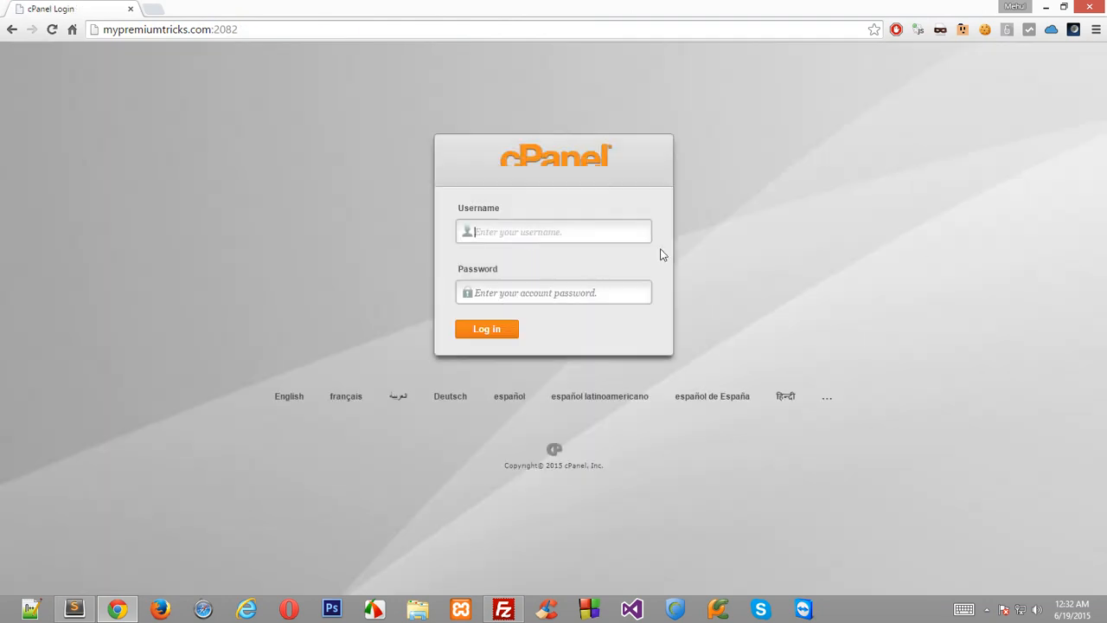
pyautogui.write('mypremiu')
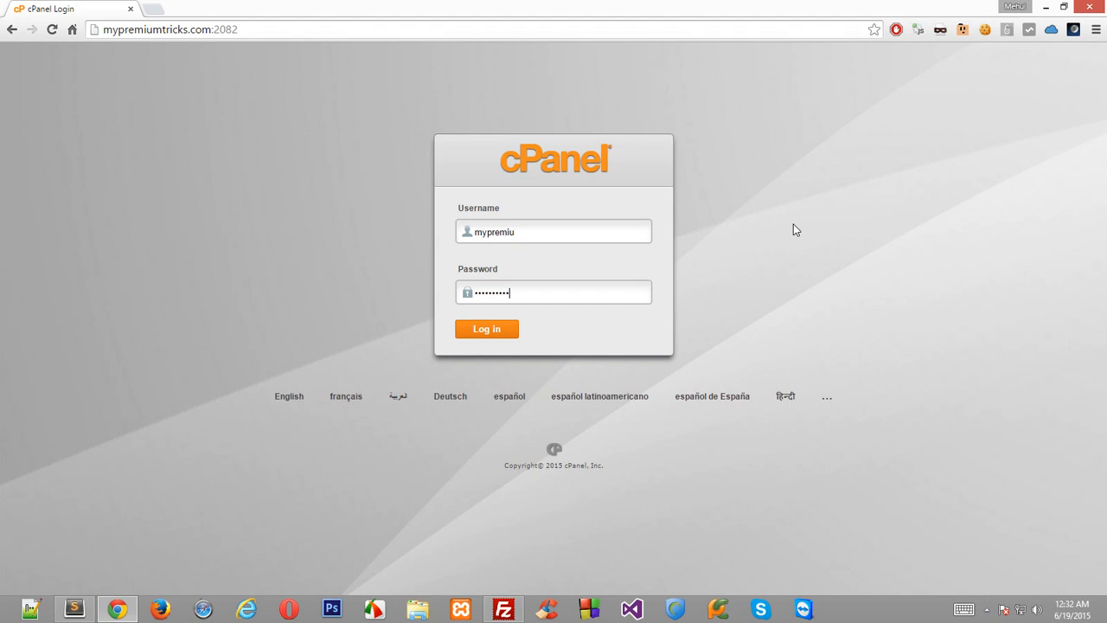
pyautogui.click(486, 329)
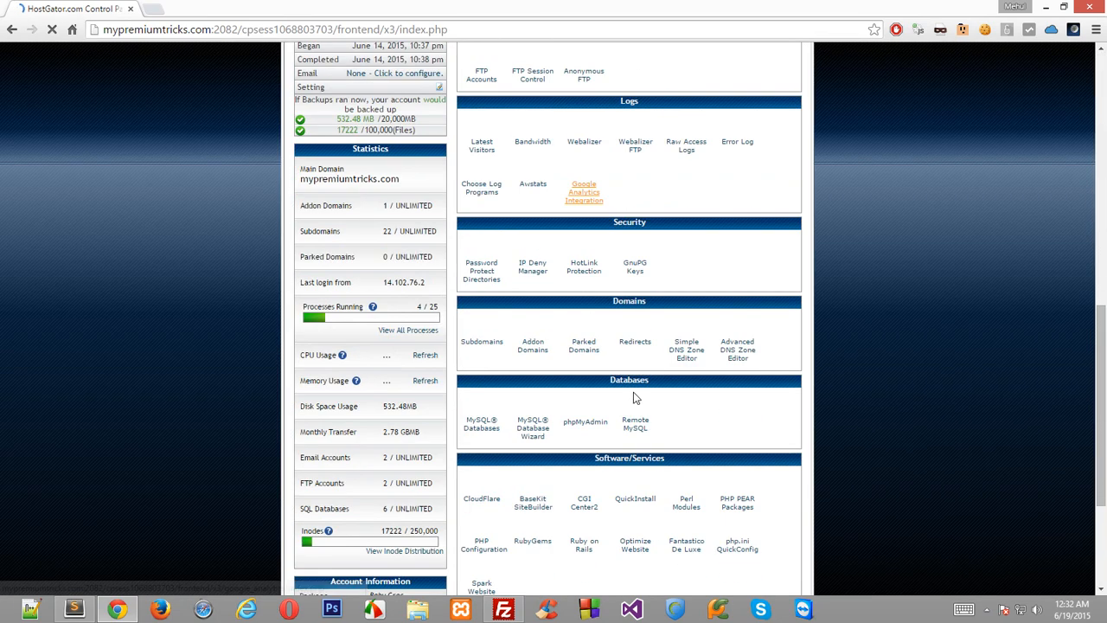
# Step: Launch phpMyAdmin from the cPanel Databases section
pyautogui.scroll(-3)
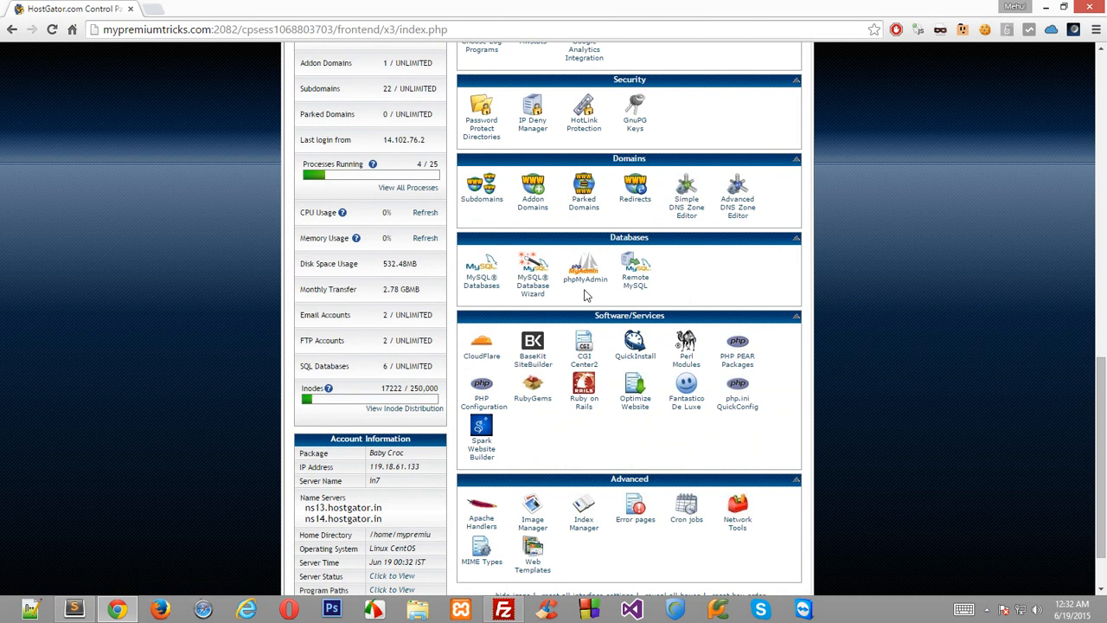
pyautogui.click(584, 263)
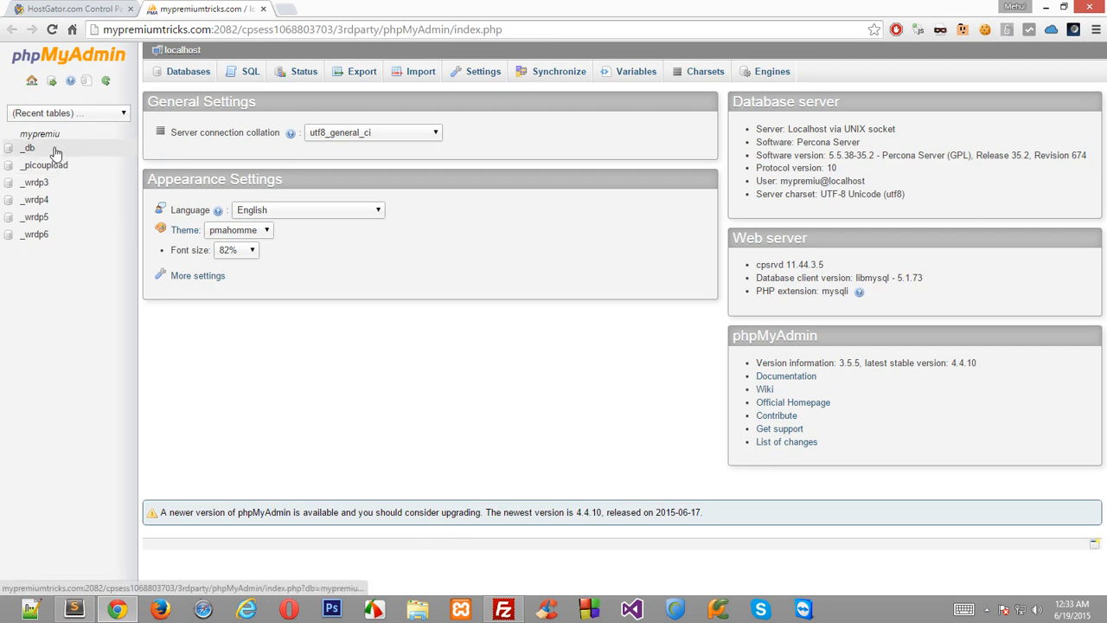
pyautogui.click(35, 181)
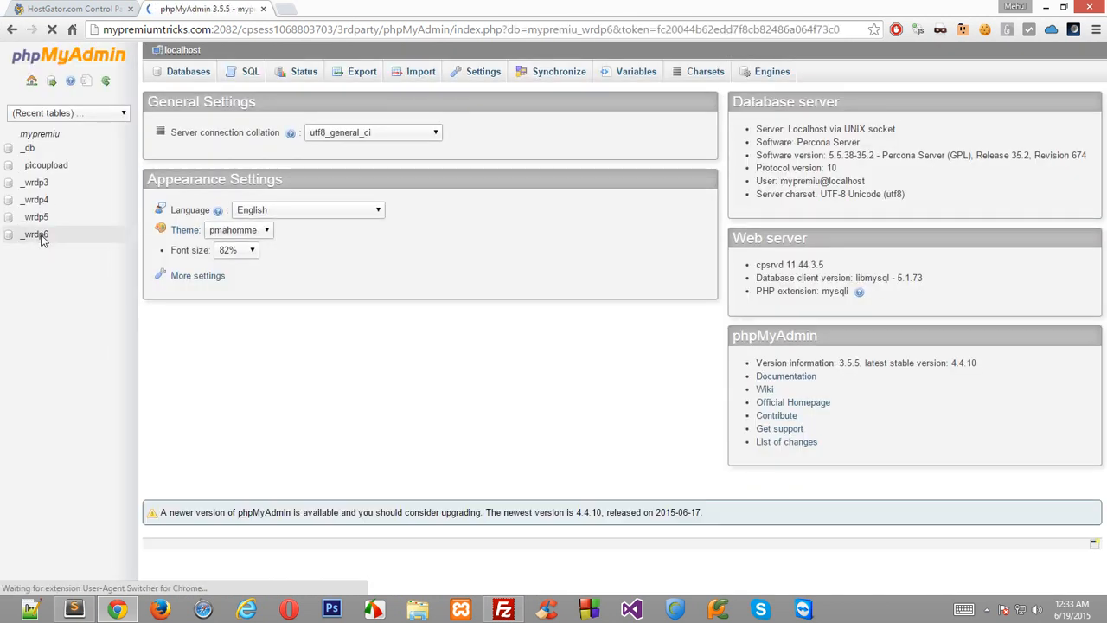
pyautogui.click(34, 235)
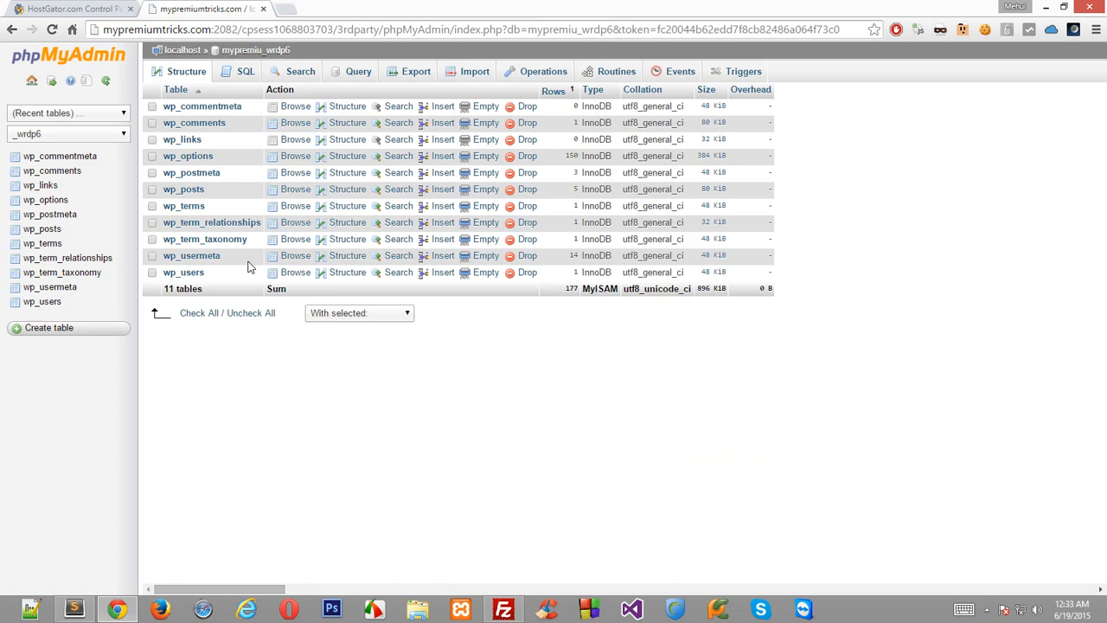
pyautogui.click(49, 327)
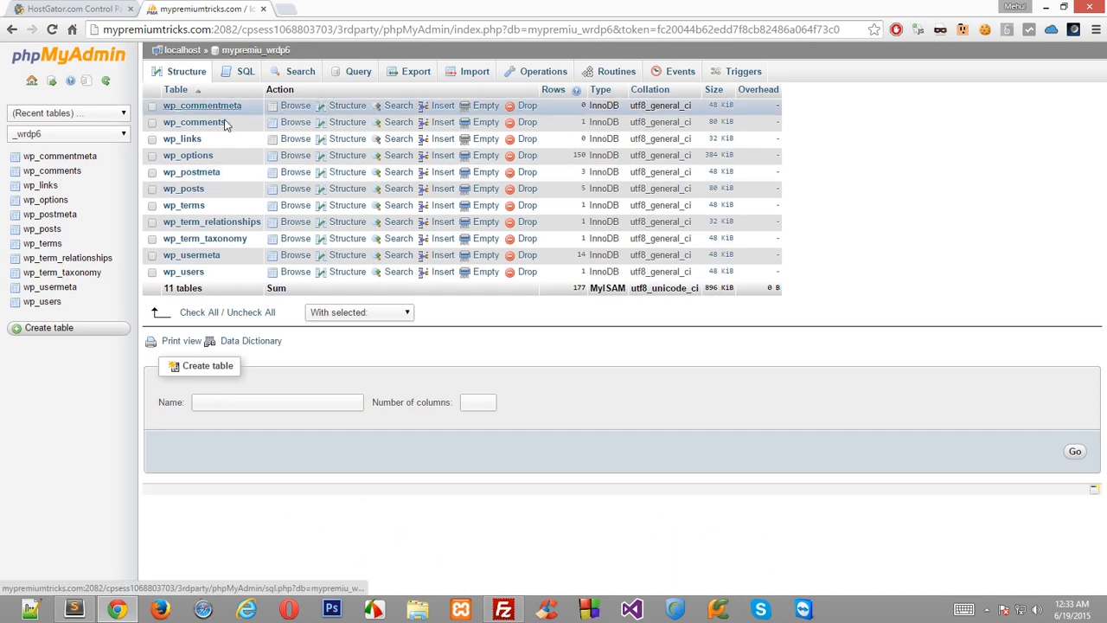
pyautogui.moveTo(204, 178)
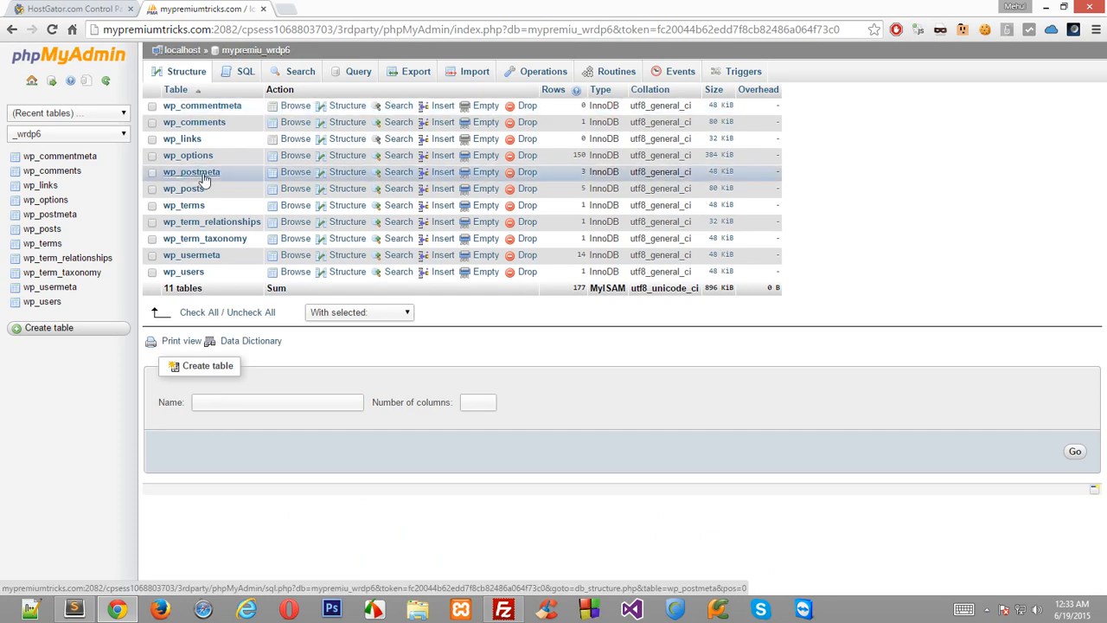
pyautogui.click(190, 171)
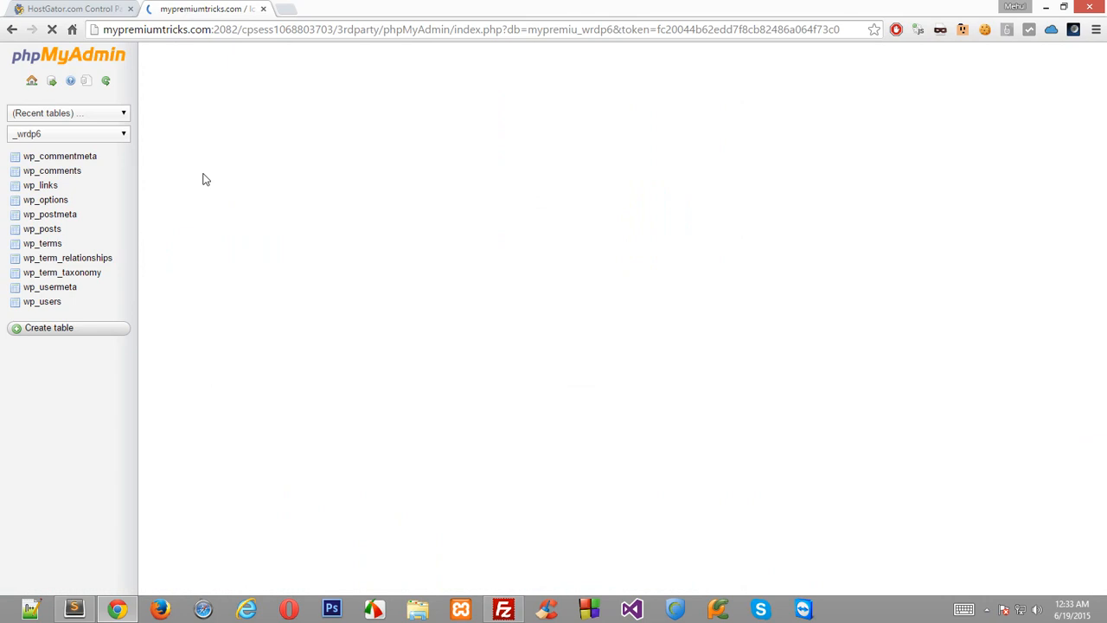
pyautogui.click(50, 215)
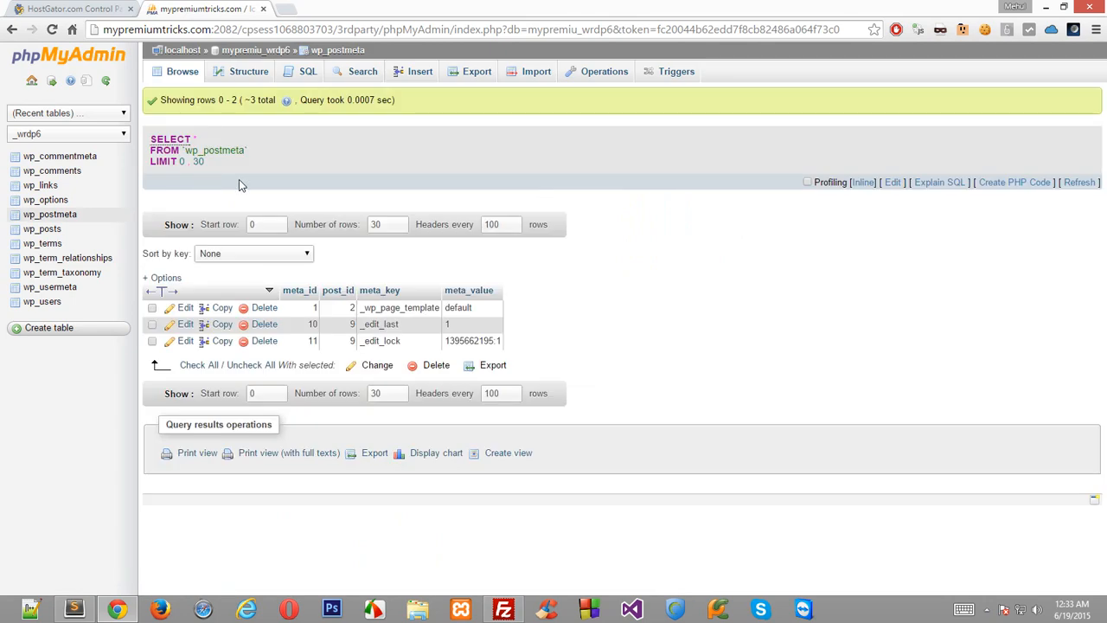
pyautogui.moveTo(11, 28)
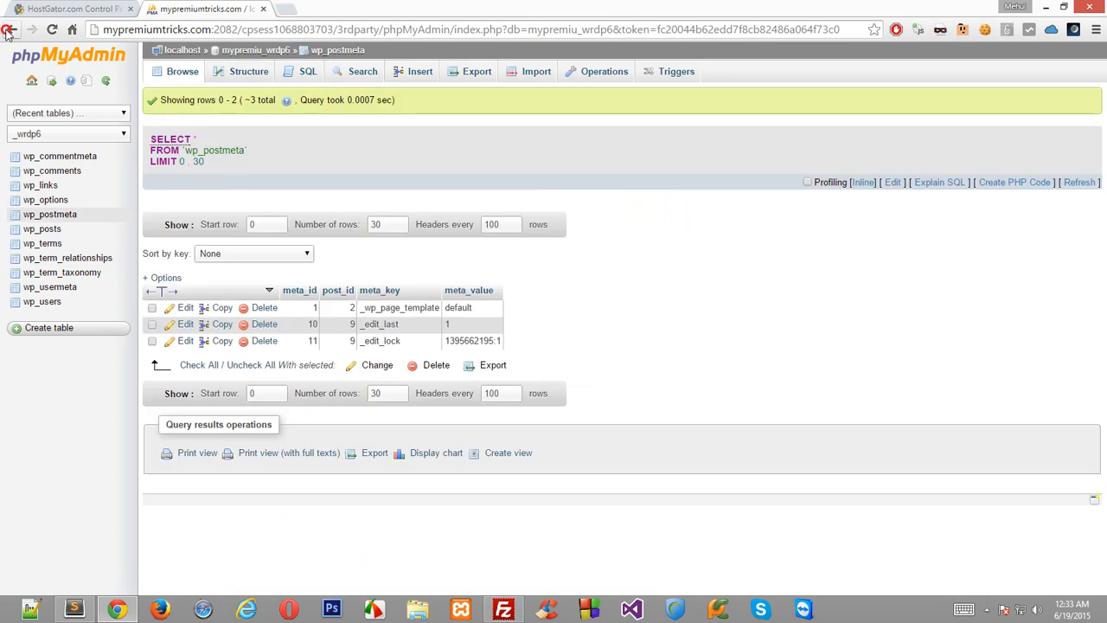
pyautogui.click(10, 28)
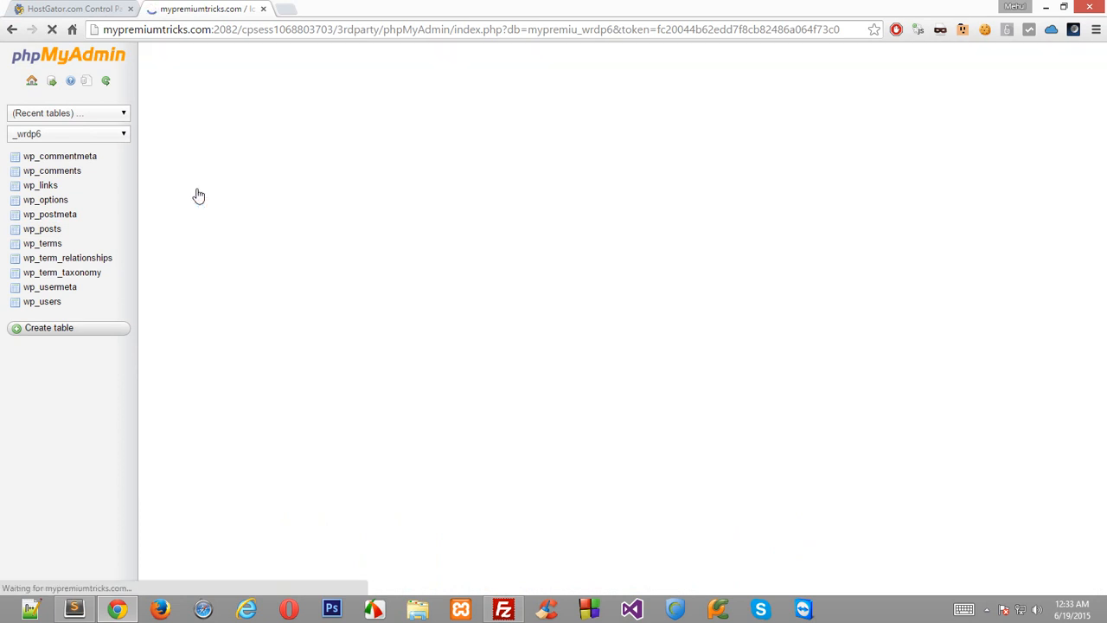
pyautogui.click(42, 229)
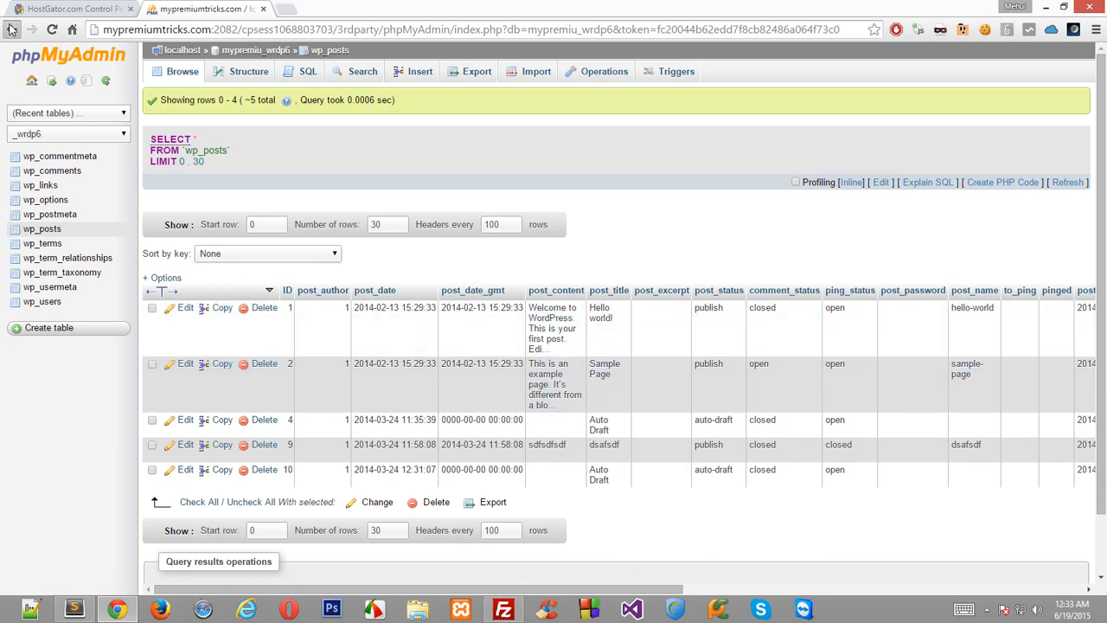
pyautogui.click(254, 49)
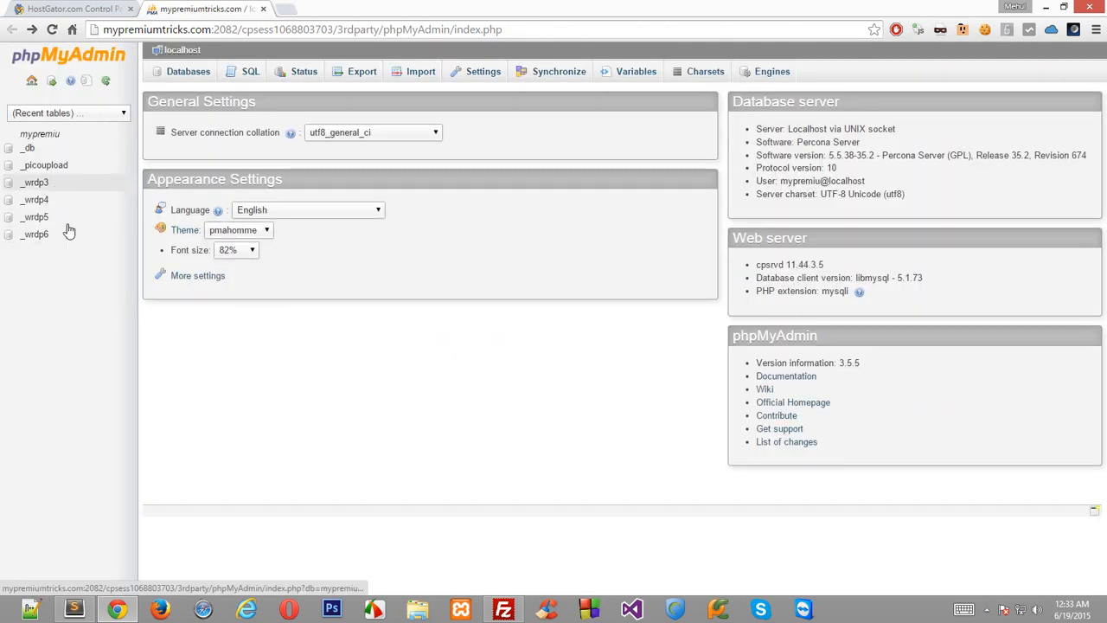
# Step: Browse the _wrdp5 database's wp_posts table through its next and last pages of rows
pyautogui.click(34, 217)
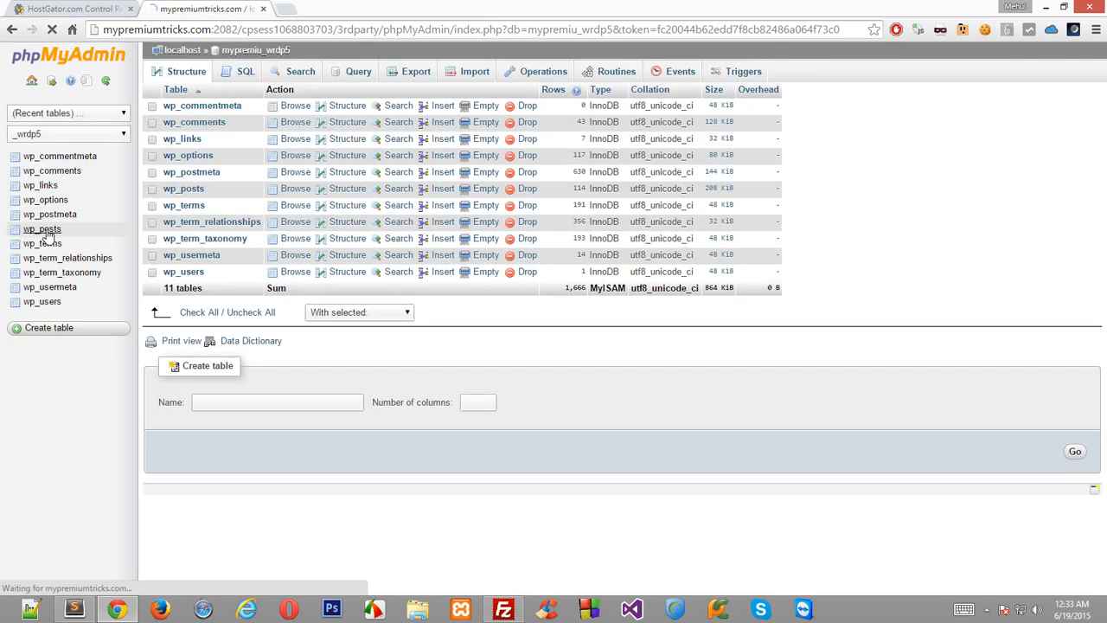
pyautogui.click(42, 229)
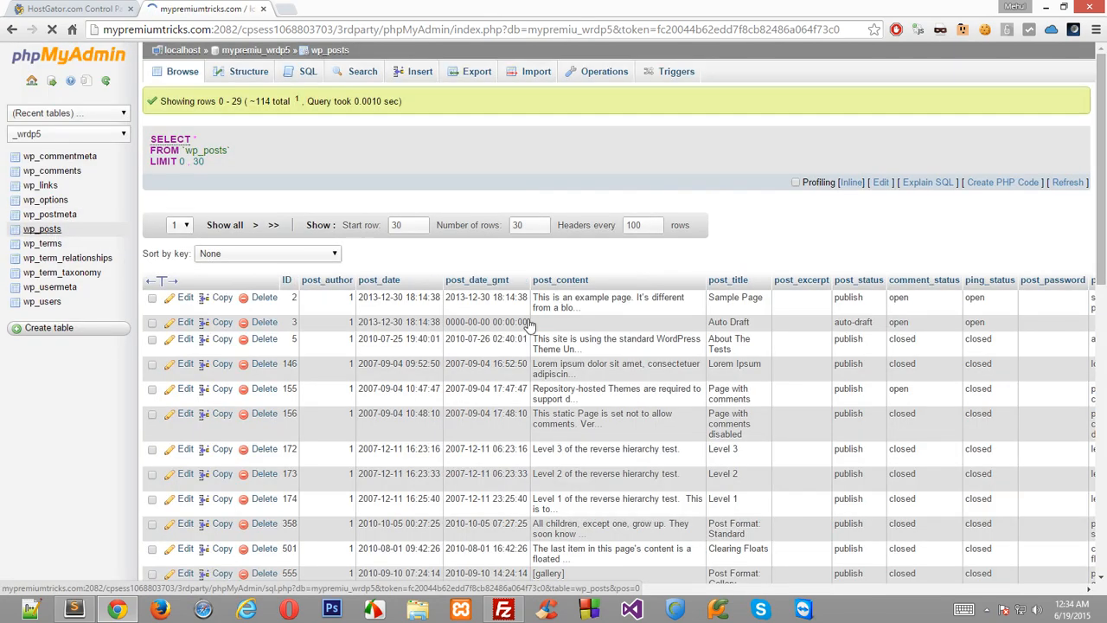
pyautogui.moveTo(648, 323)
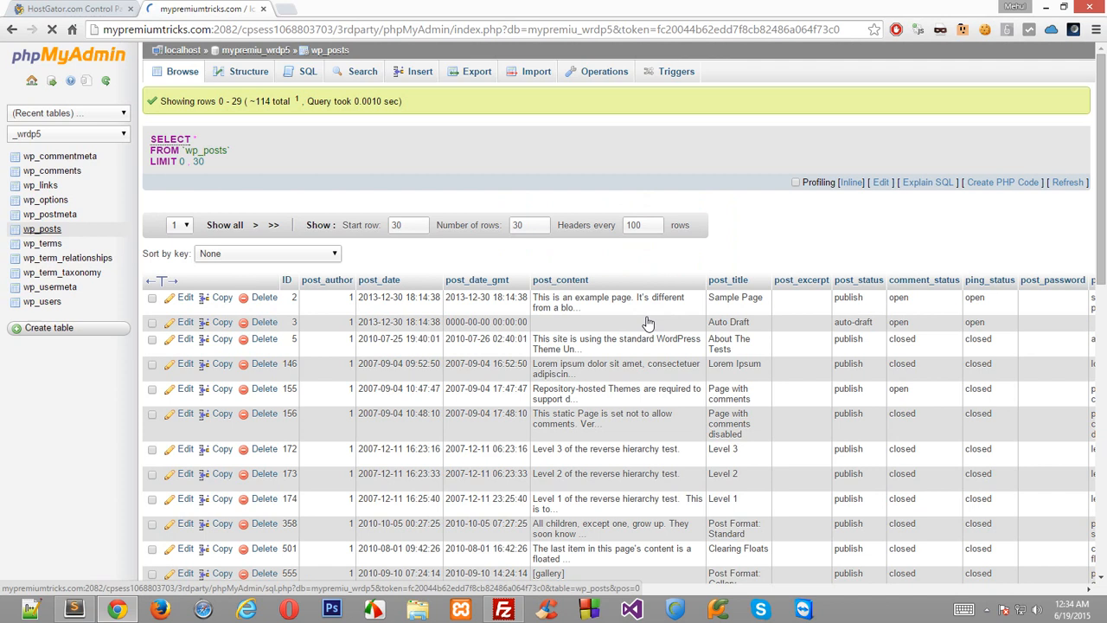
pyautogui.scroll(-3)
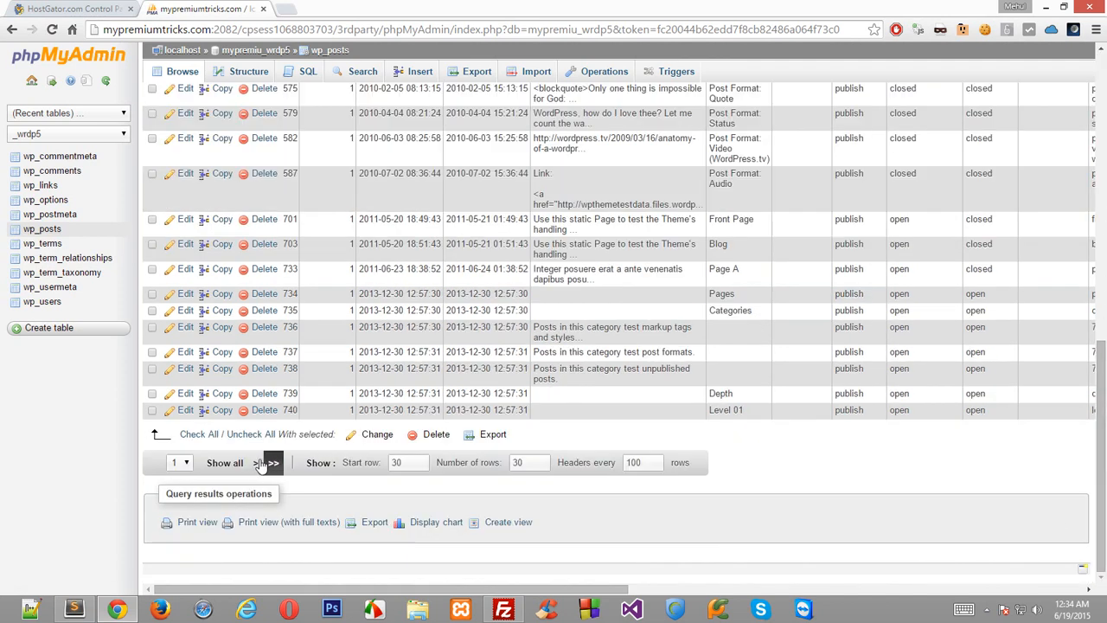
pyautogui.click(256, 464)
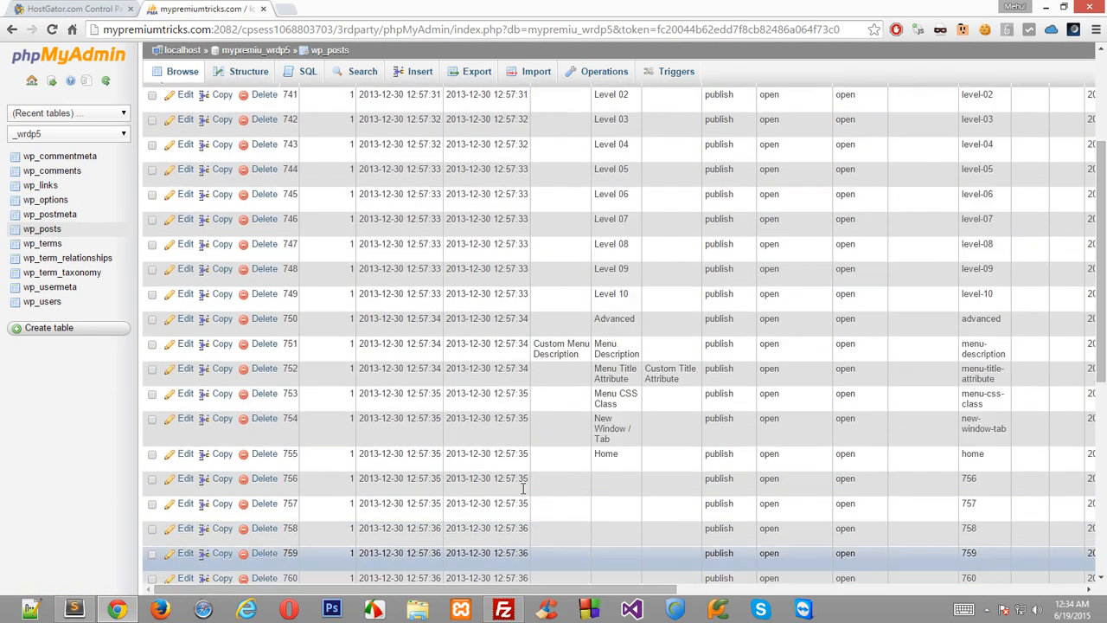
pyautogui.scroll(-3)
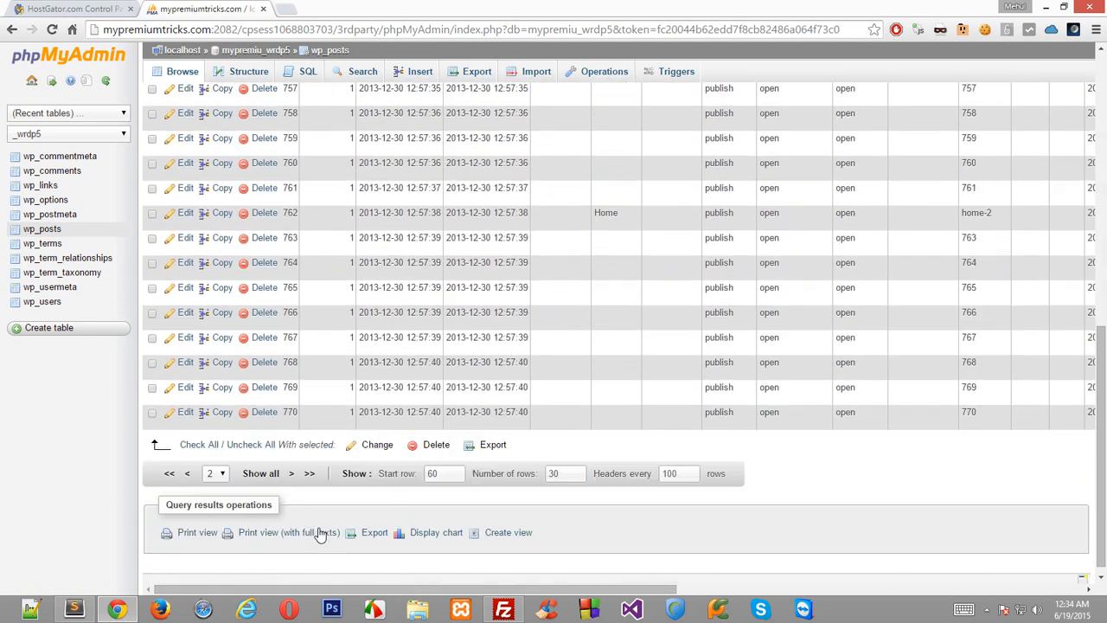
pyautogui.scroll(3)
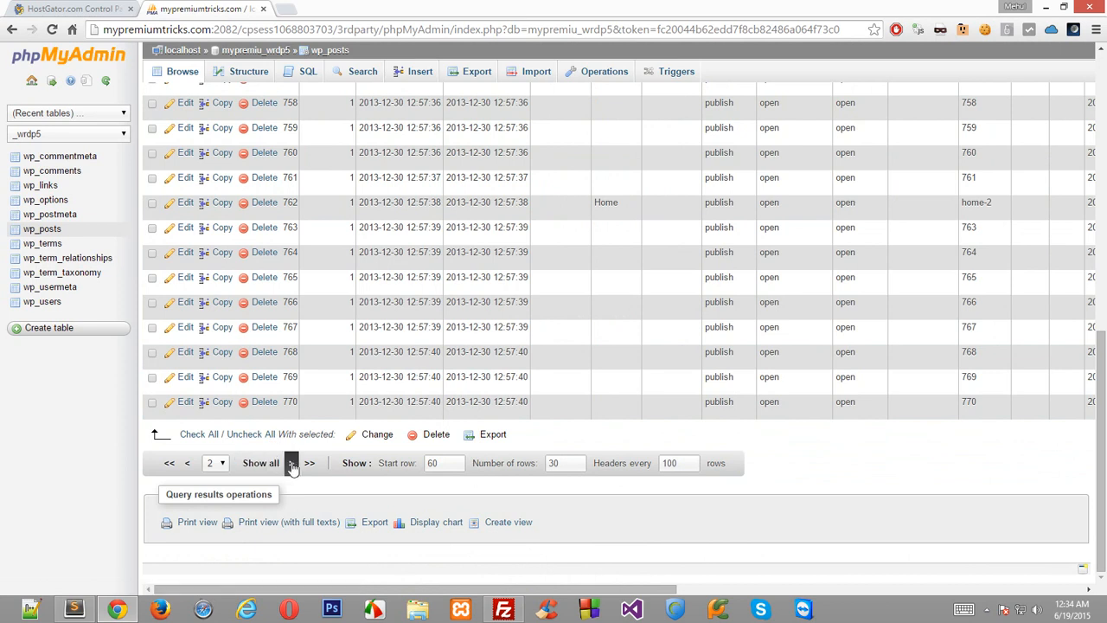
pyautogui.click(307, 463)
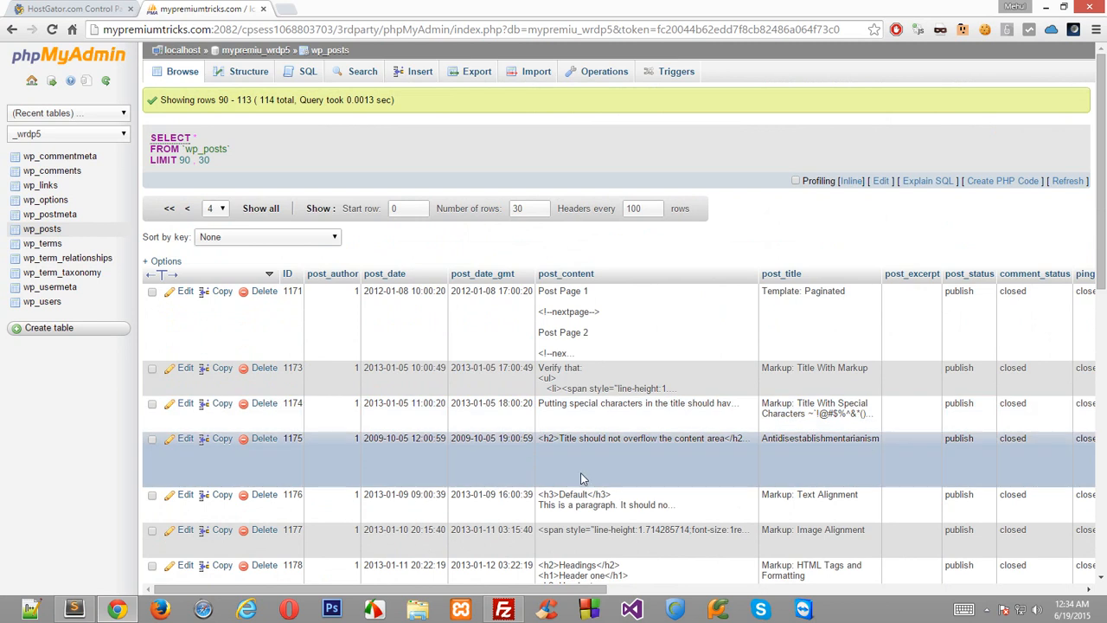
pyautogui.scroll(-3)
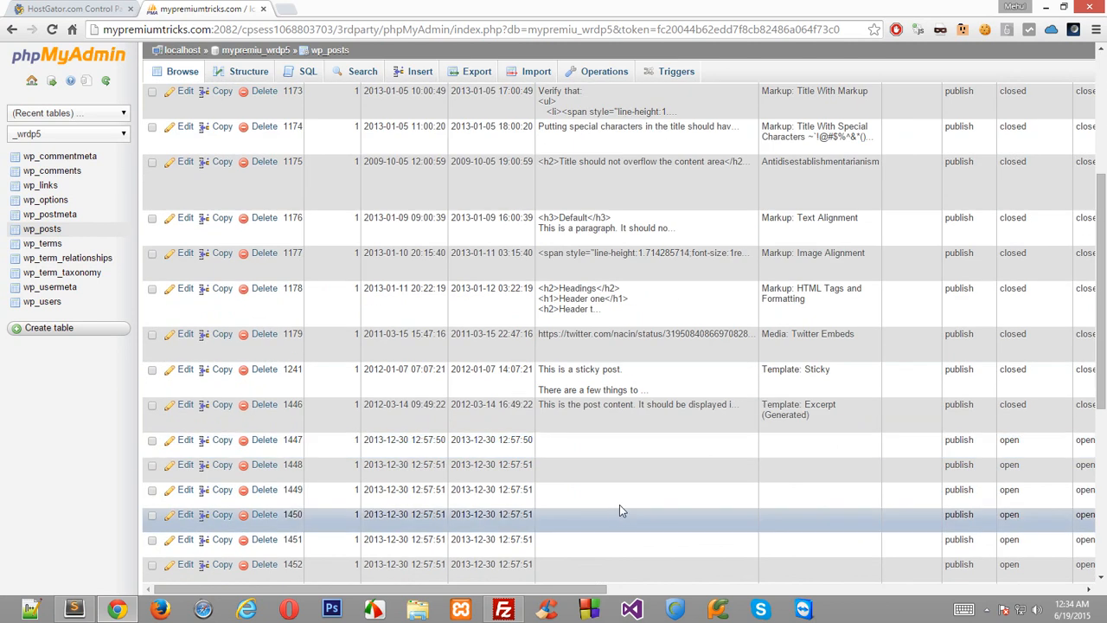
pyautogui.scroll(3)
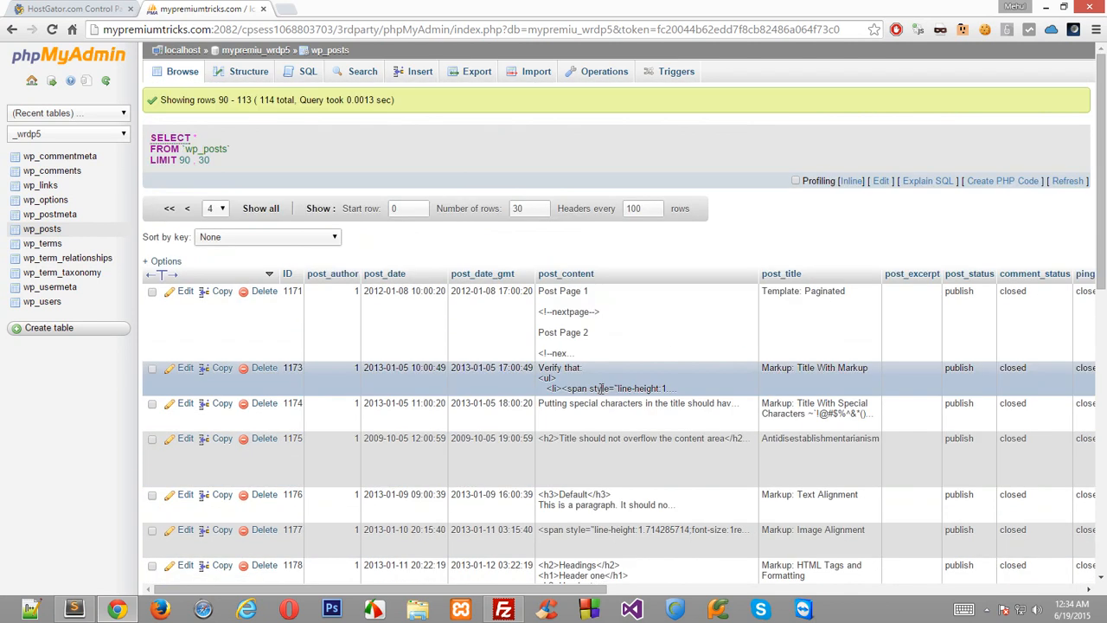
pyautogui.scroll(-3)
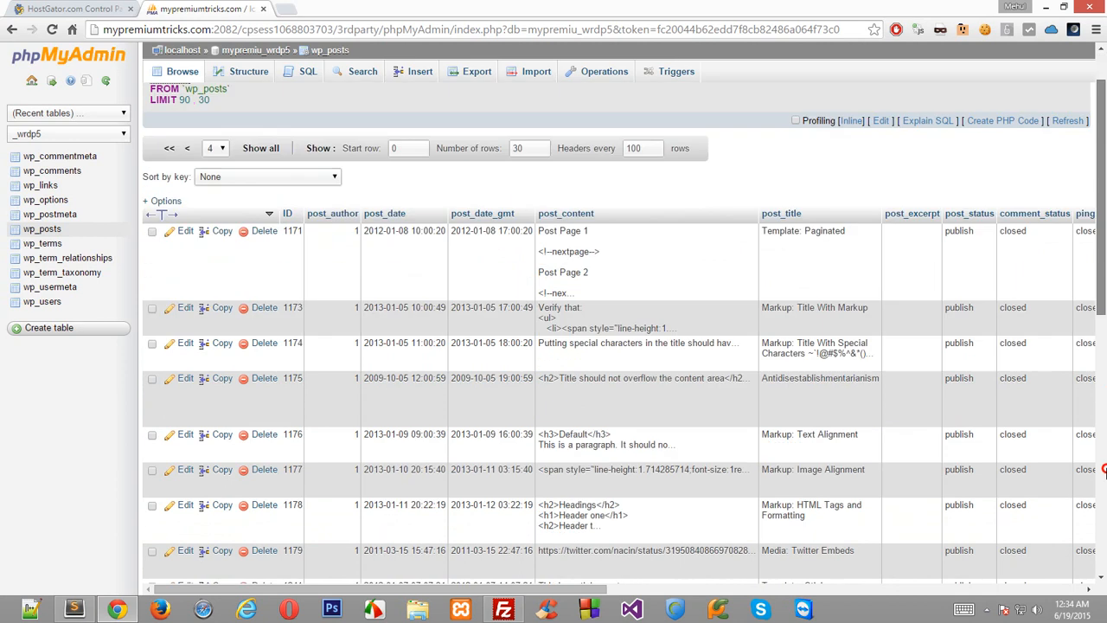
pyautogui.scroll(-3)
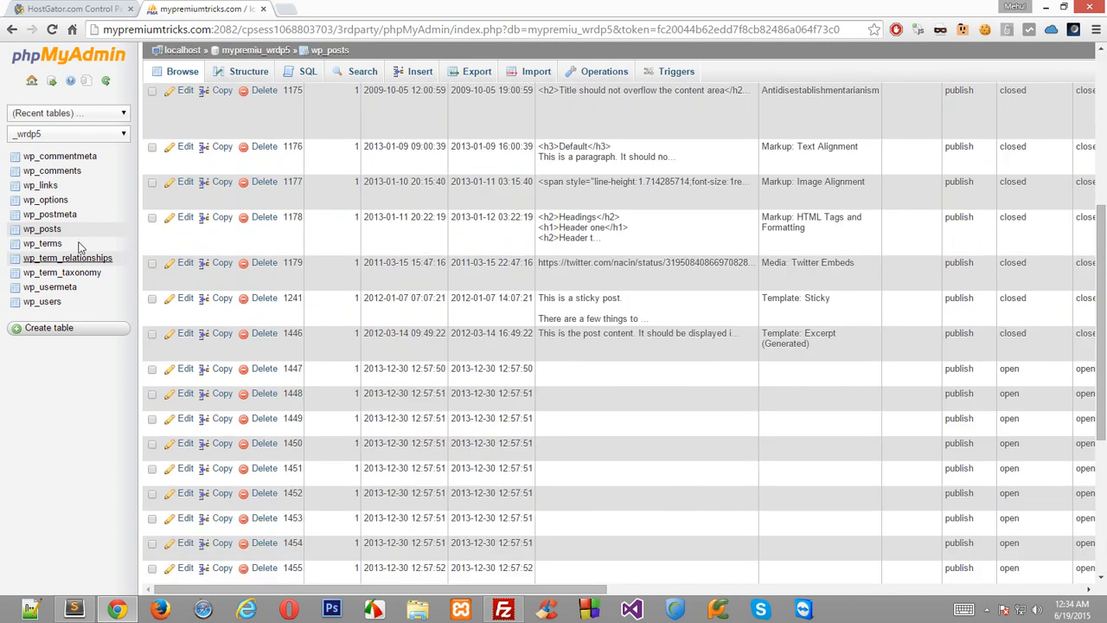
# Step: Browse the wp_terms table, then go back to the phpMyAdmin server home page
pyautogui.click(42, 242)
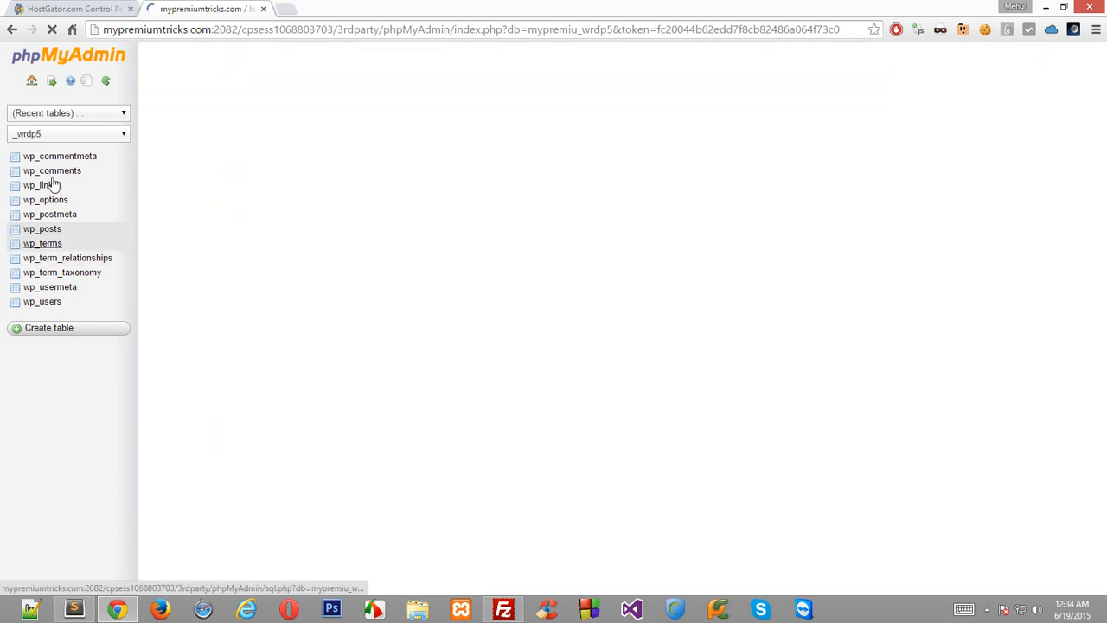
pyautogui.click(41, 242)
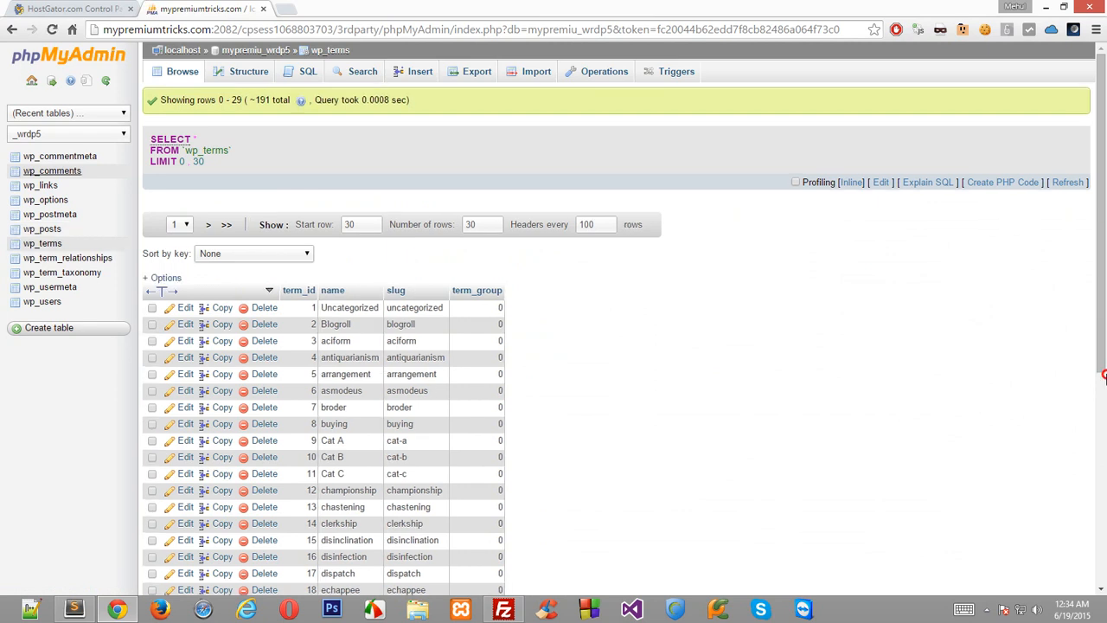
pyautogui.scroll(-3)
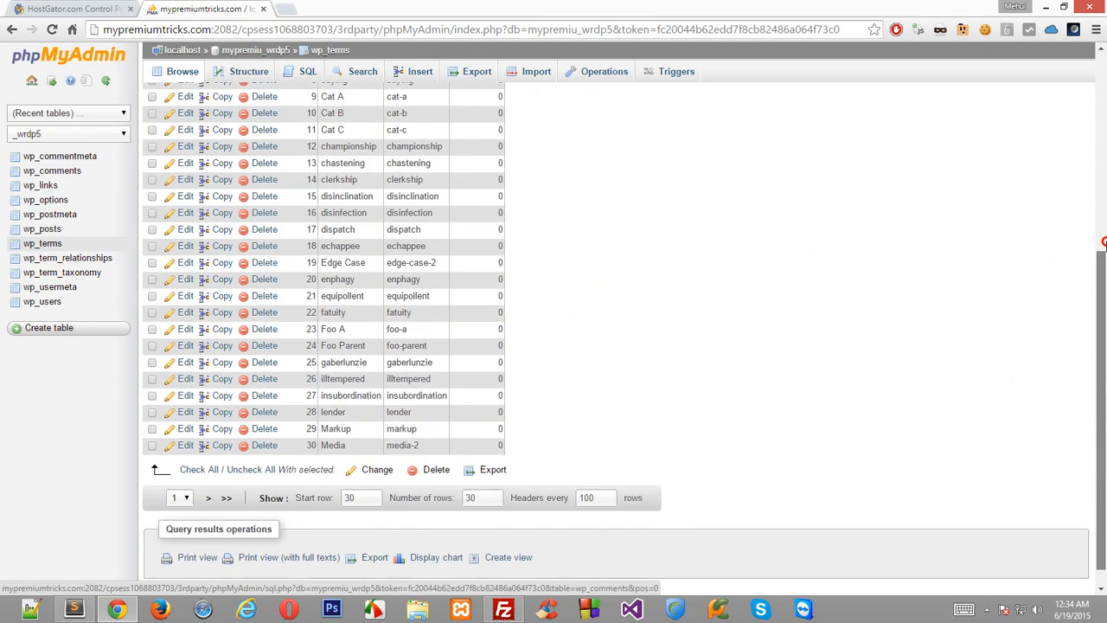
pyautogui.scroll(3)
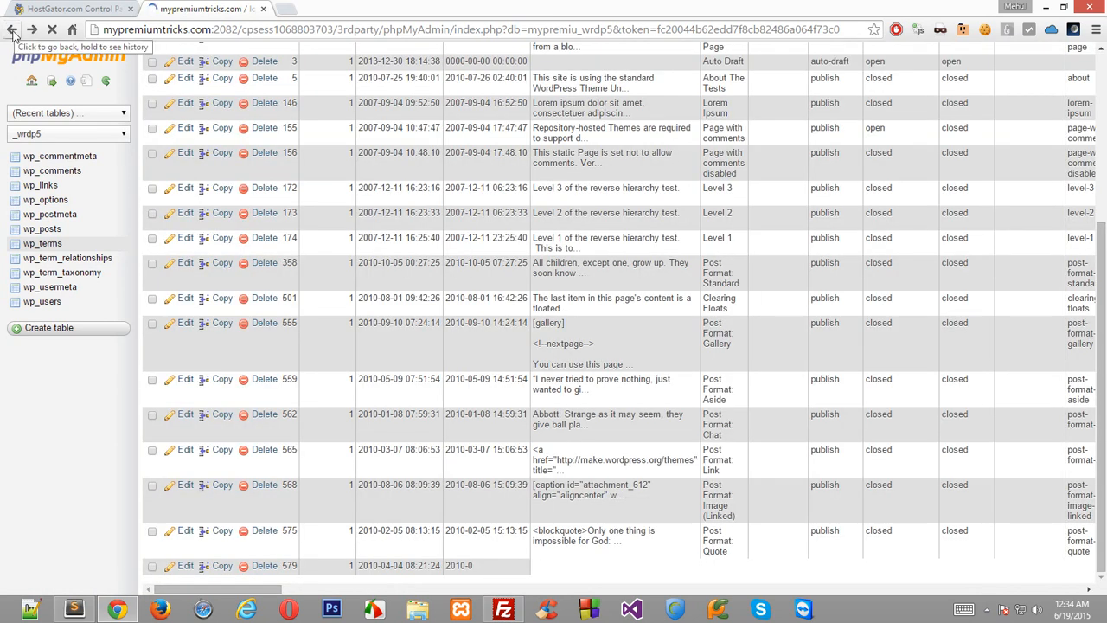
pyautogui.click(13, 29)
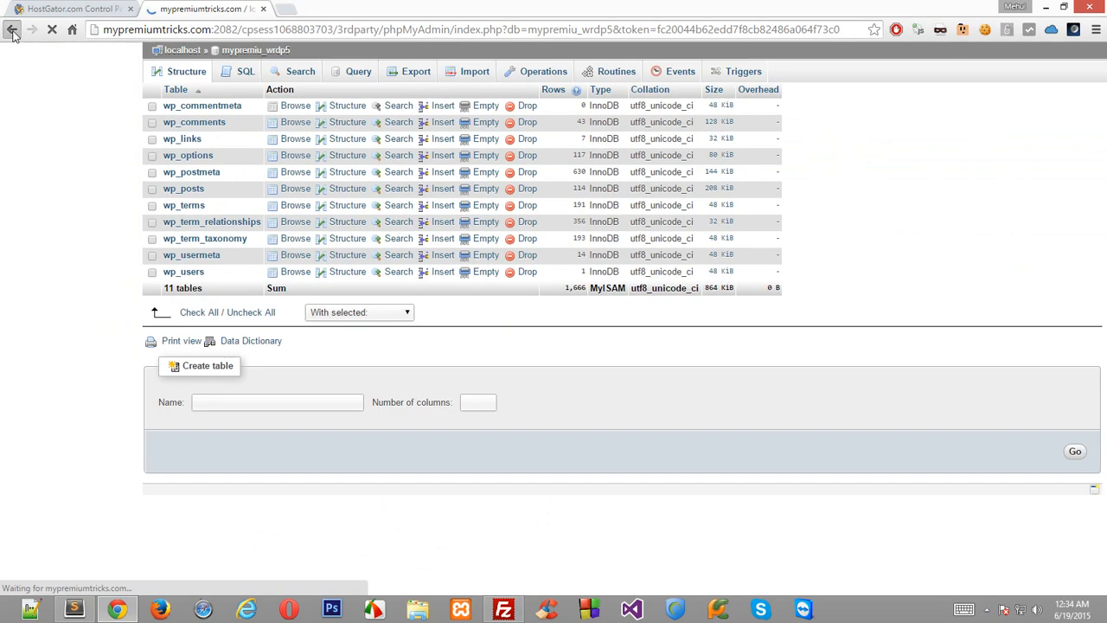
pyautogui.click(12, 28)
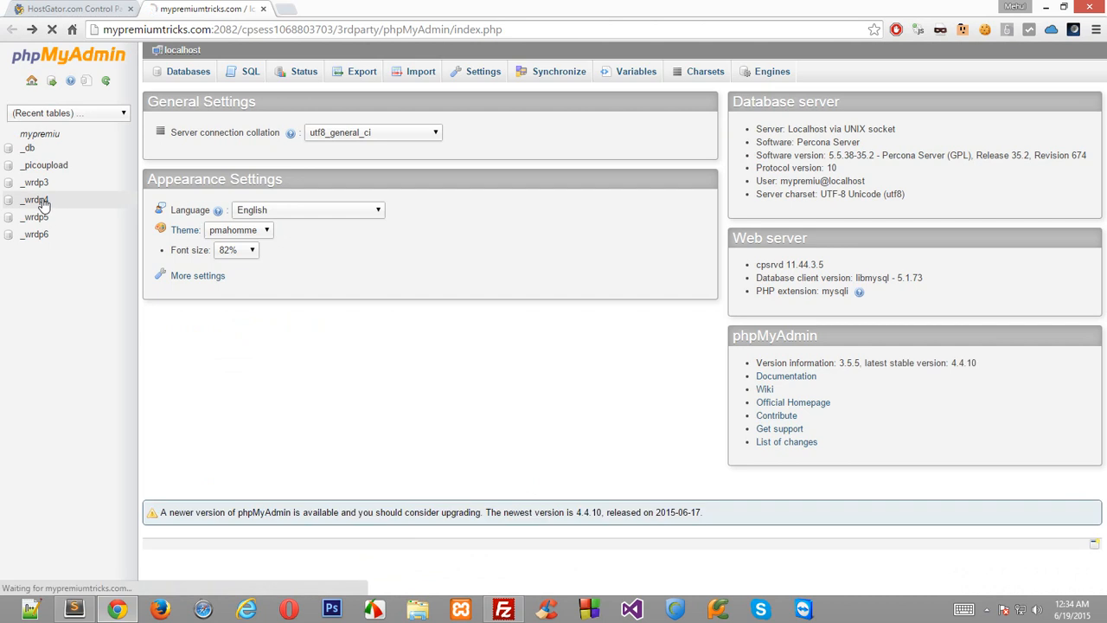
# Step: Browse the mypremiu_wrdp4 database's wp_posts rows and return to its 11-table overview
pyautogui.click(35, 199)
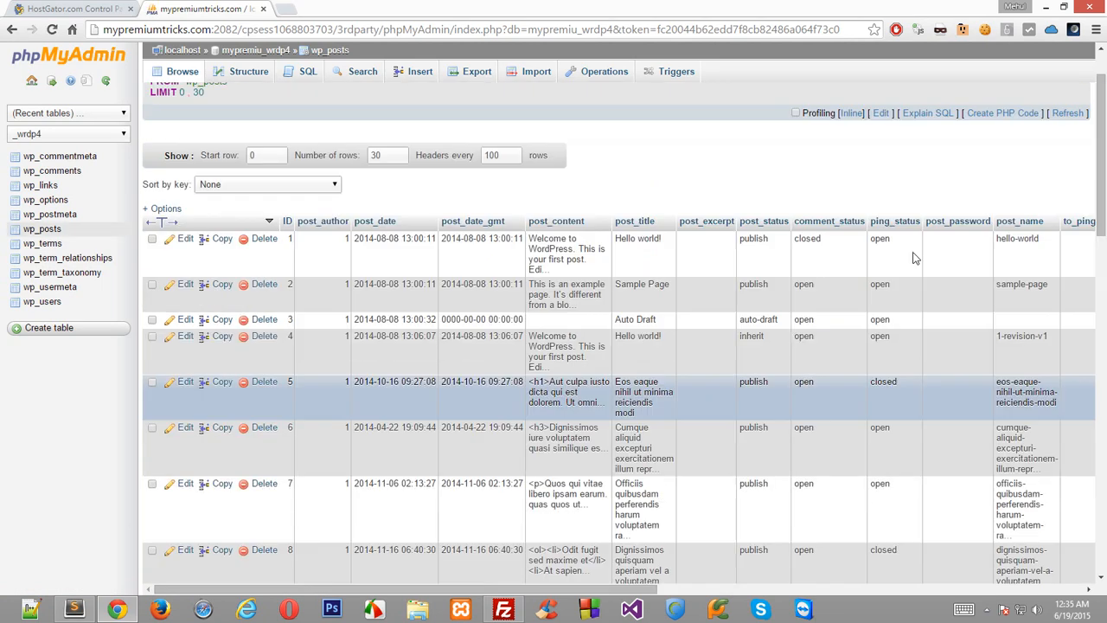
pyautogui.scroll(-3)
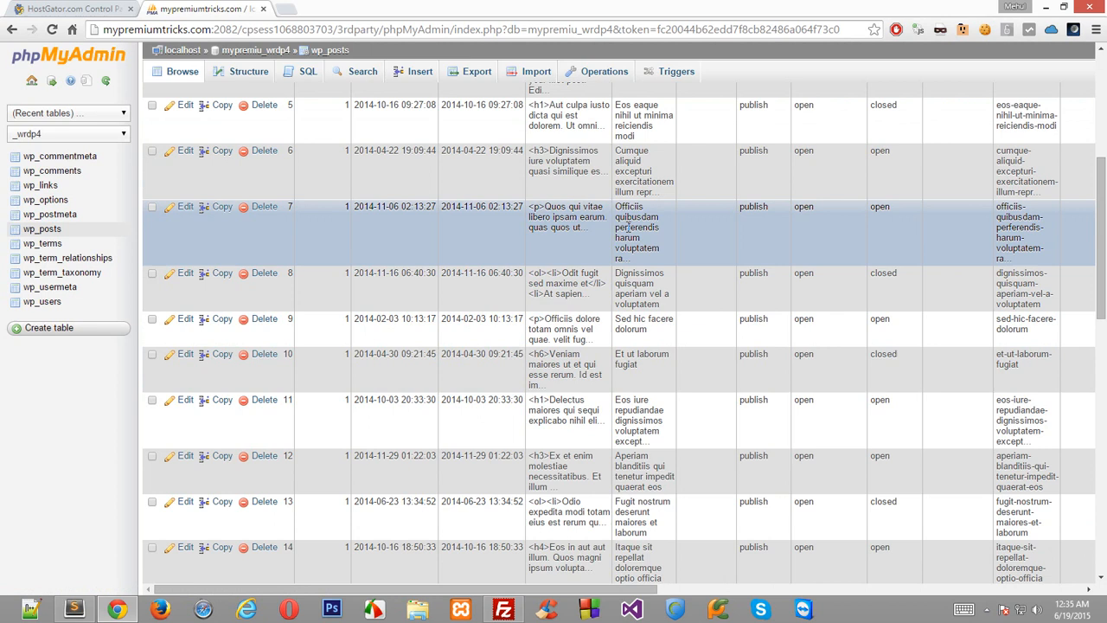
pyautogui.scroll(-3)
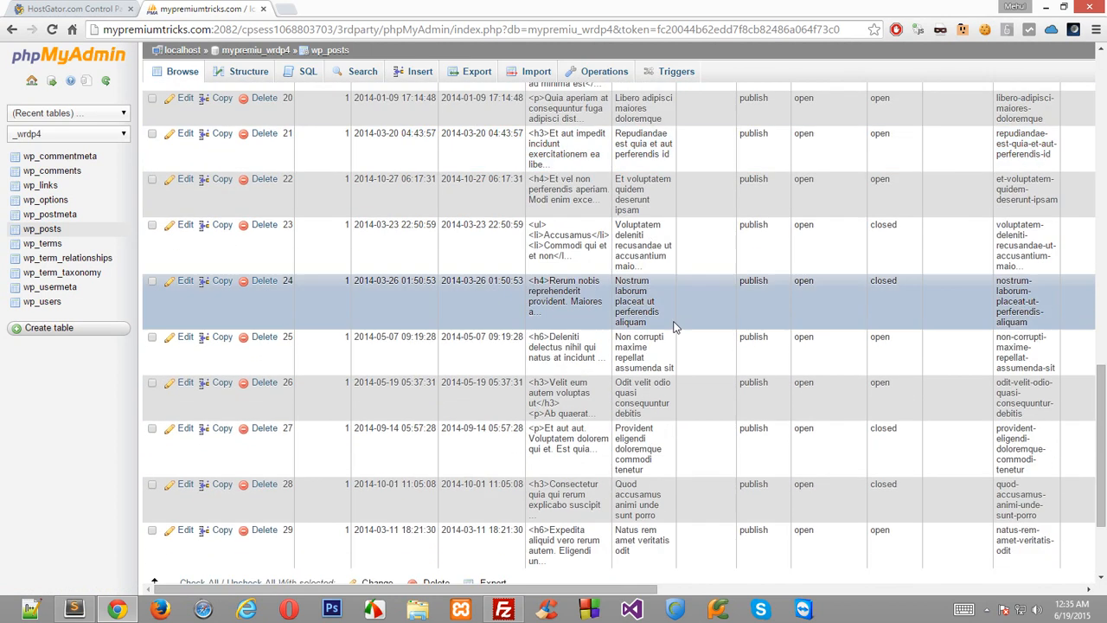
pyautogui.scroll(-3)
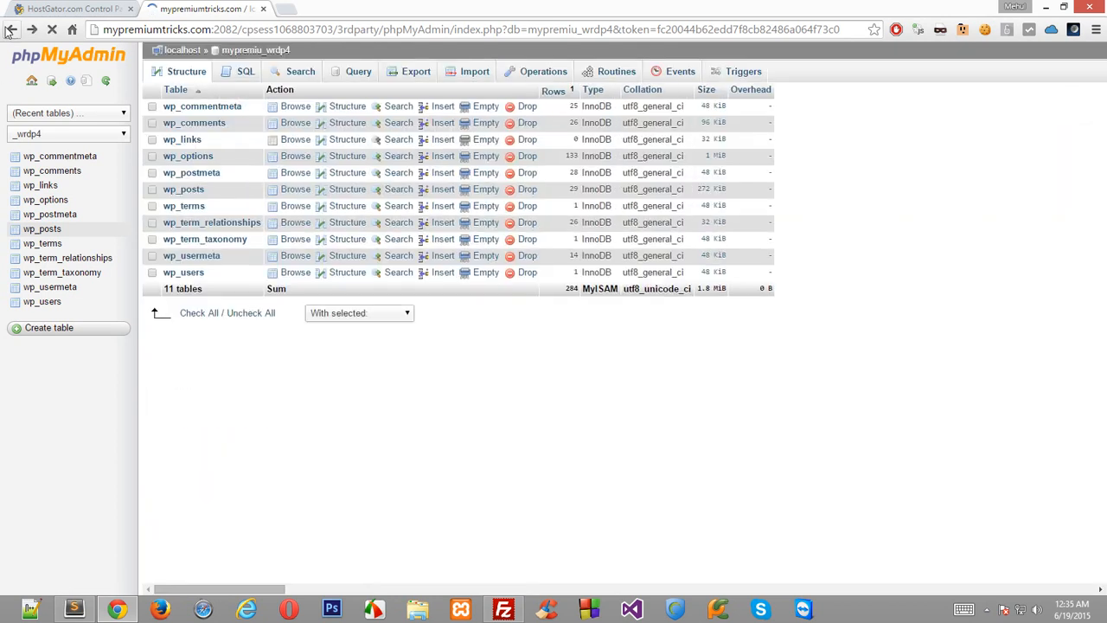
pyautogui.click(48, 327)
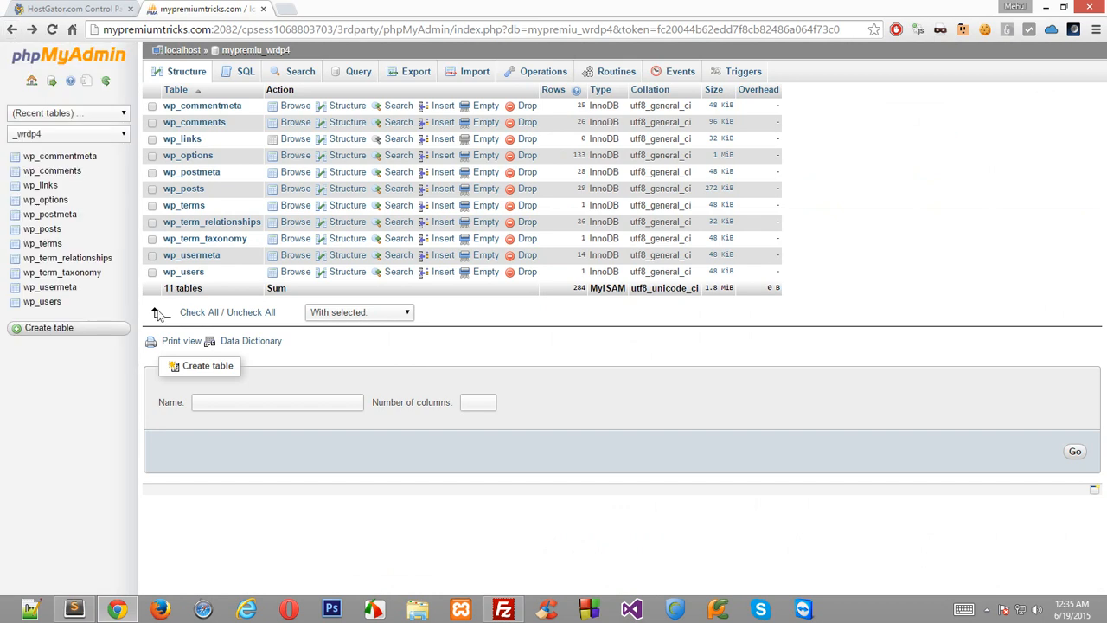
pyautogui.moveTo(10, 27)
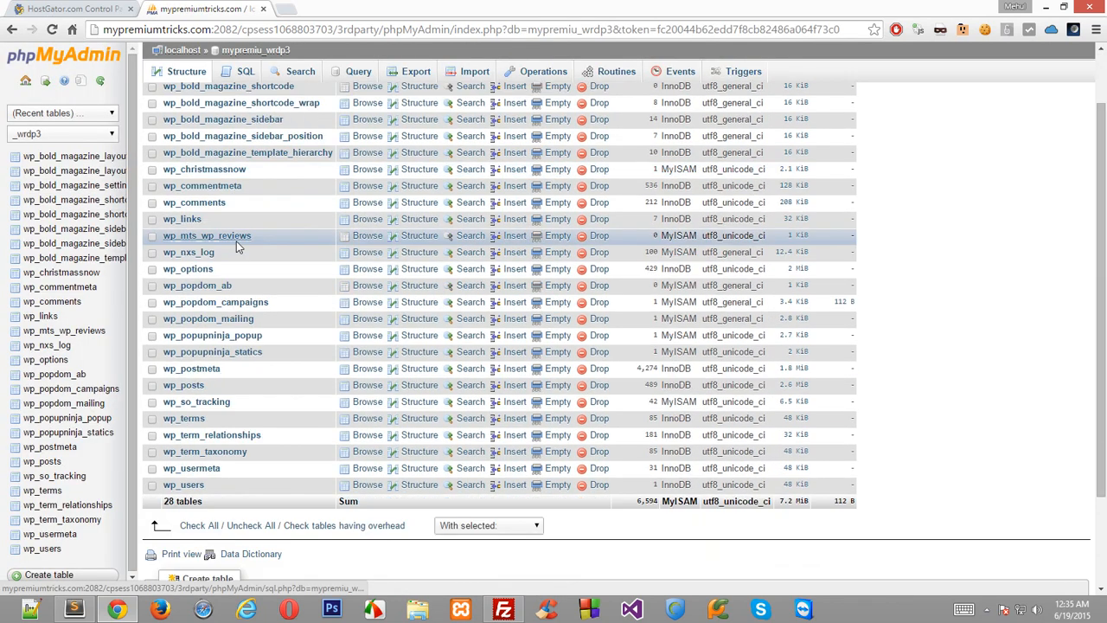
# Step: Return to the server home and switch to the mypremiu_wrdp3 database's 28-table structure view
pyautogui.scroll(-3)
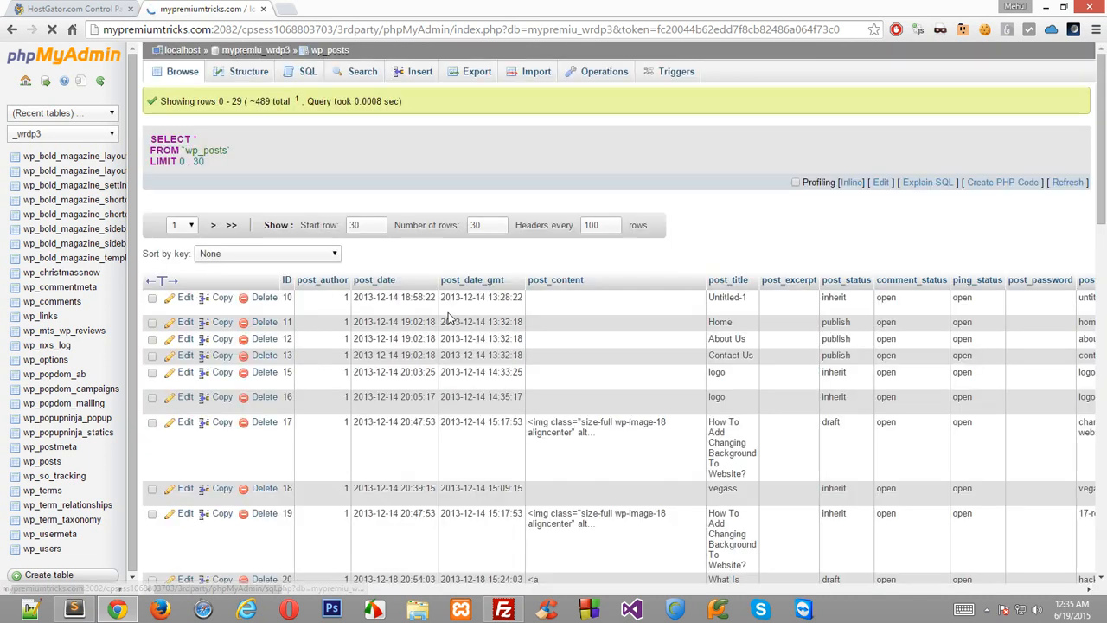
pyautogui.moveTo(609, 453)
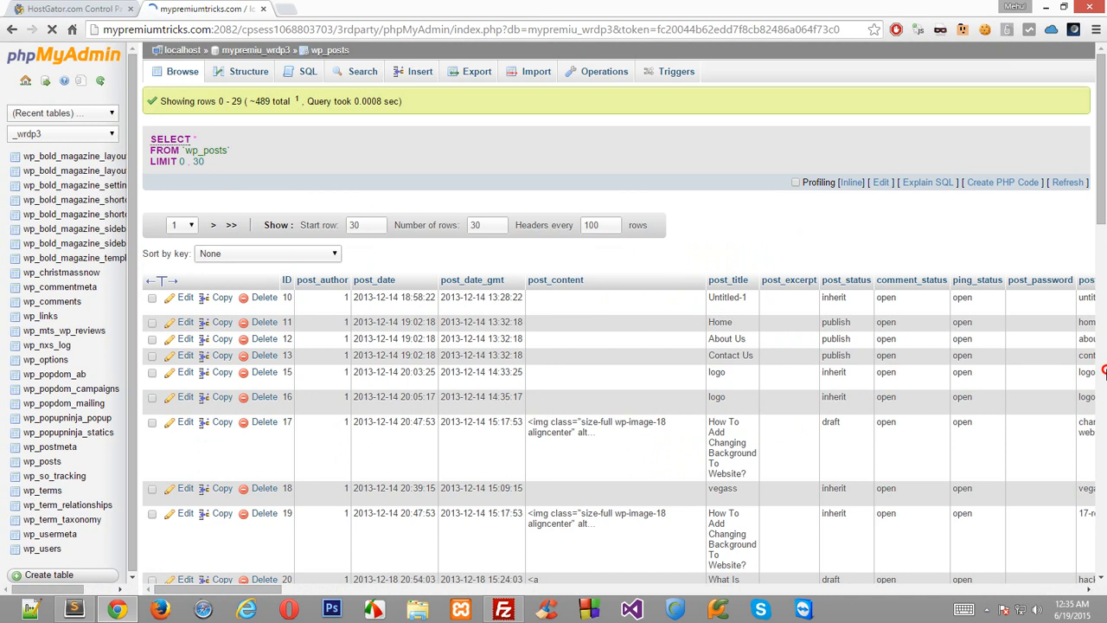
pyautogui.scroll(-3)
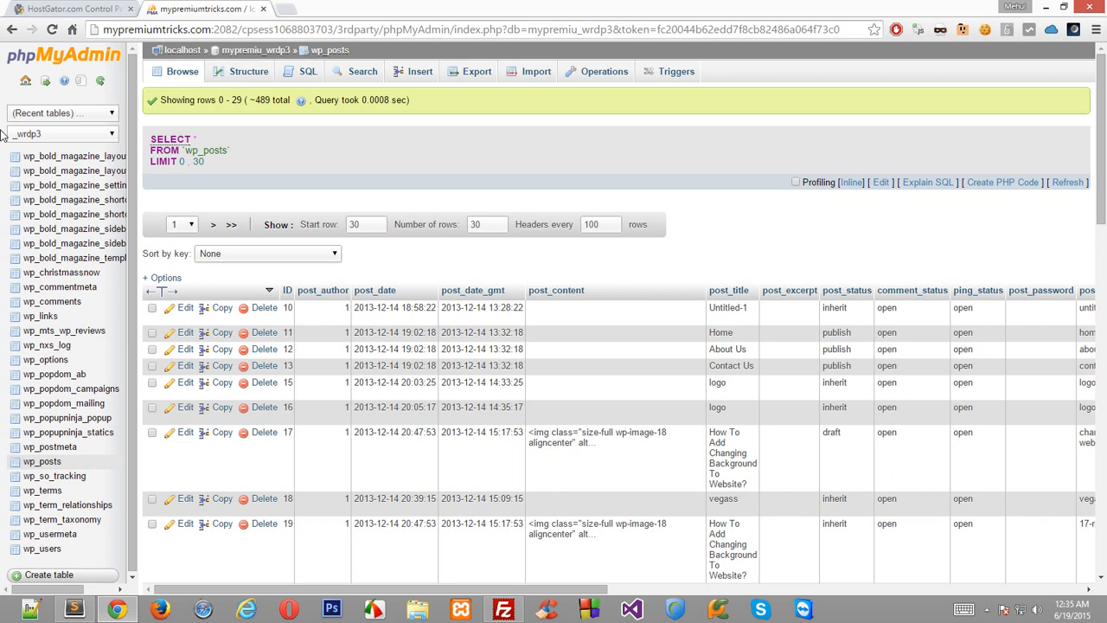
pyautogui.click(61, 133)
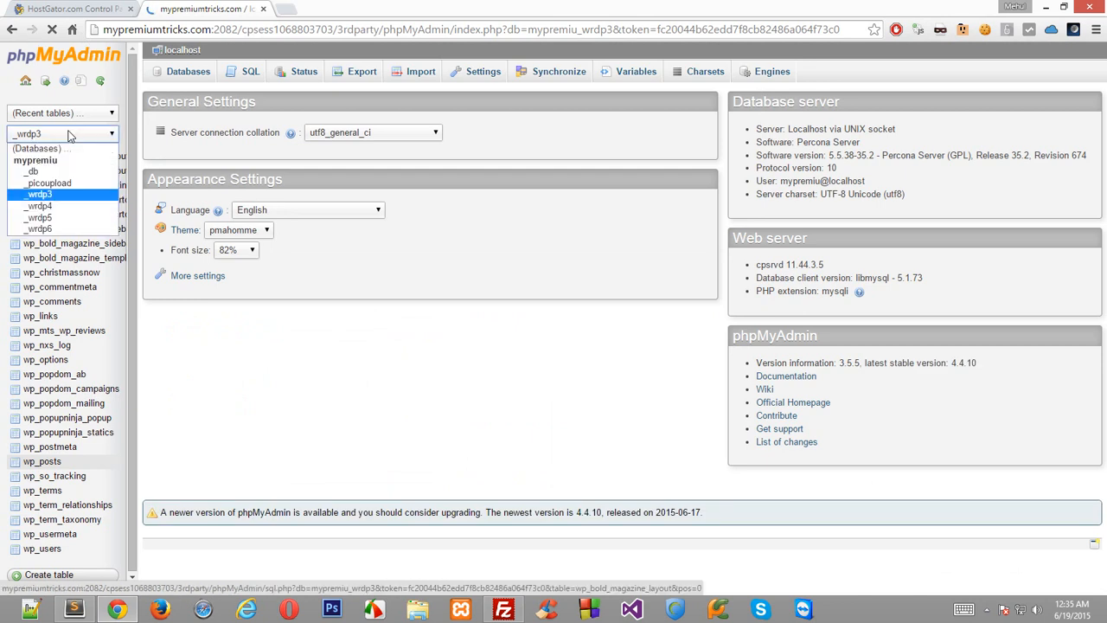
pyautogui.click(38, 194)
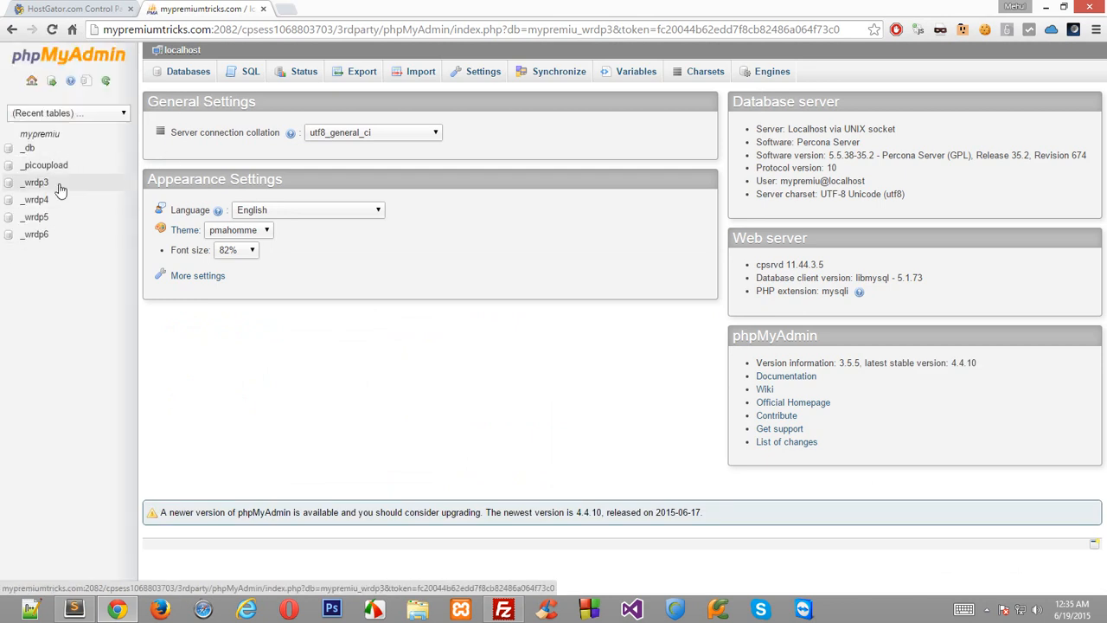
pyautogui.moveTo(72, 202)
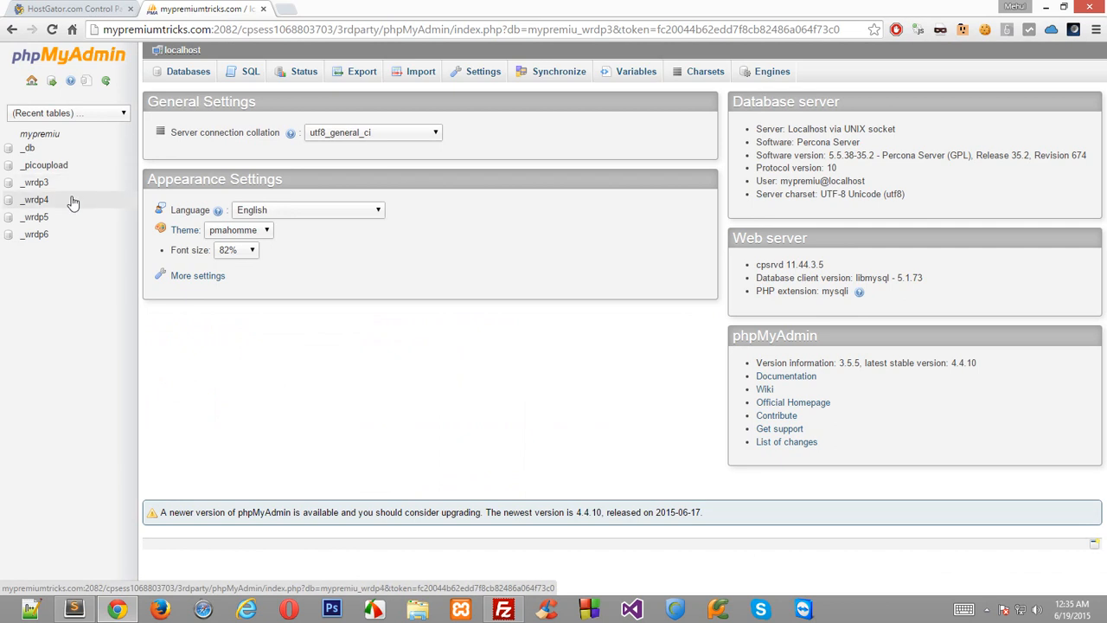
pyautogui.click(35, 181)
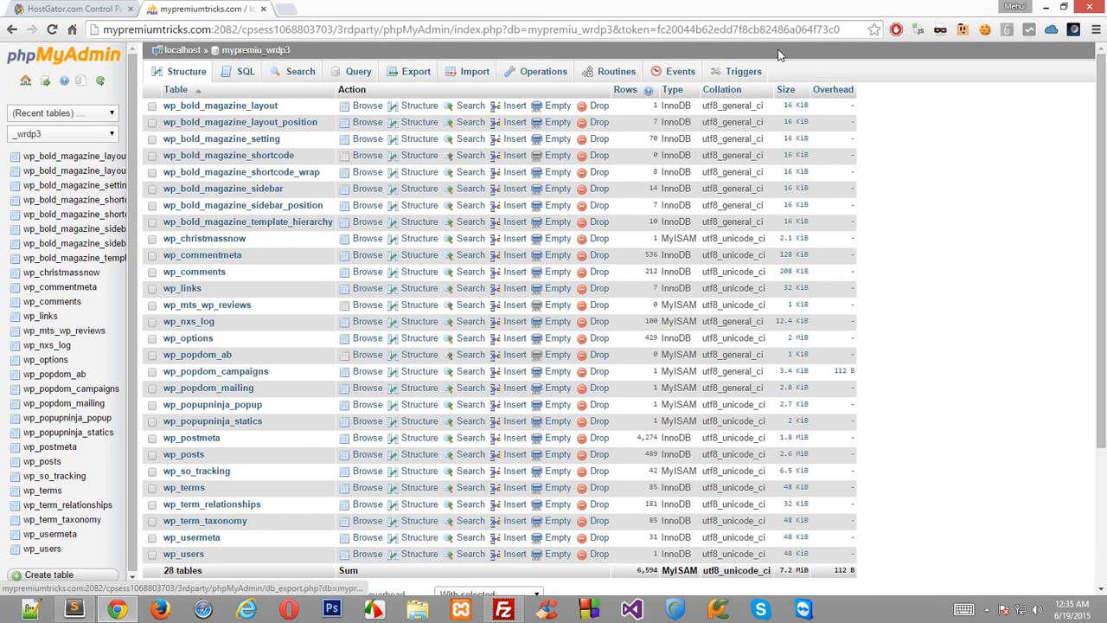
# Step: Export mypremiu_wrdp3 with the Quick method in SQL format, downloading mypremiu_wrdp3.sql
pyautogui.click(415, 71)
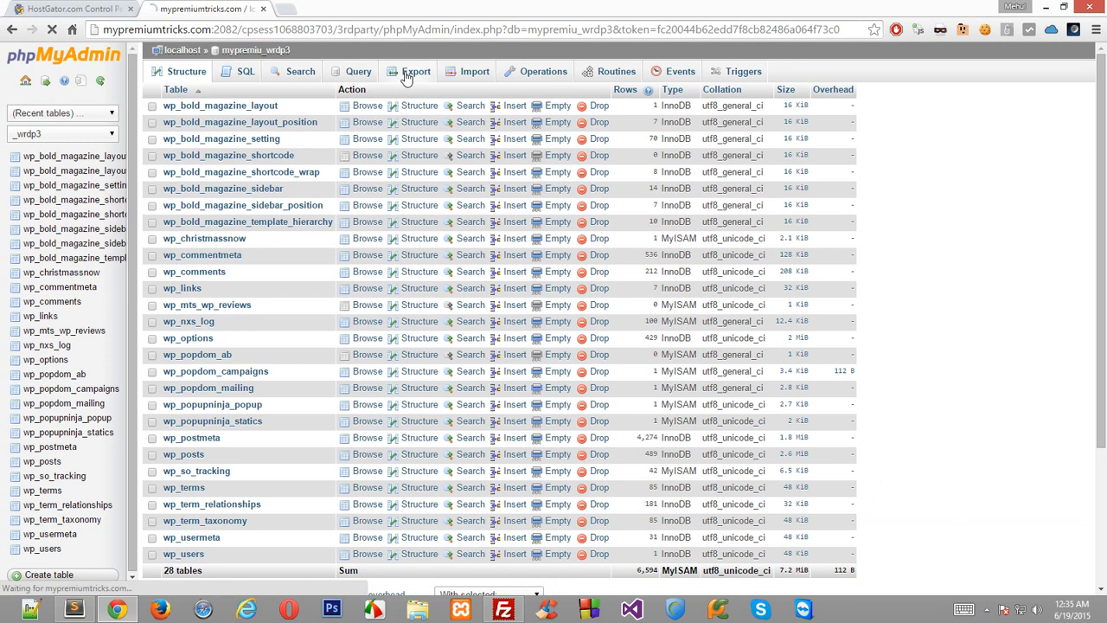
pyautogui.click(415, 71)
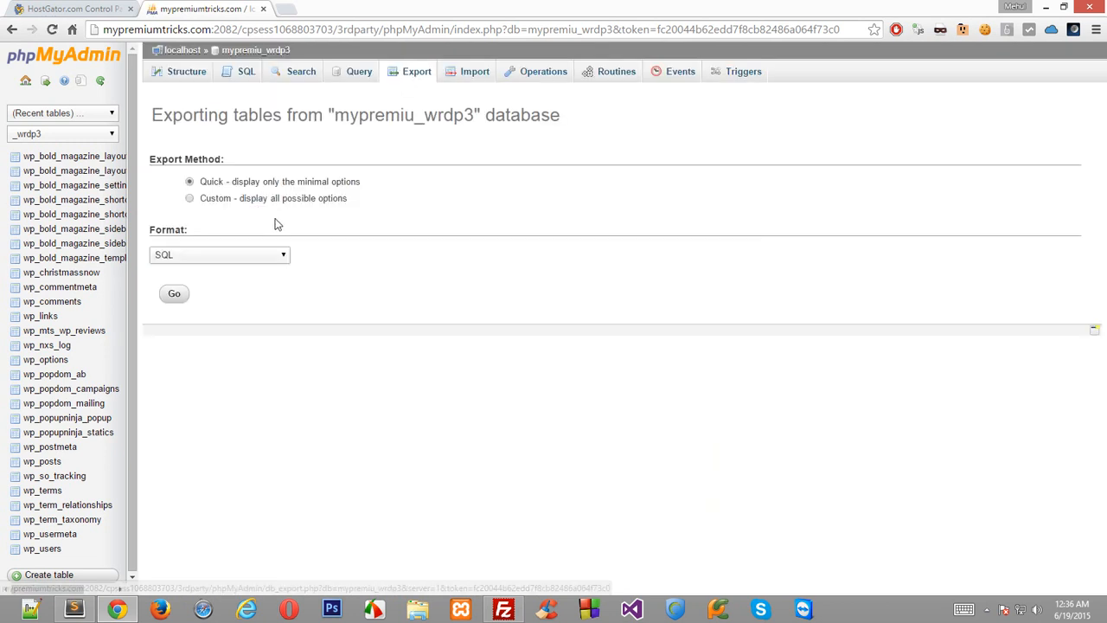
pyautogui.click(190, 197)
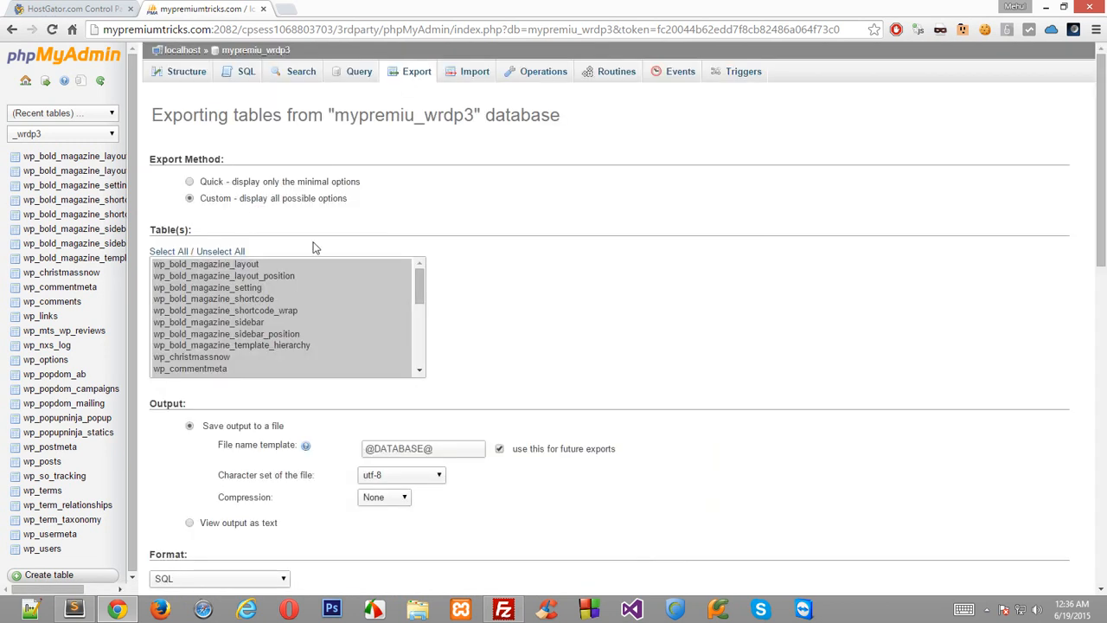
pyautogui.click(168, 250)
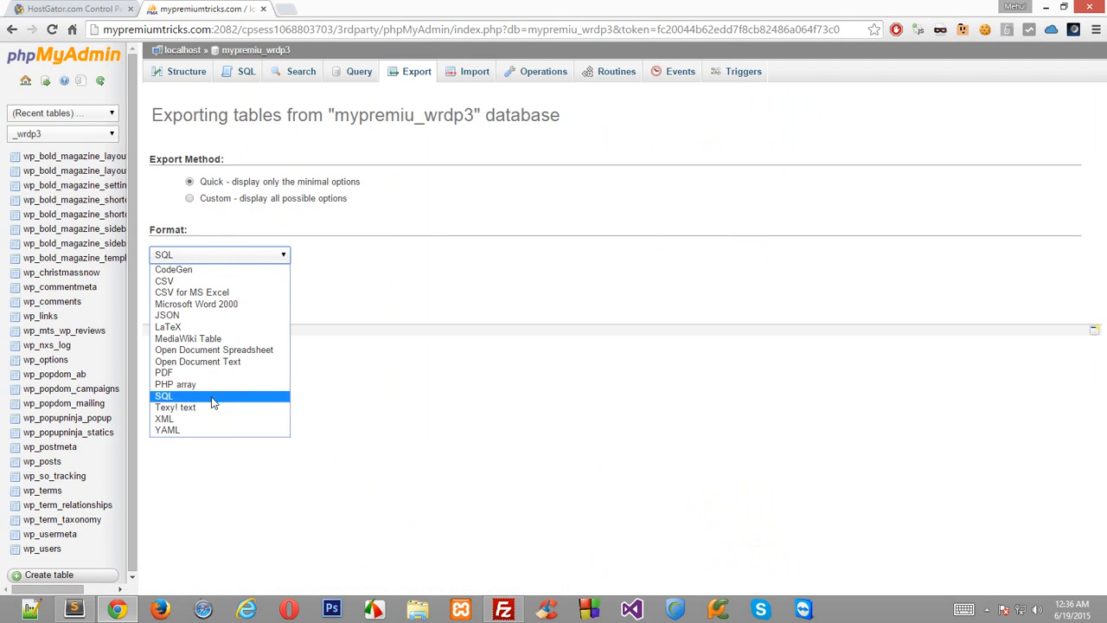
pyautogui.click(162, 396)
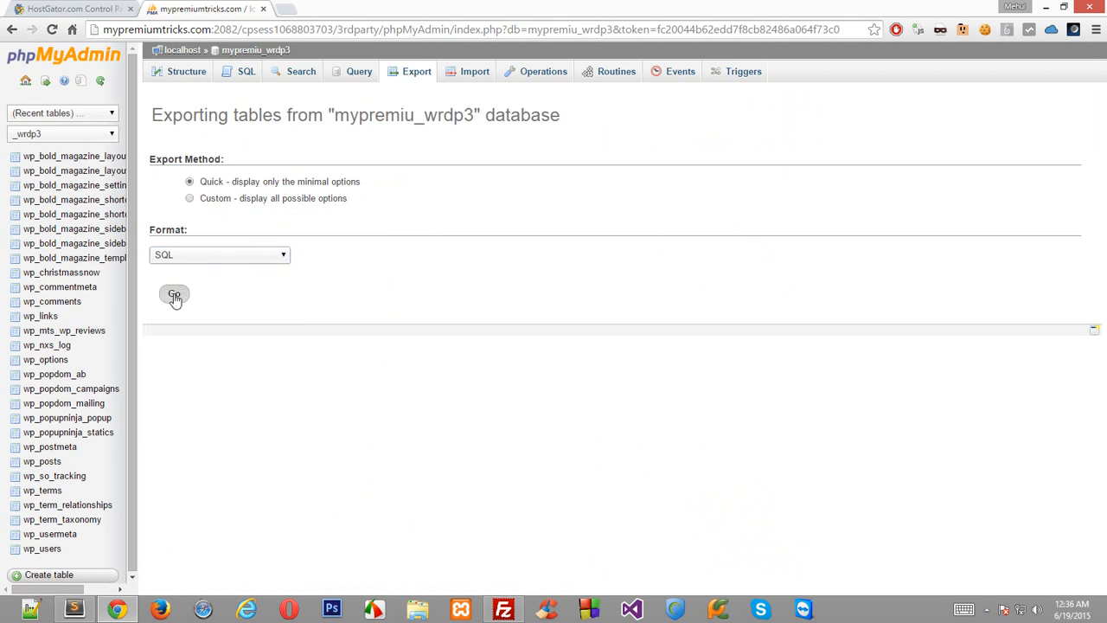
pyautogui.click(173, 294)
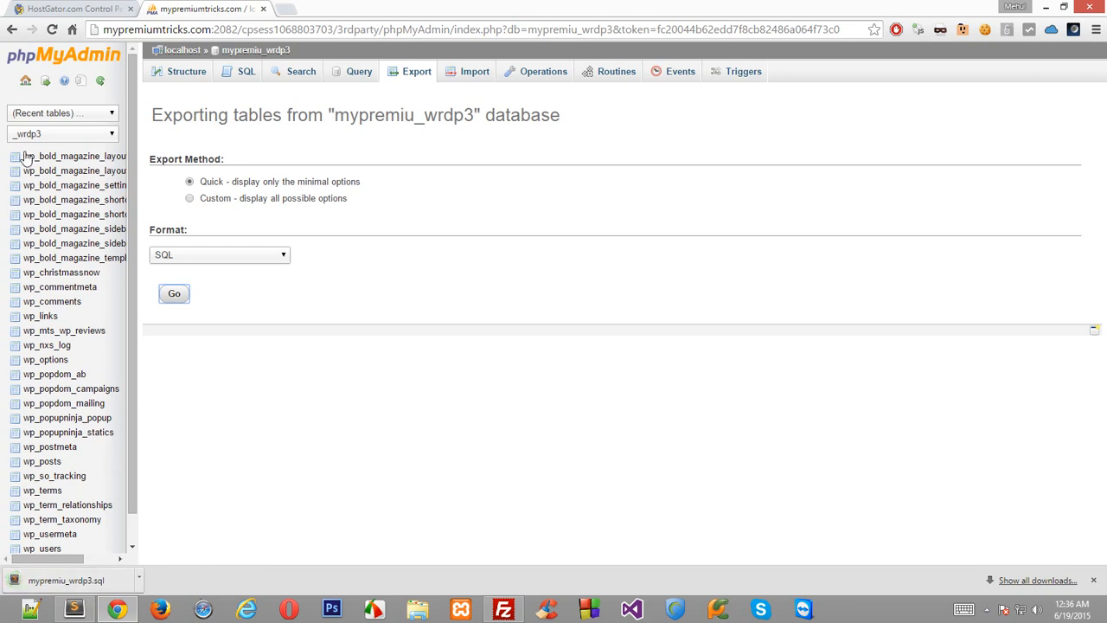
pyautogui.click(62, 53)
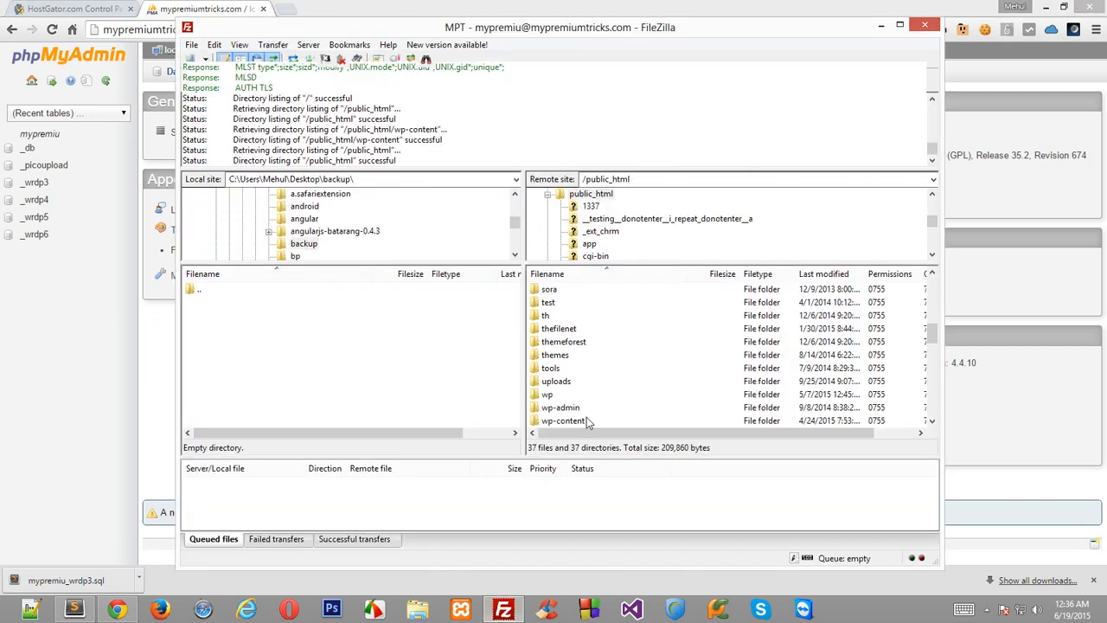
# Step: Select every folder and index.php inside the remote wp-content folder, then return to Chrome
pyautogui.doubleClick(564, 420)
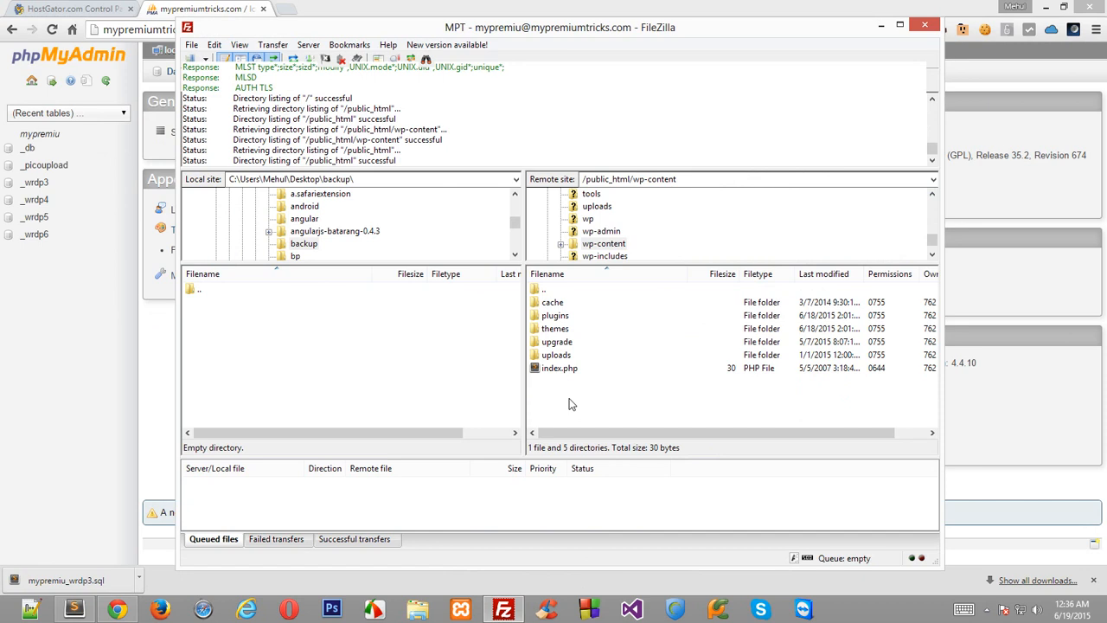
pyautogui.click(560, 366)
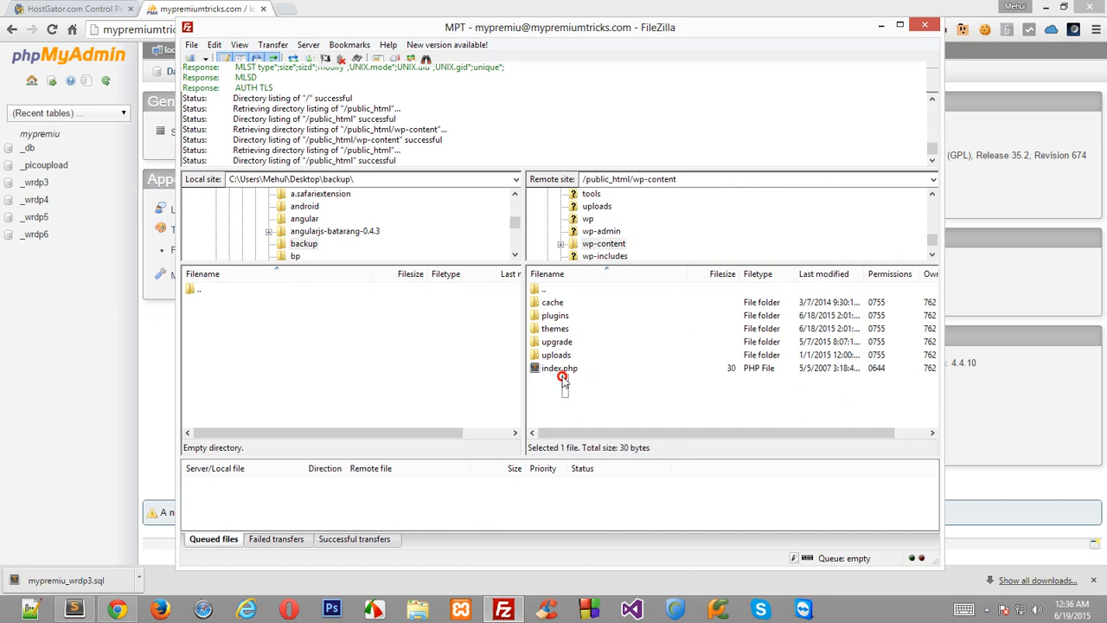
pyautogui.click(560, 366)
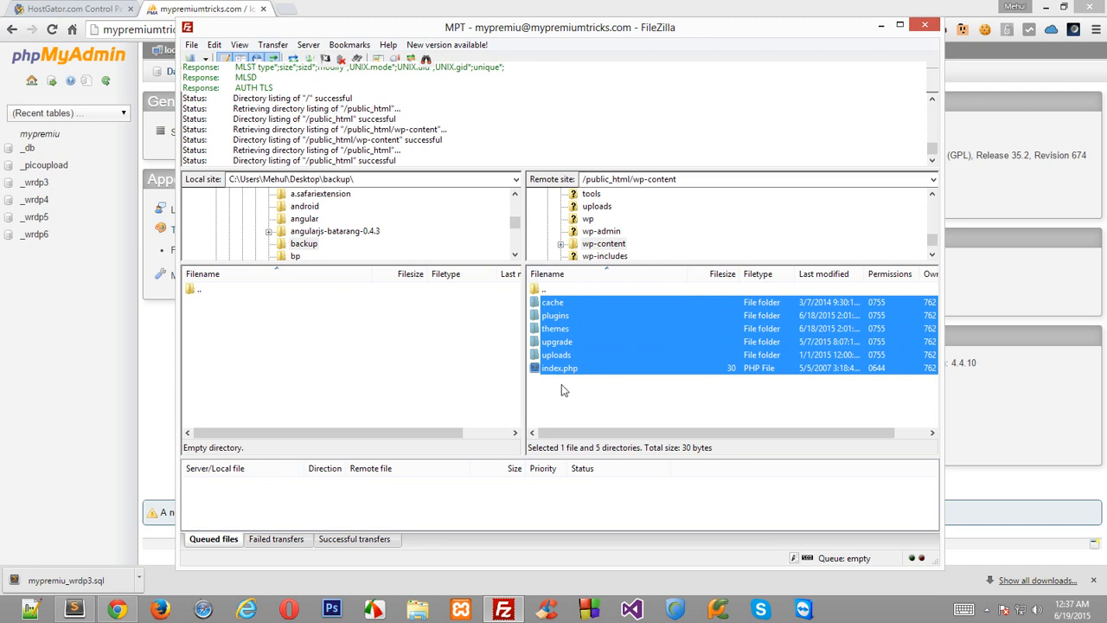
pyautogui.moveTo(759, 439)
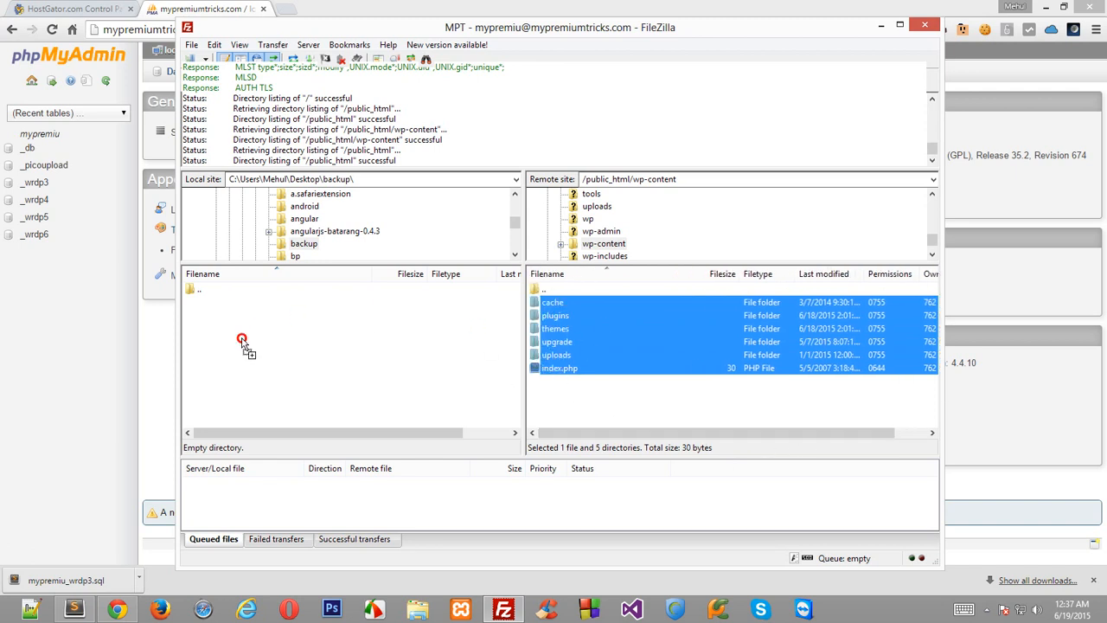
pyautogui.moveTo(263, 314)
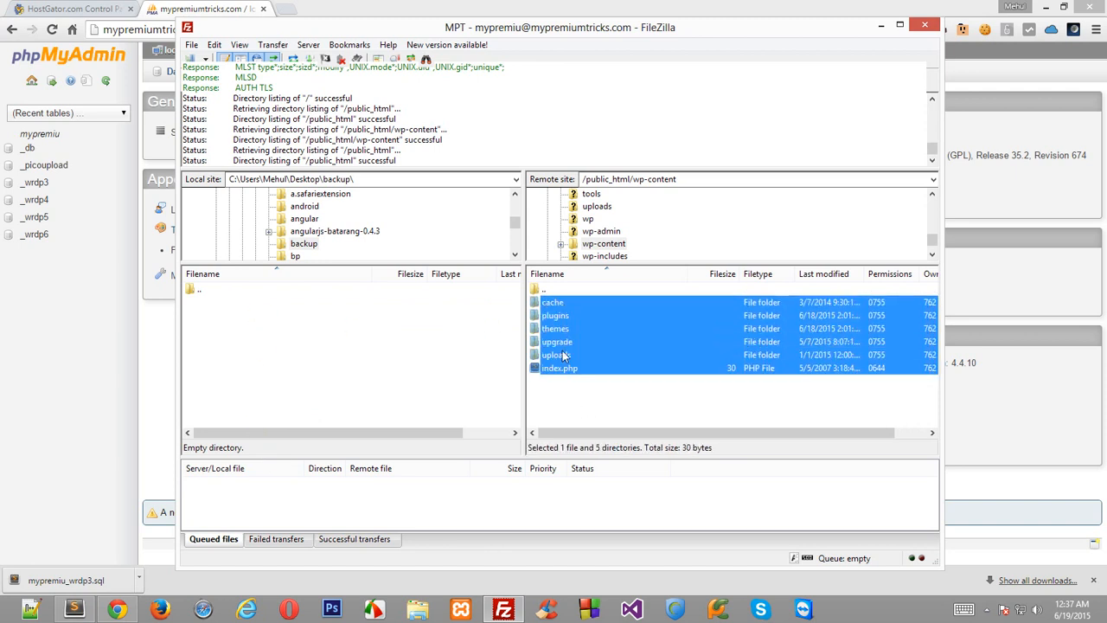
pyautogui.moveTo(587, 390)
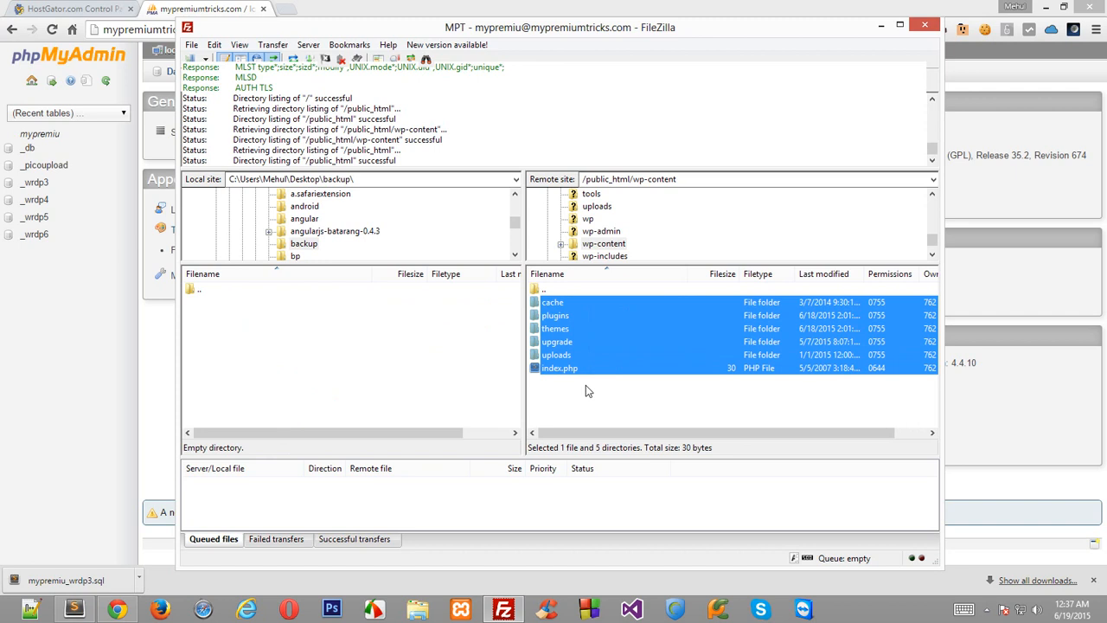
pyautogui.moveTo(578, 335)
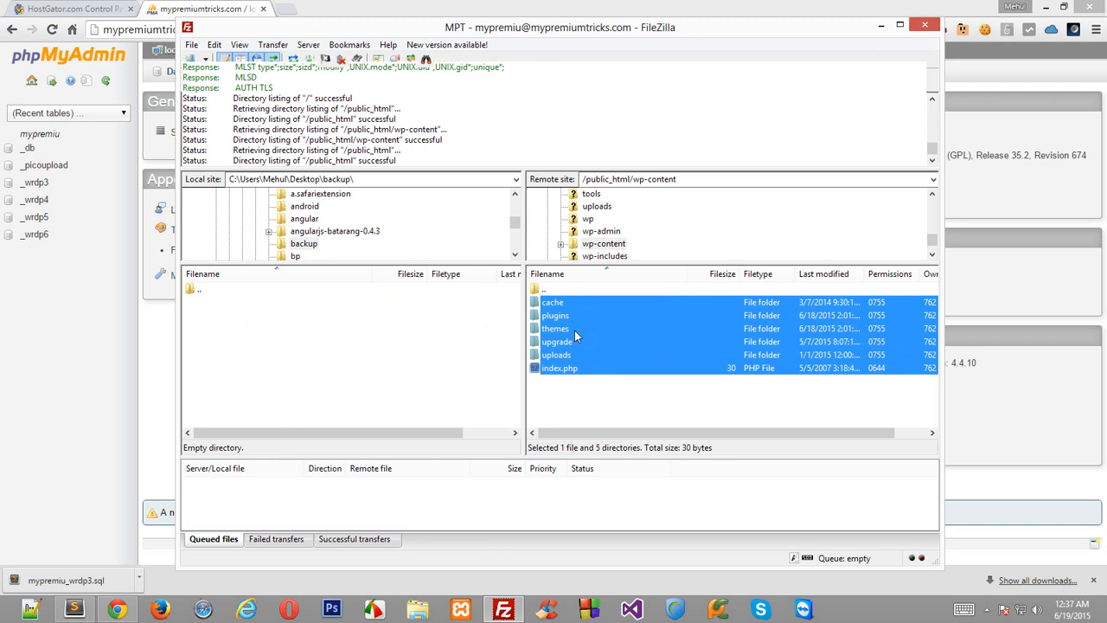
pyautogui.click(556, 355)
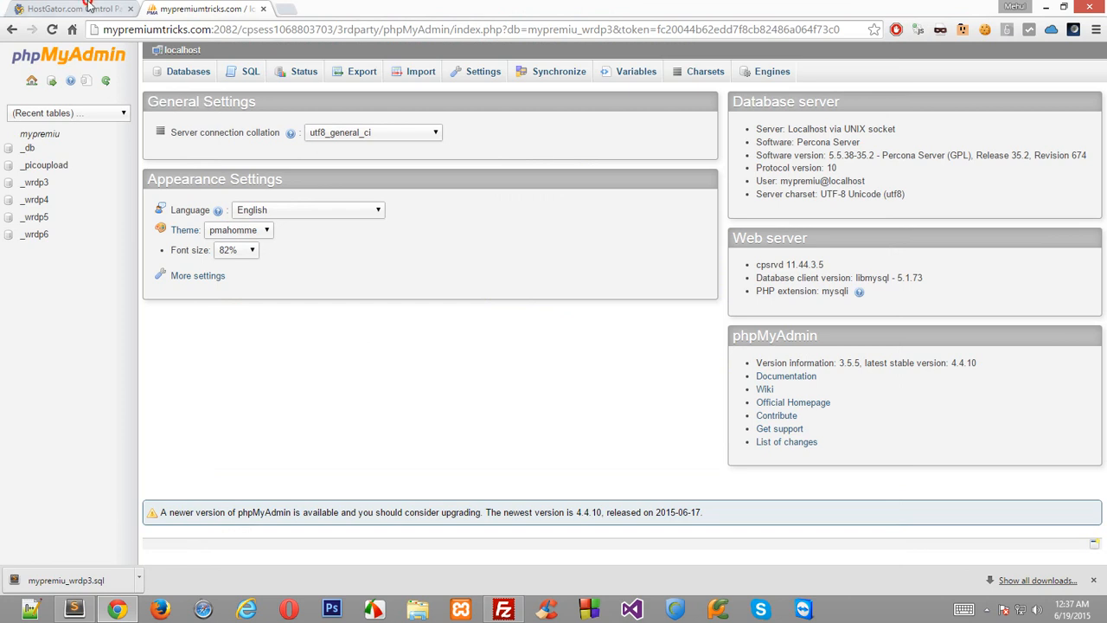
# Step: Glance at the HostGator cPanel, then reach phpMyAdmin's Import page for the current server
pyautogui.click(69, 9)
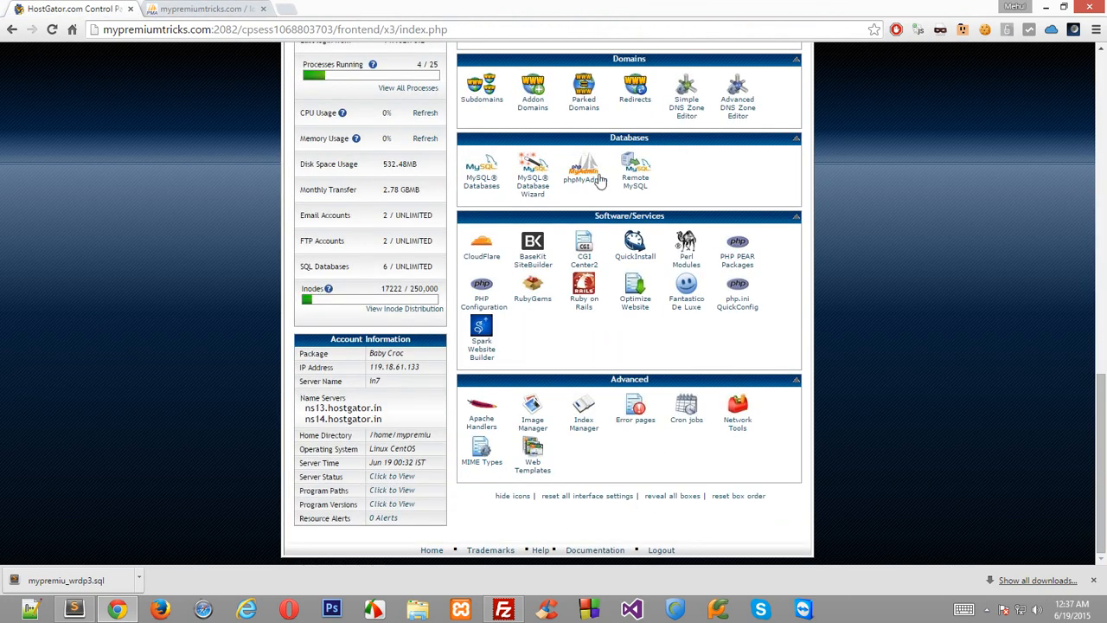
pyautogui.click(582, 170)
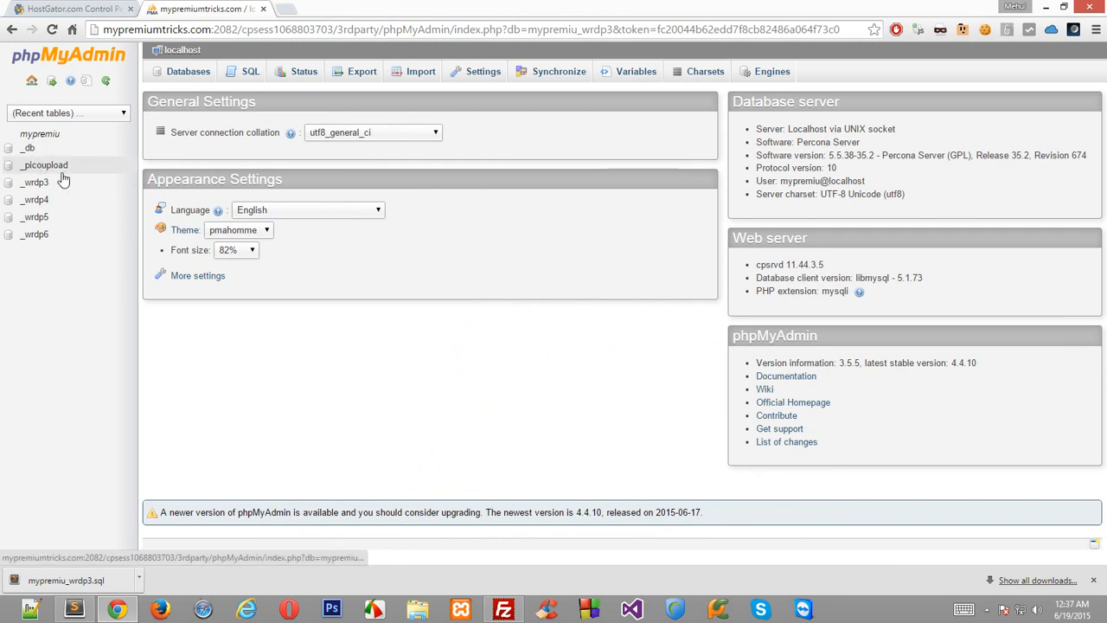
pyautogui.moveTo(191, 194)
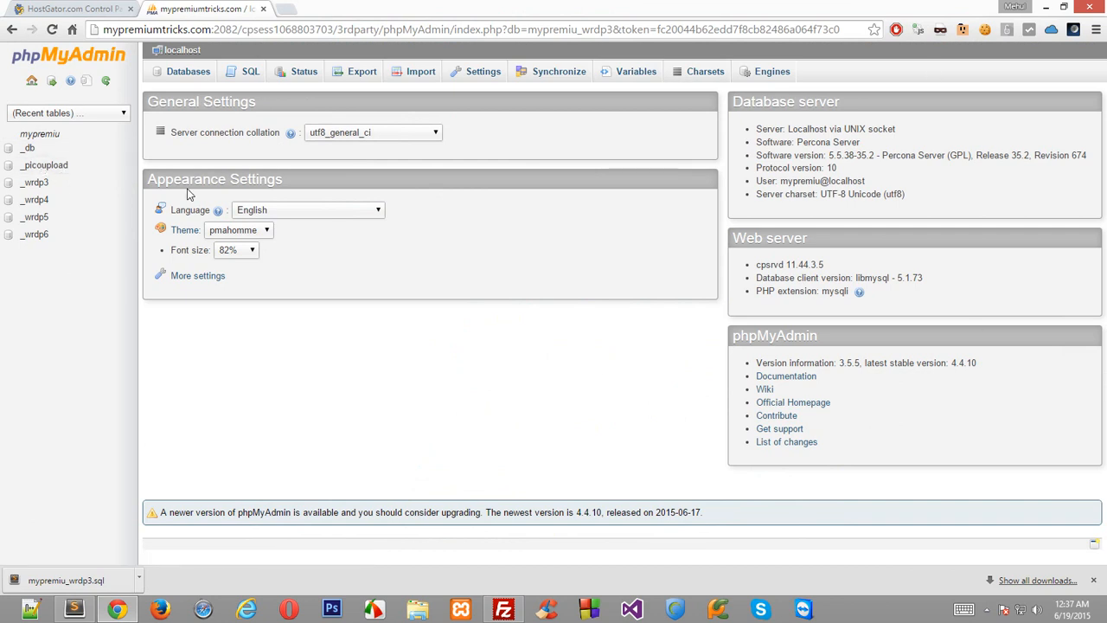
pyautogui.click(420, 70)
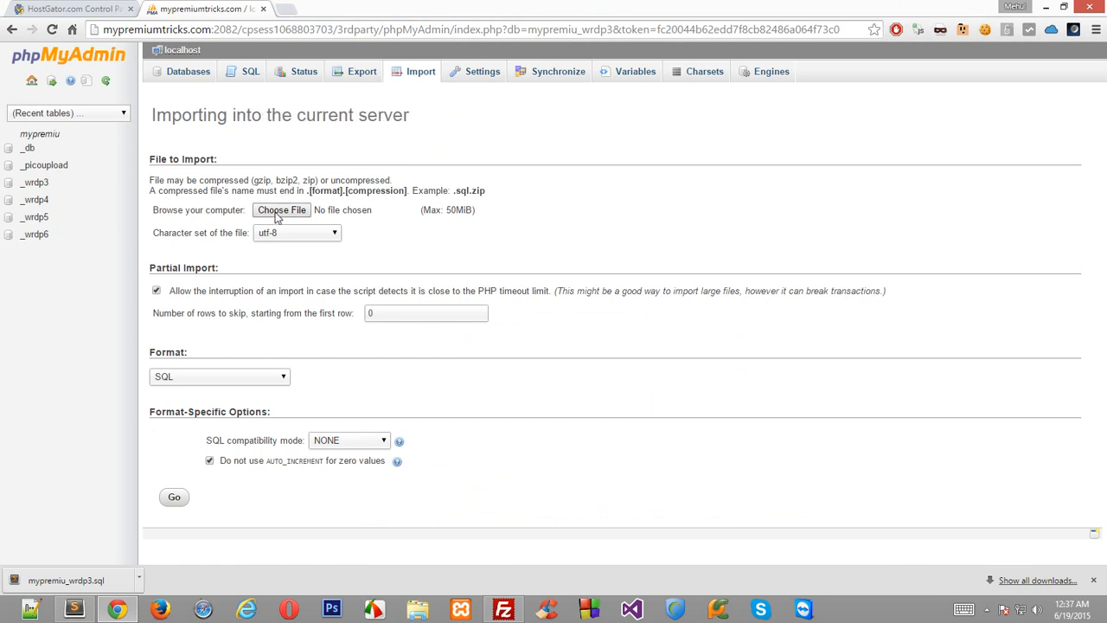
pyautogui.click(280, 209)
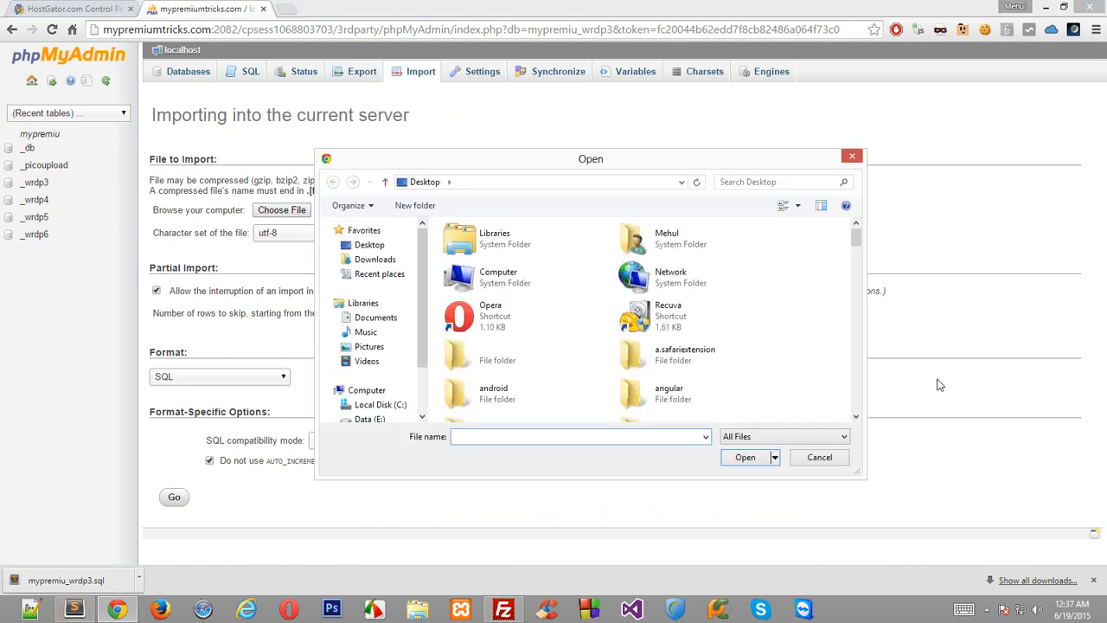
pyautogui.scroll(-3)
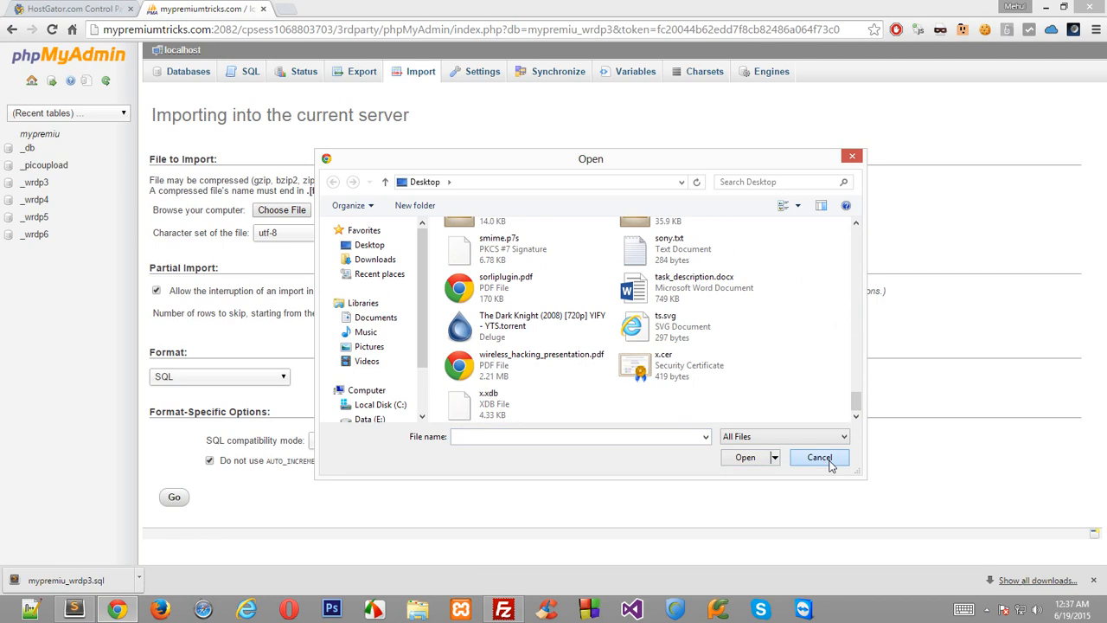
pyautogui.click(818, 456)
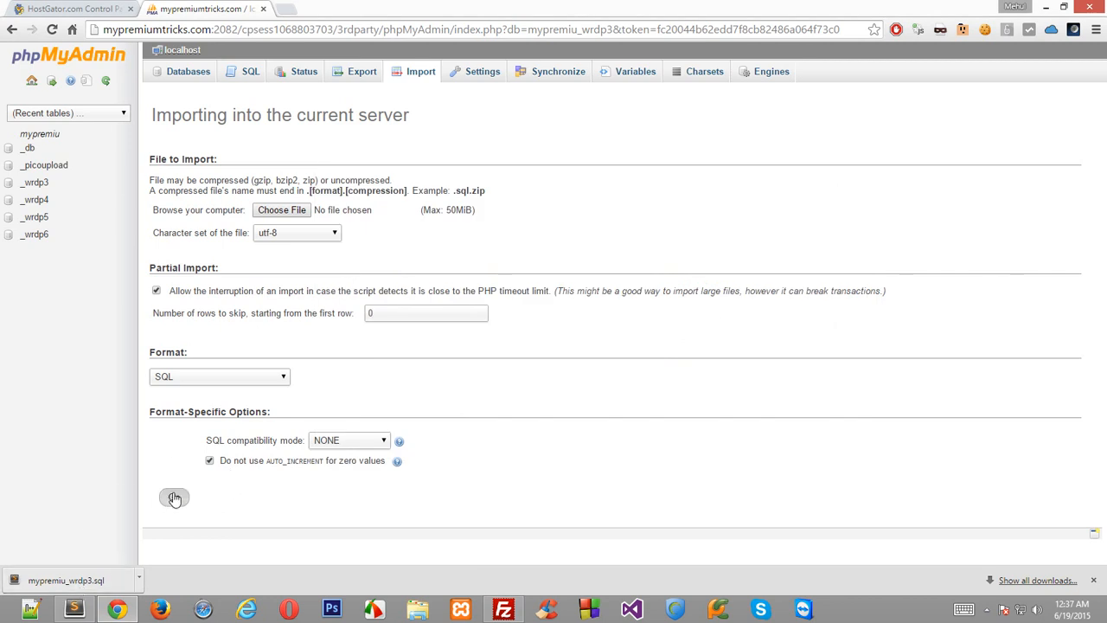
pyautogui.click(218, 377)
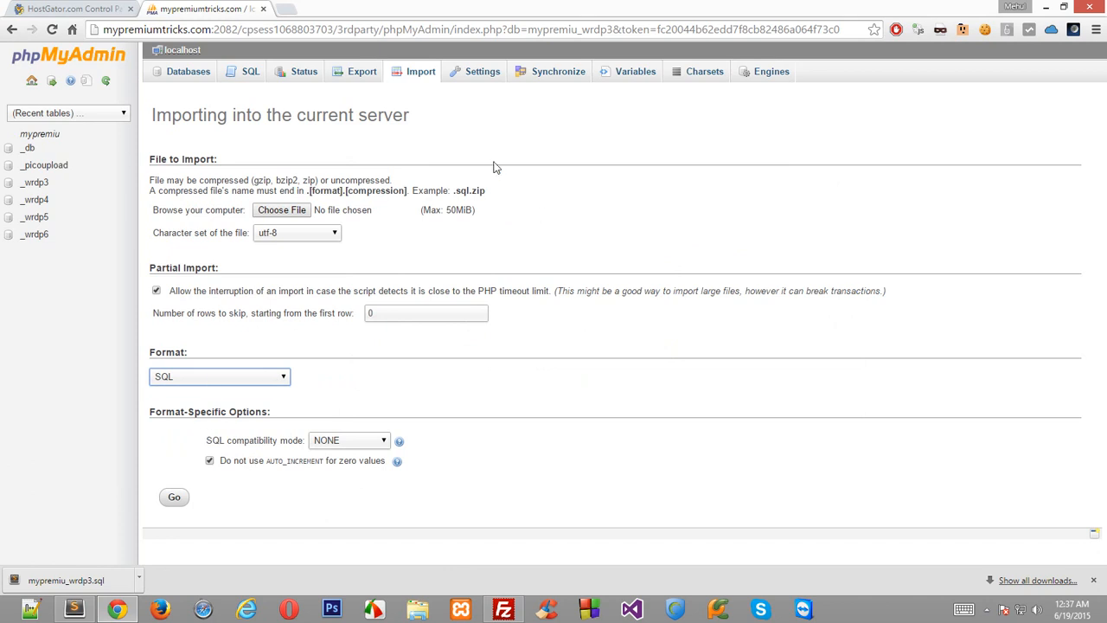
pyautogui.moveTo(595, 72)
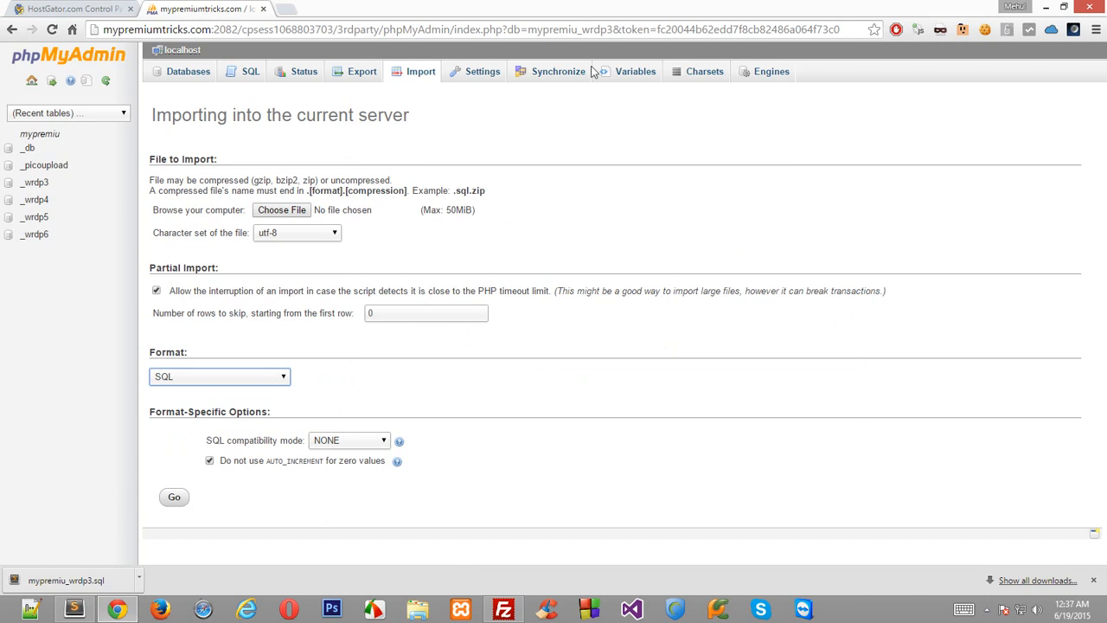
pyautogui.moveTo(387, 352)
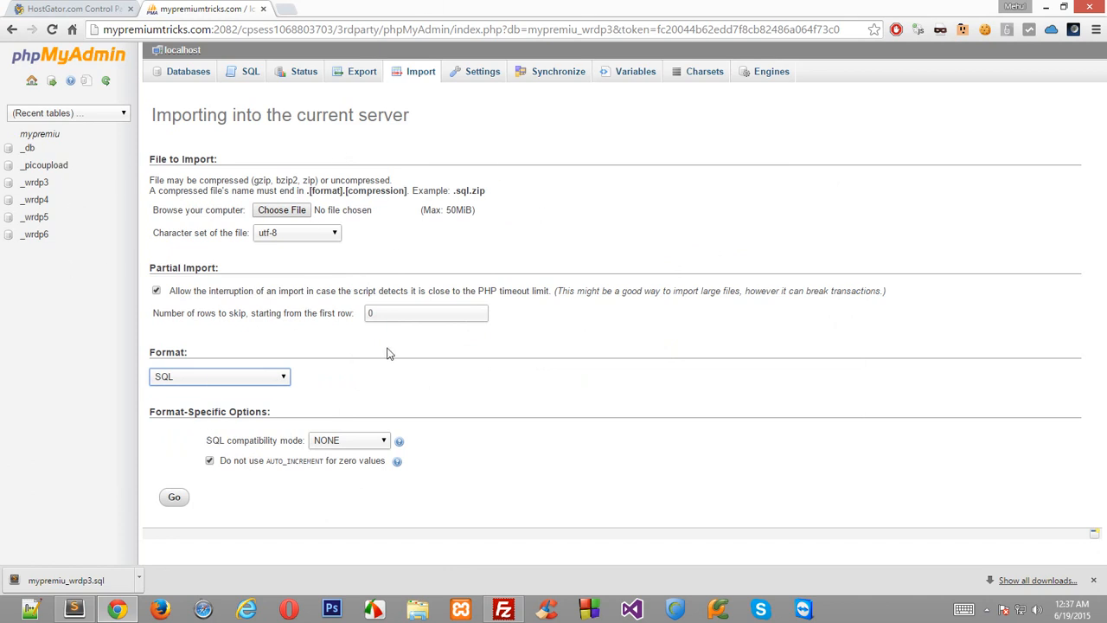
pyautogui.moveTo(313, 154)
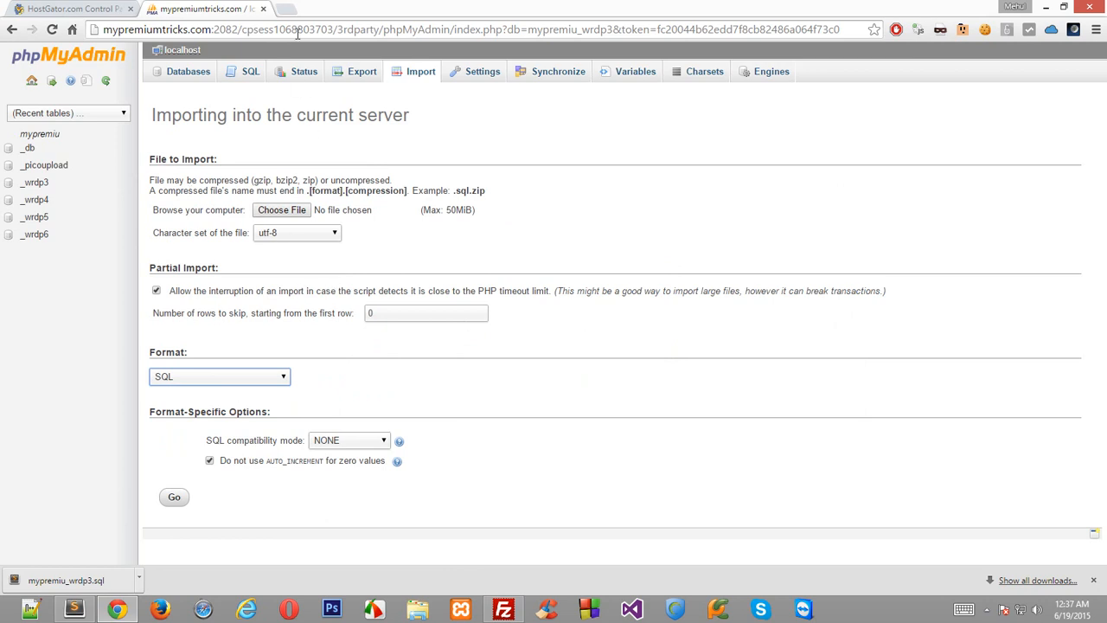
pyautogui.moveTo(498, 365)
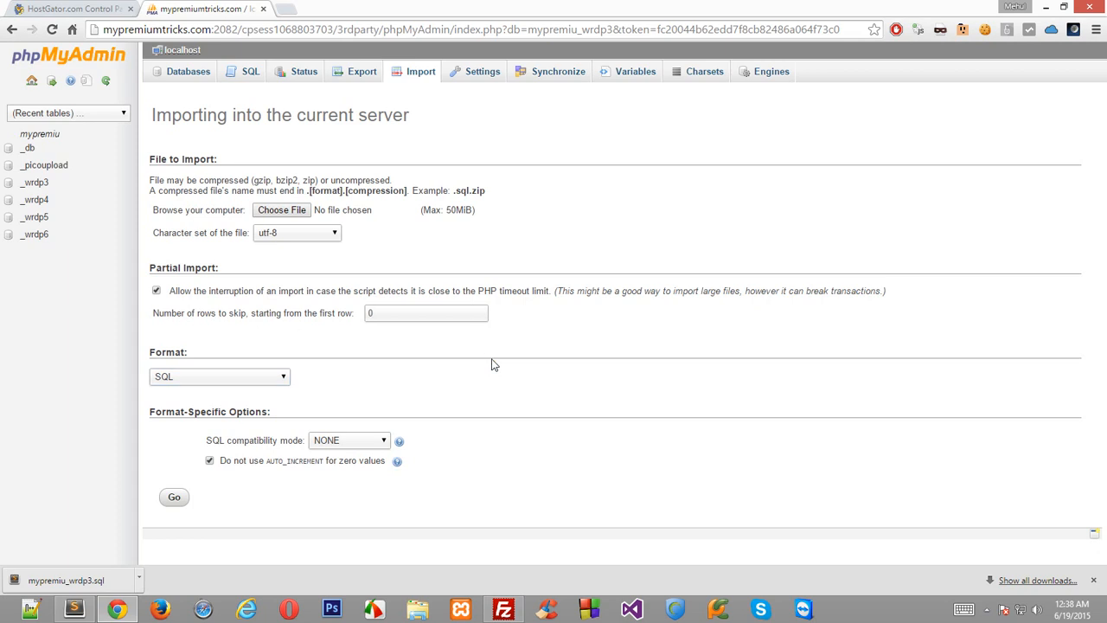
pyautogui.moveTo(505, 349)
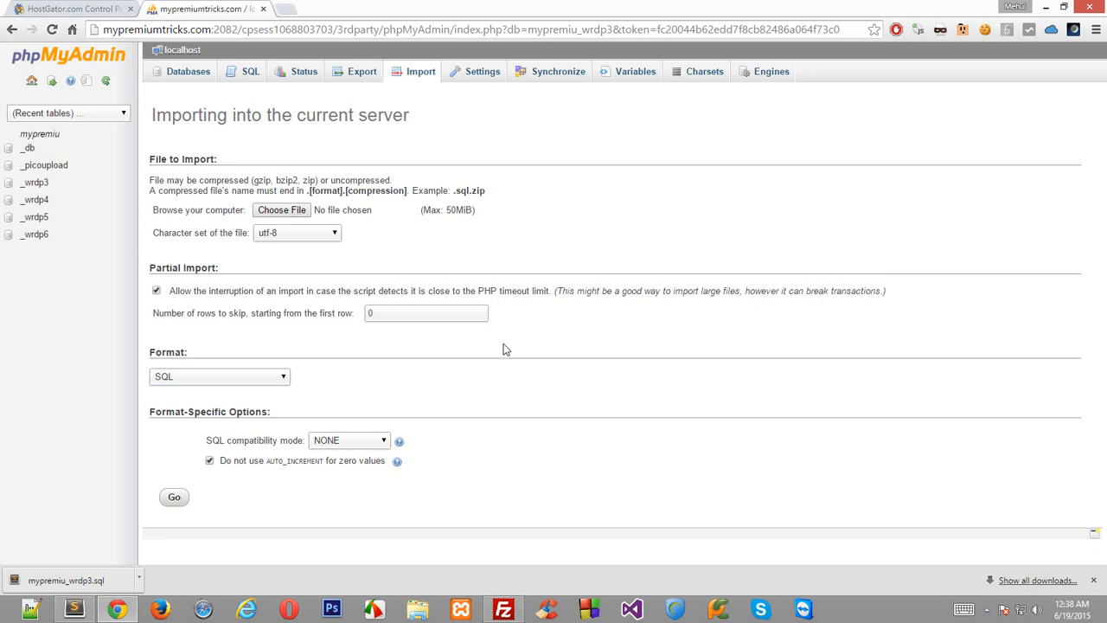